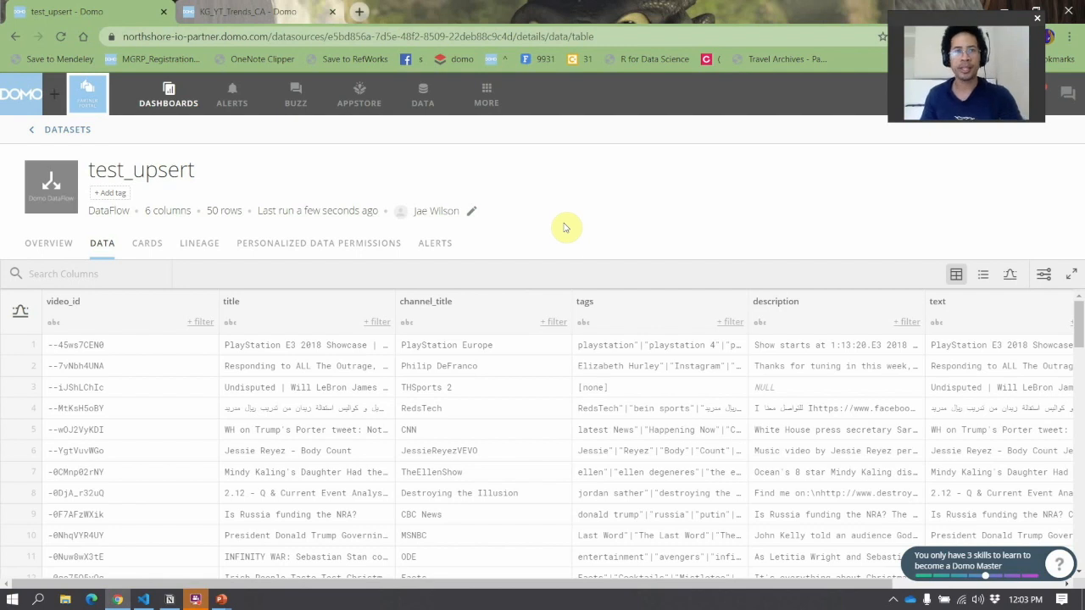
- Reach Admin > Tool Downloads and locate the Domo CLI download entry
{"action": "left_click", "coordinate": [484, 95]}
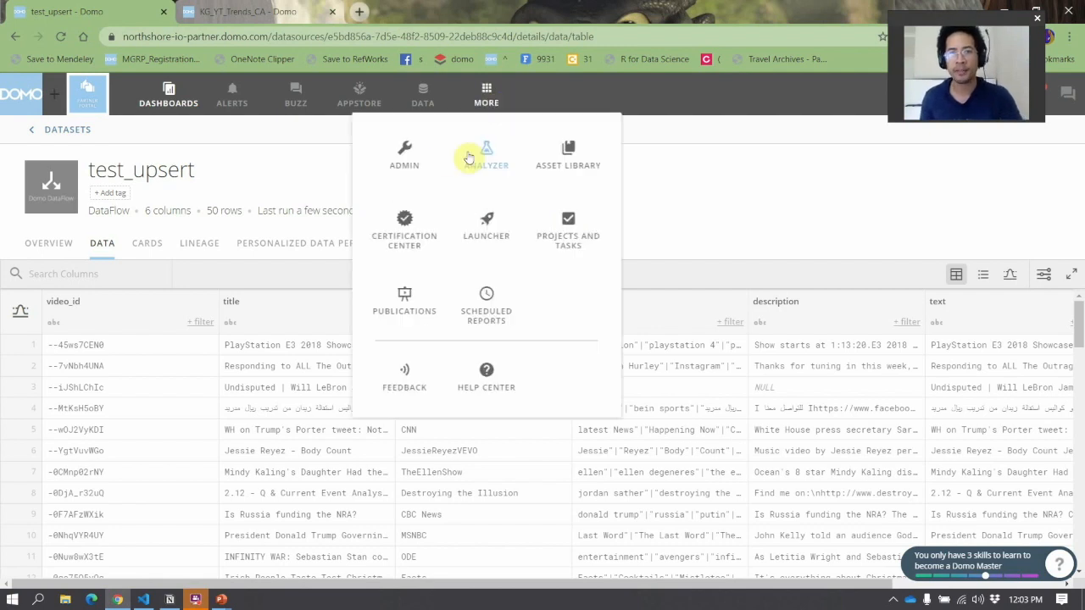
{"action": "left_click", "coordinate": [403, 153]}
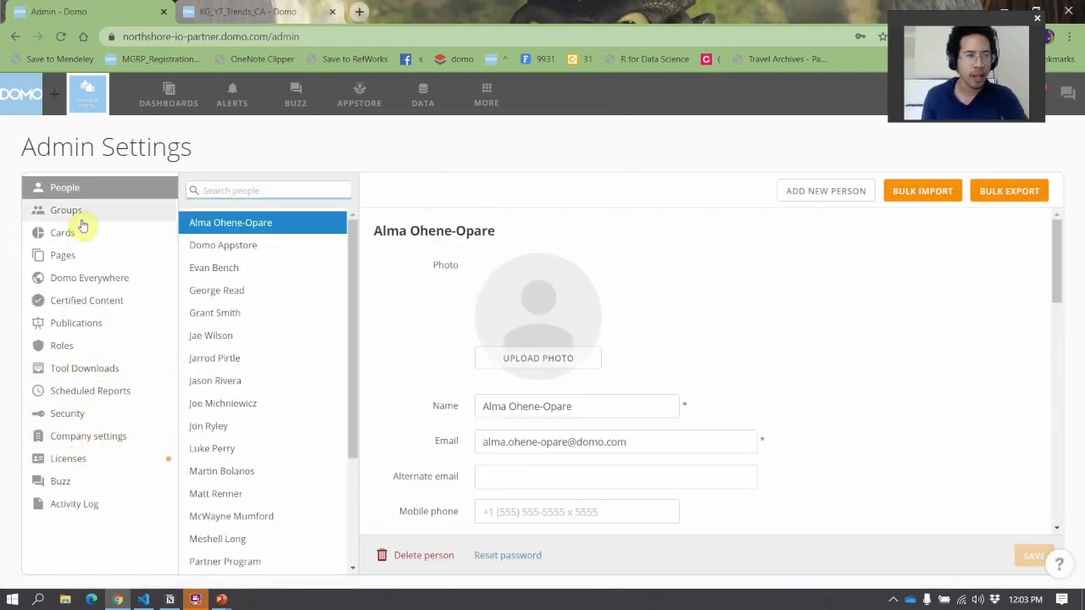
{"action": "left_click", "coordinate": [85, 368]}
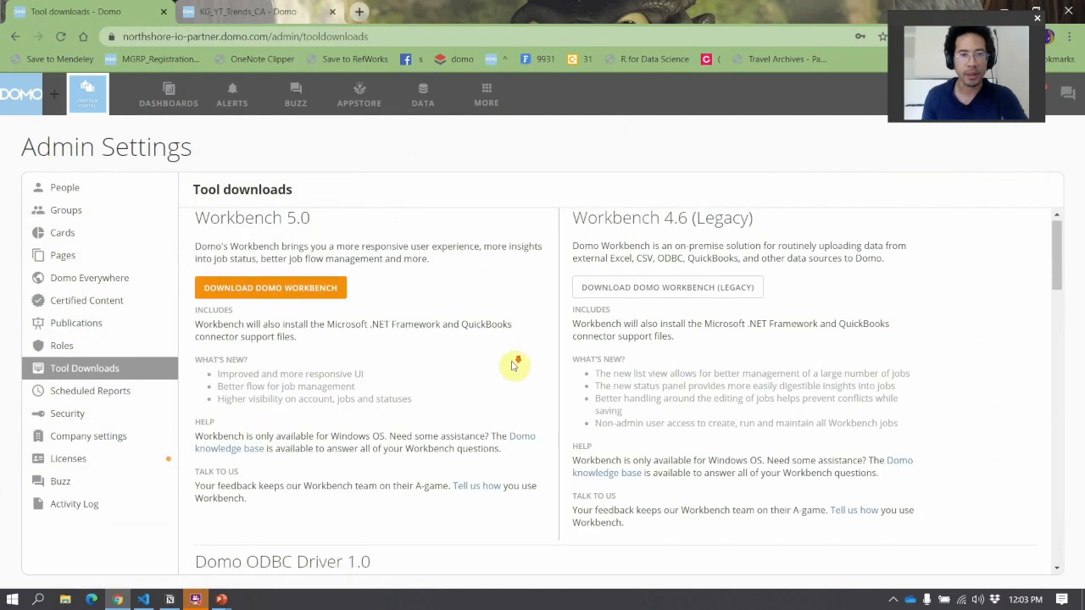
{"action": "scroll", "scroll_direction": "down", "scroll_amount": 3}
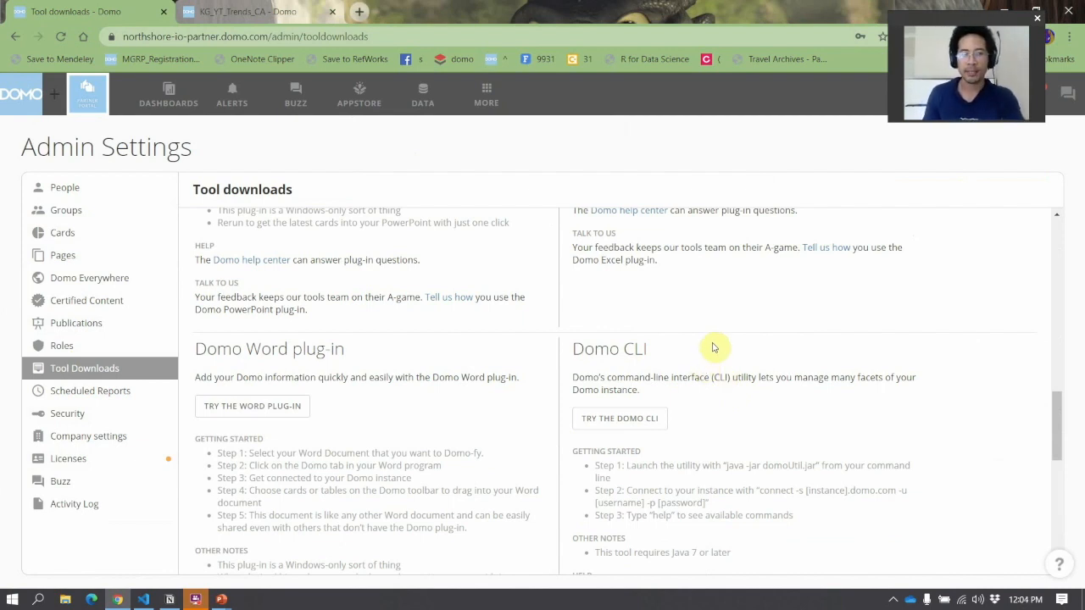
{"action": "mouse_move", "coordinate": [109, 390]}
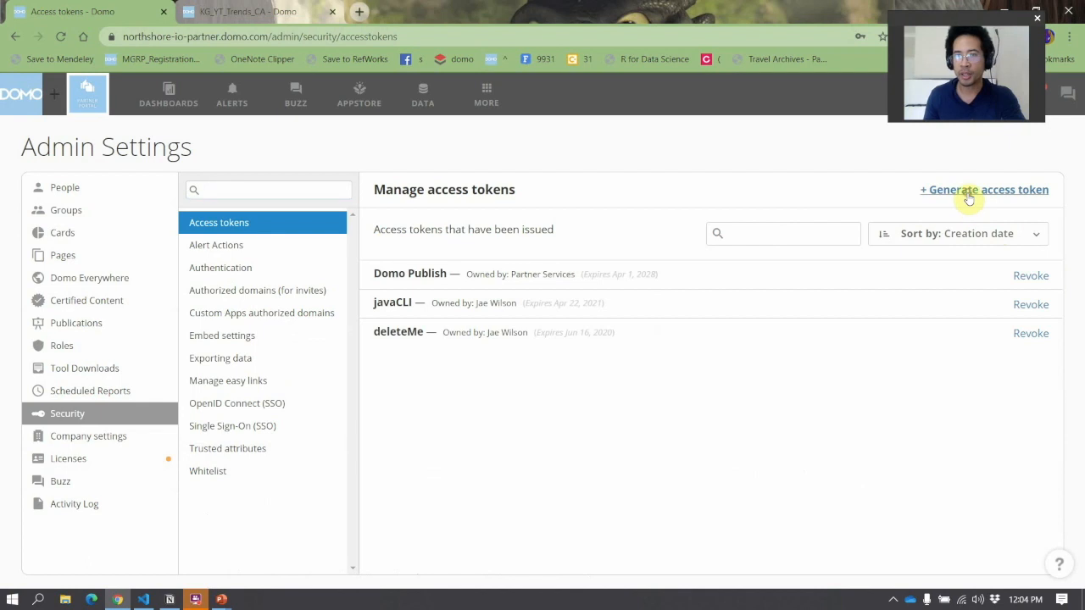
- Generate an access token described deleteMe, assigned to the matching user, expiring after 1 day
{"action": "left_click", "coordinate": [983, 190]}
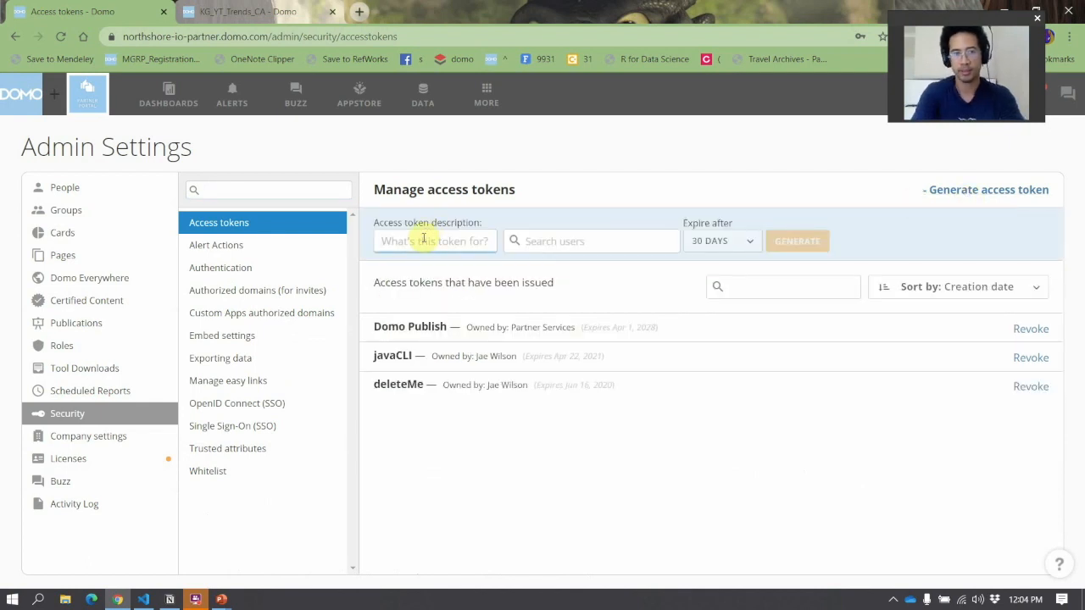
{"action": "type", "text": "ae"}
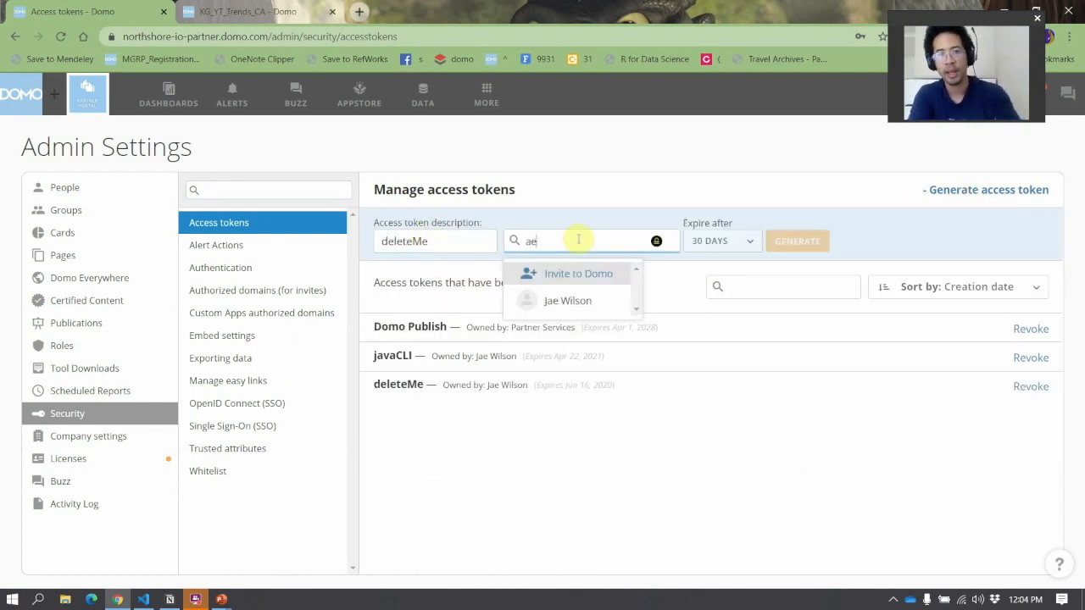
{"action": "left_click", "coordinate": [566, 300]}
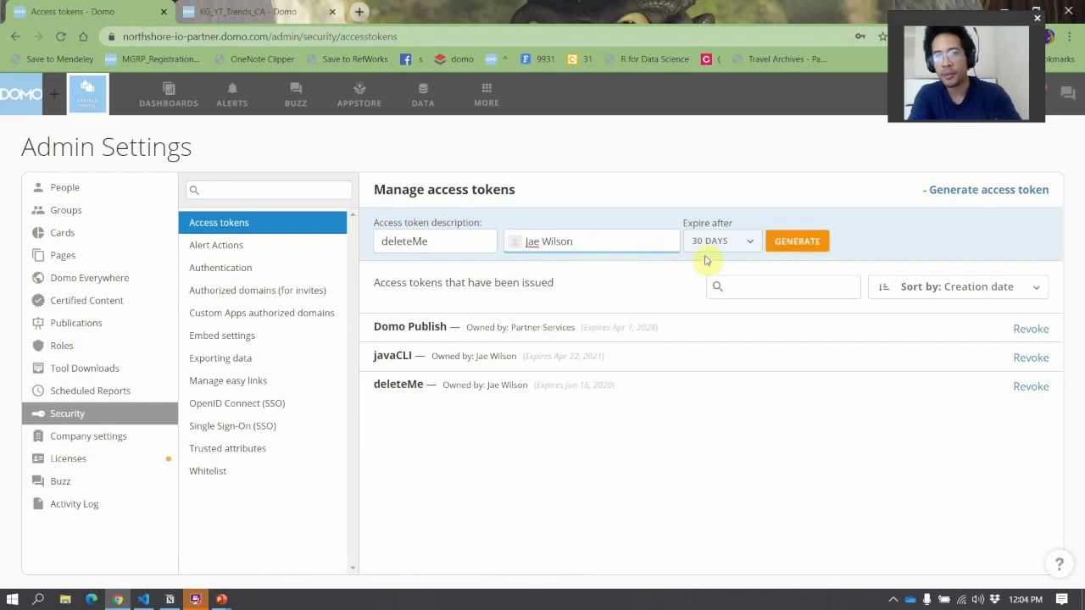
{"action": "left_click", "coordinate": [723, 241]}
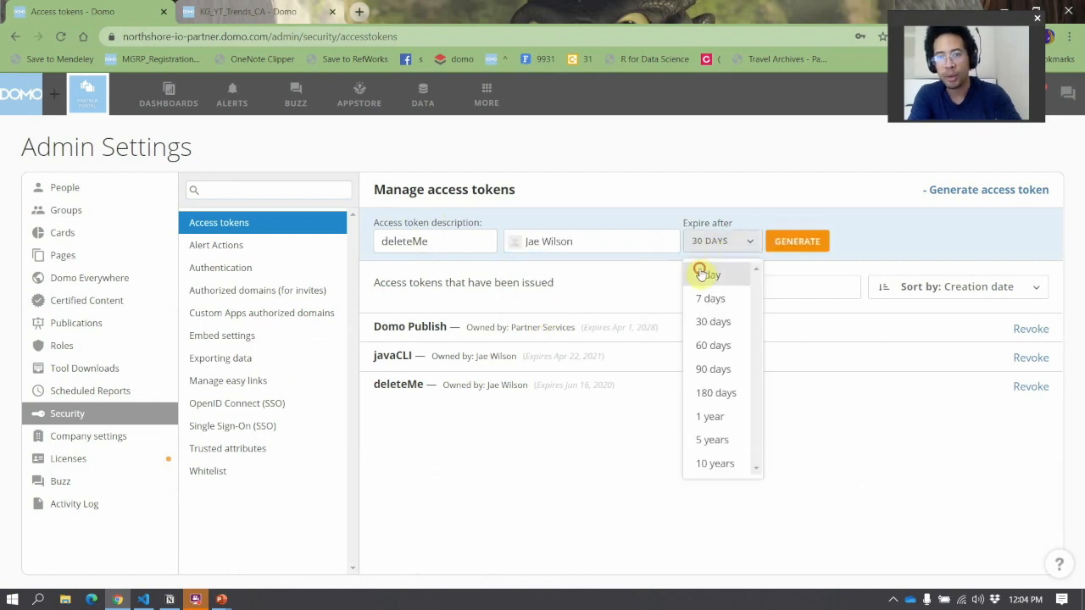
{"action": "left_click", "coordinate": [705, 275]}
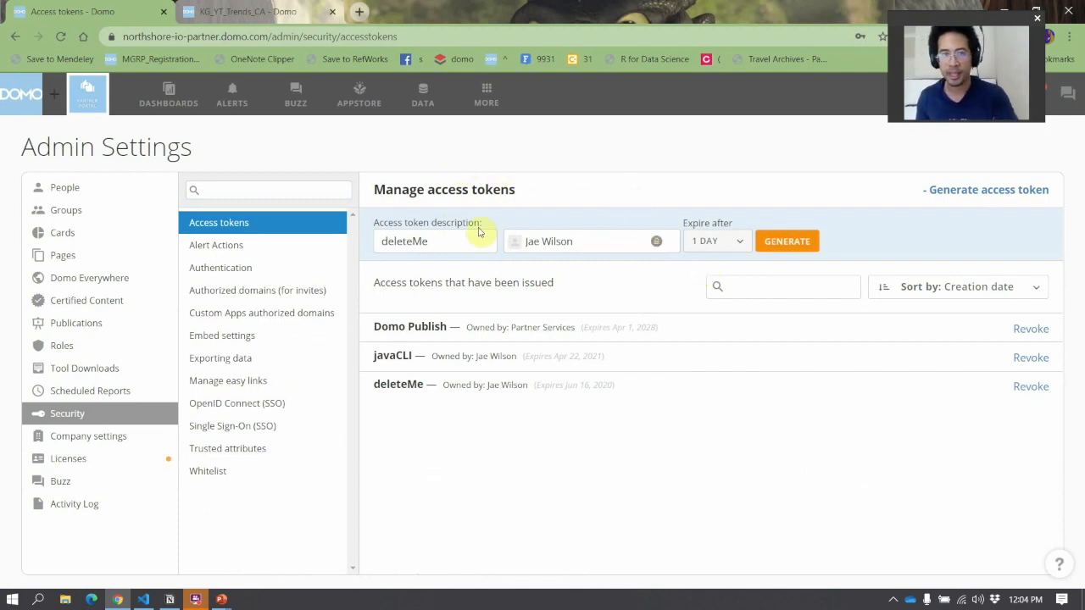
{"action": "left_click", "coordinate": [786, 240]}
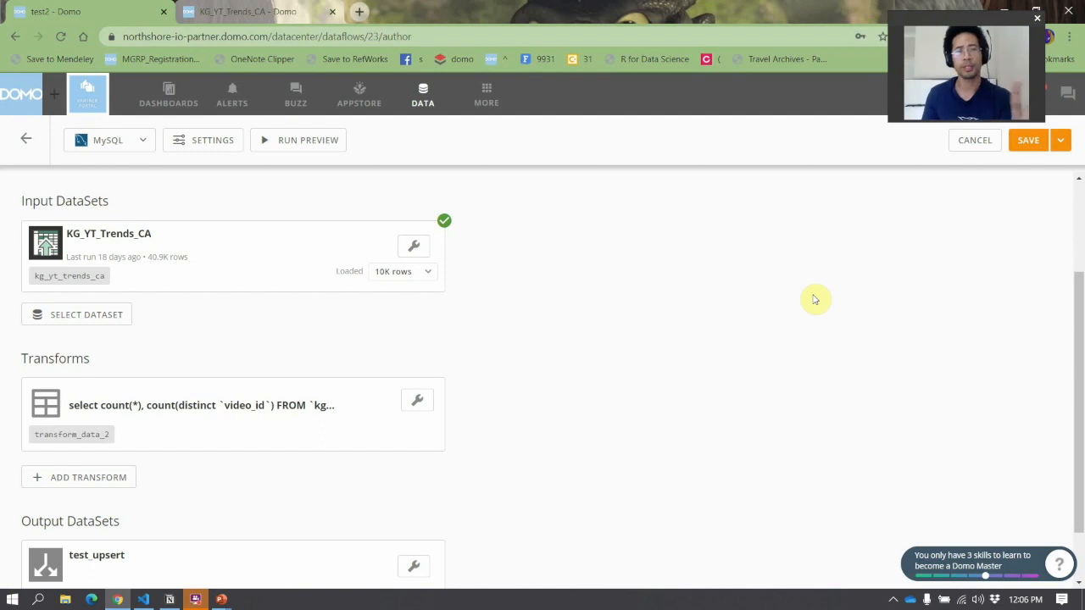
{"action": "mouse_move", "coordinate": [284, 234]}
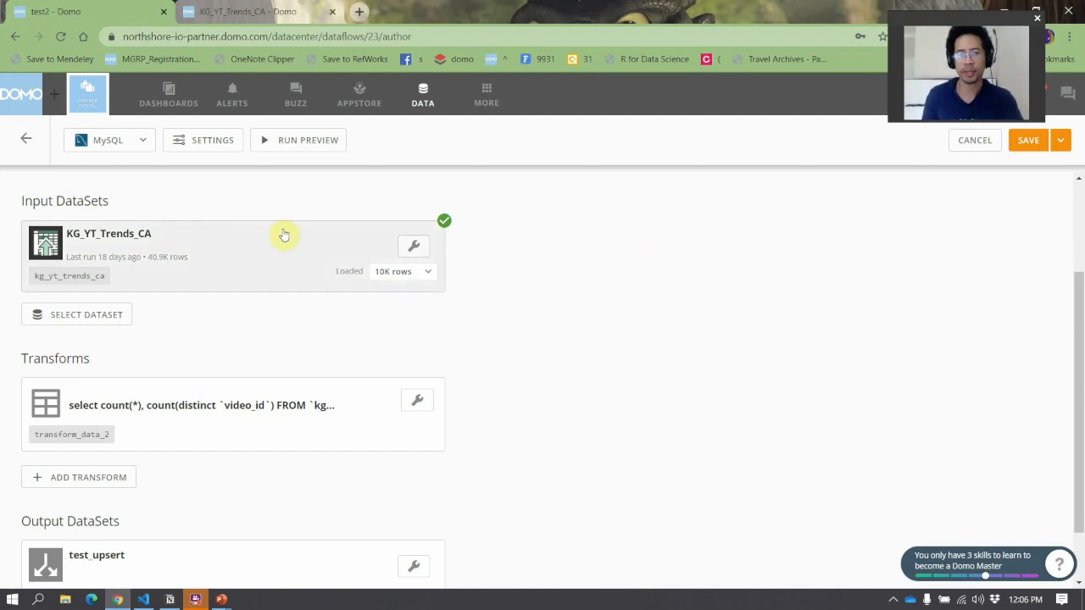
- Preview sample rows of the KG_YT_Trends_CA input dataset, then close the preview
{"action": "left_click", "coordinate": [414, 246]}
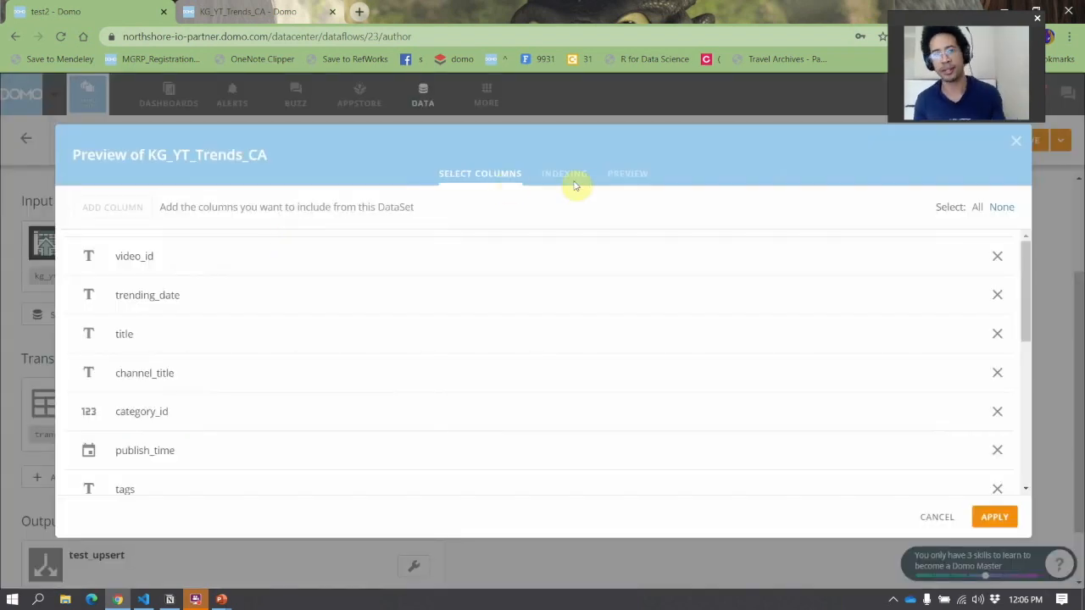
{"action": "left_click", "coordinate": [627, 173]}
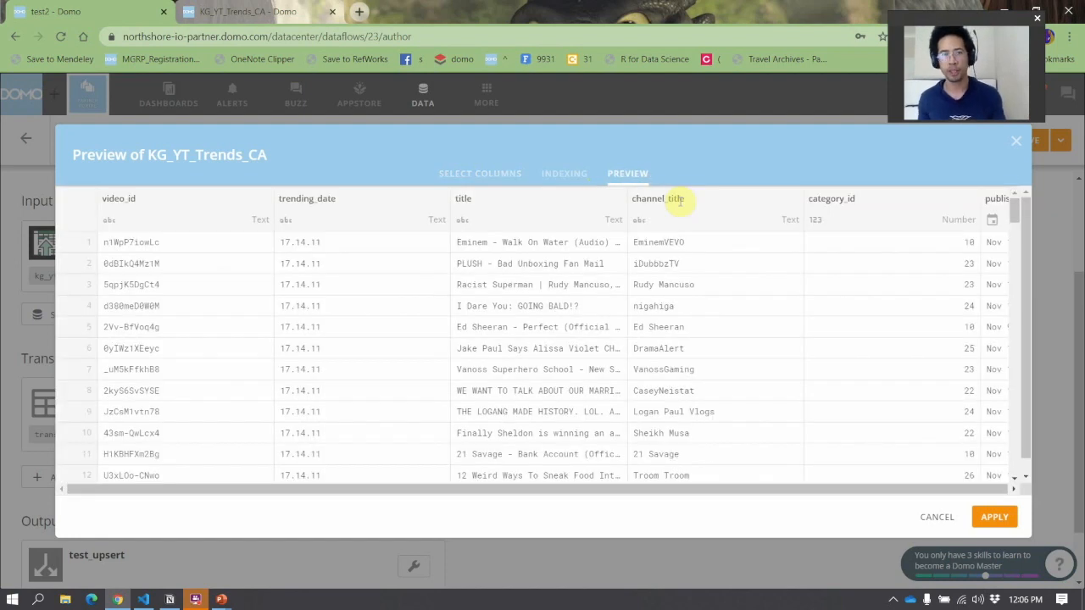
{"action": "mouse_move", "coordinate": [280, 292]}
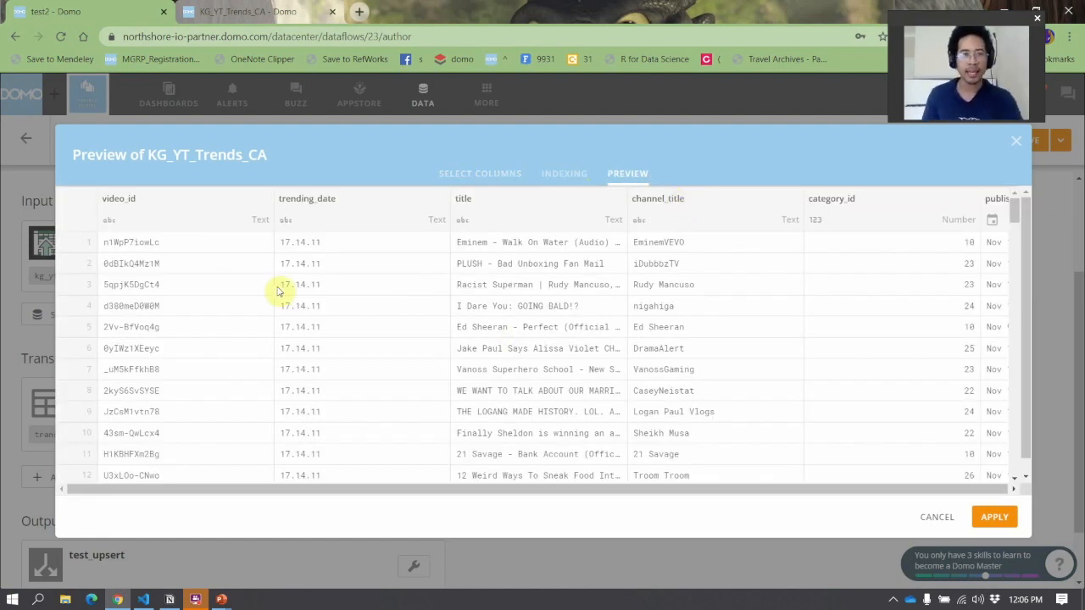
{"action": "mouse_move", "coordinate": [495, 474]}
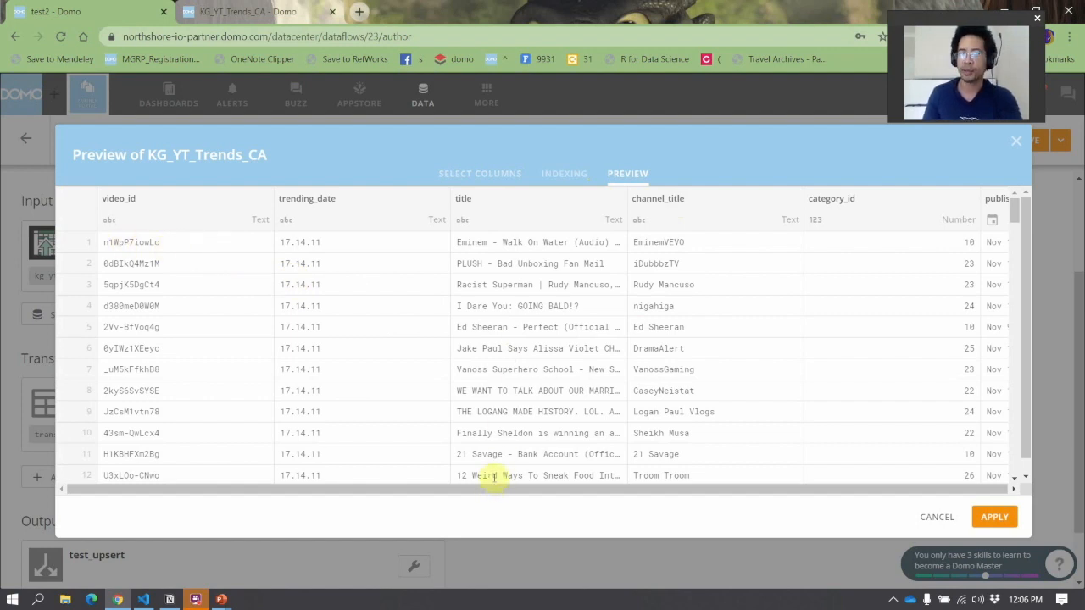
{"action": "mouse_move", "coordinate": [356, 278]}
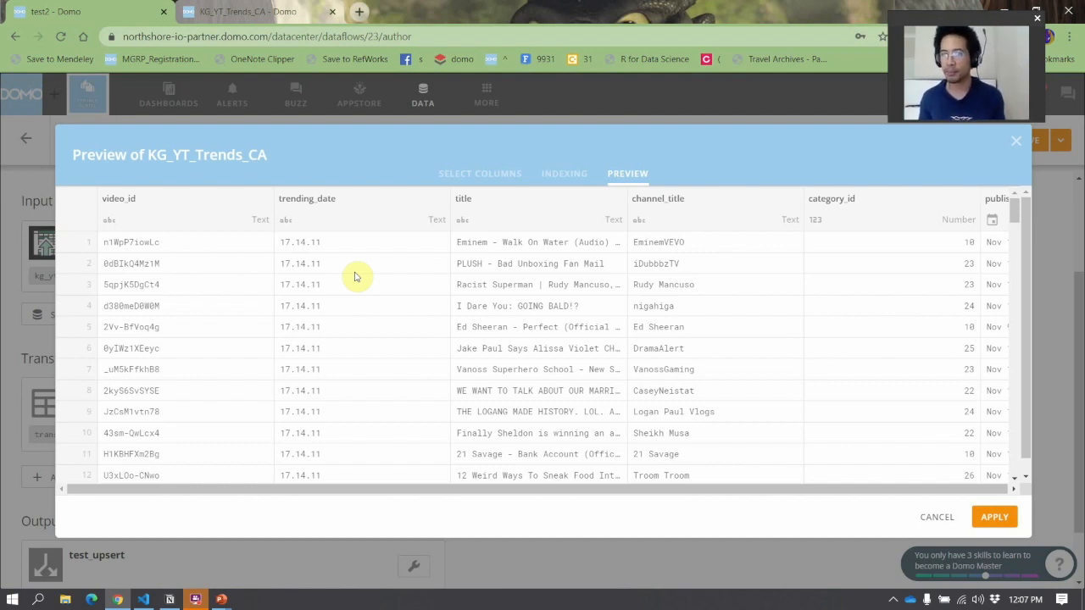
{"action": "left_click", "coordinate": [935, 515]}
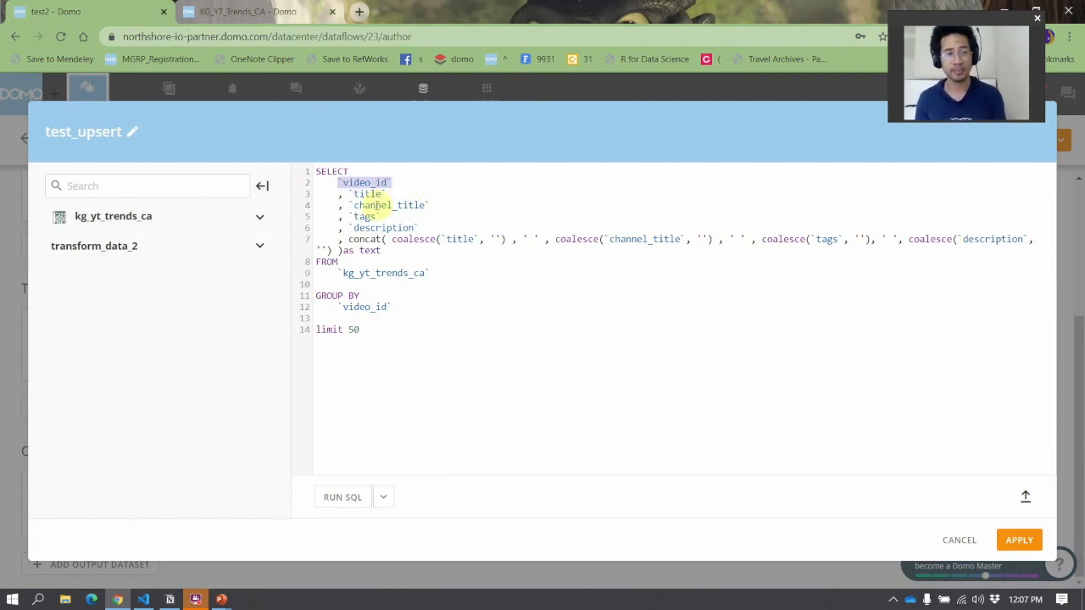
{"action": "left_click", "coordinate": [312, 326]}
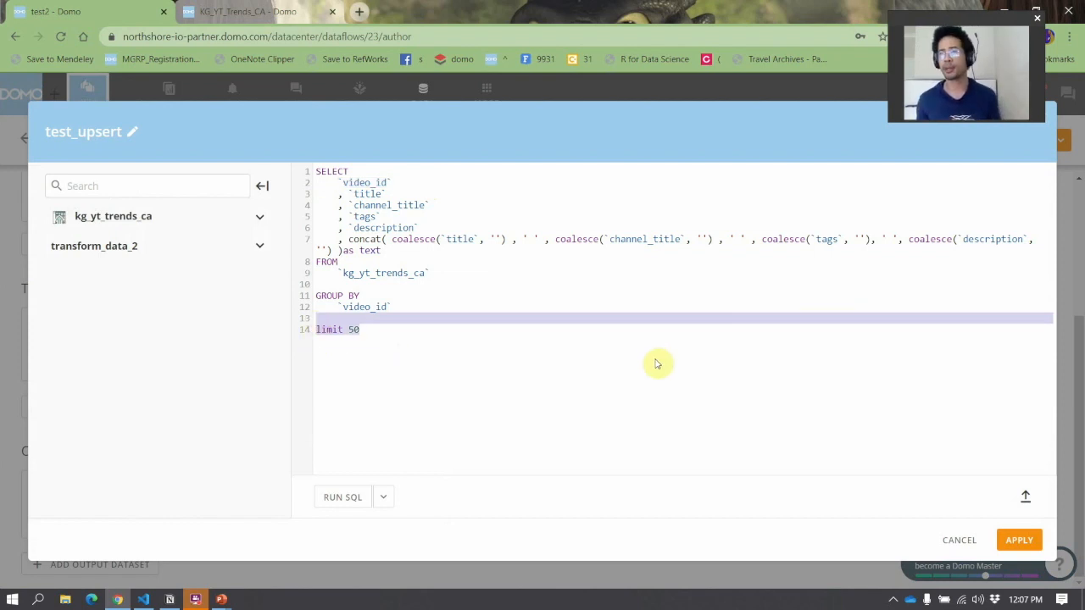
{"action": "mouse_move", "coordinate": [974, 562]}
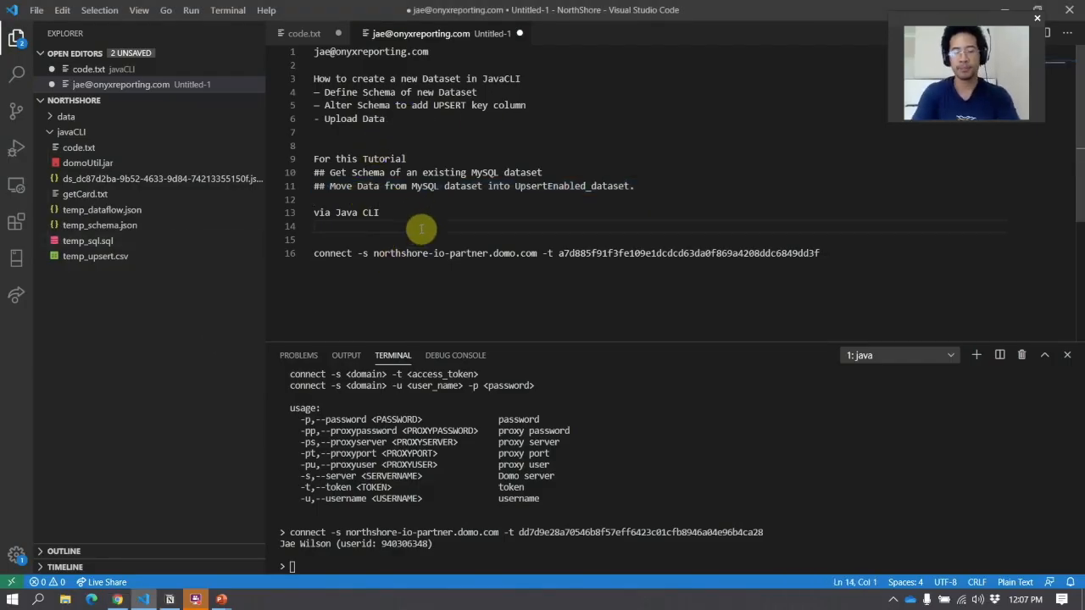
- Record mySQL_id = e5bd856a-7d5e-48f2-8509-22deb88c9c4d in the tutorial notes
{"action": "type", "text": "ds_id ="}
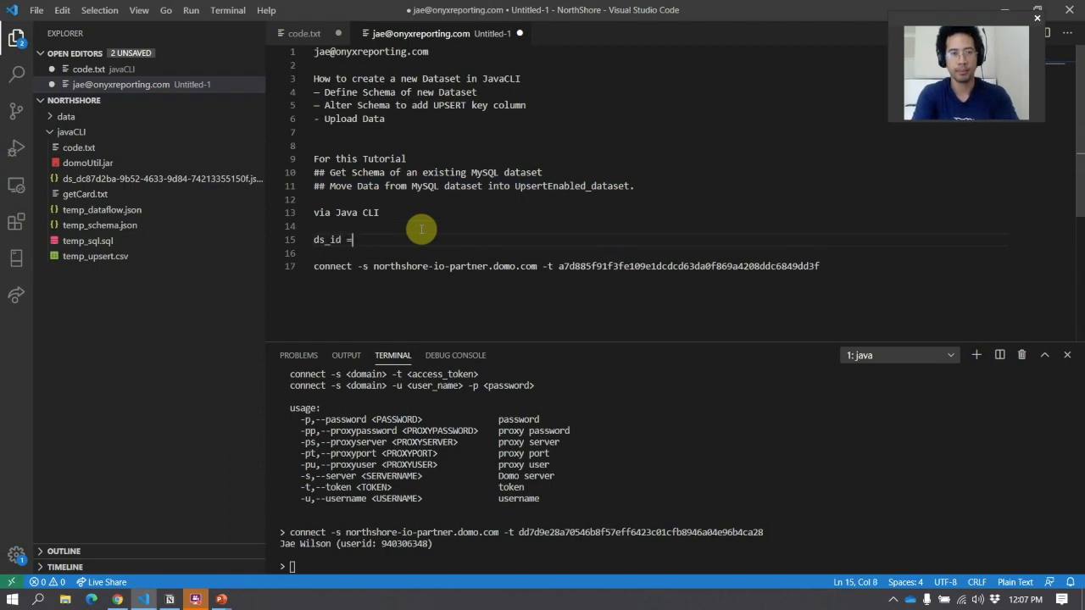
{"action": "type", "text": "e5bd856a-7d5e-48f2-8509-22deb88c9c4d"}
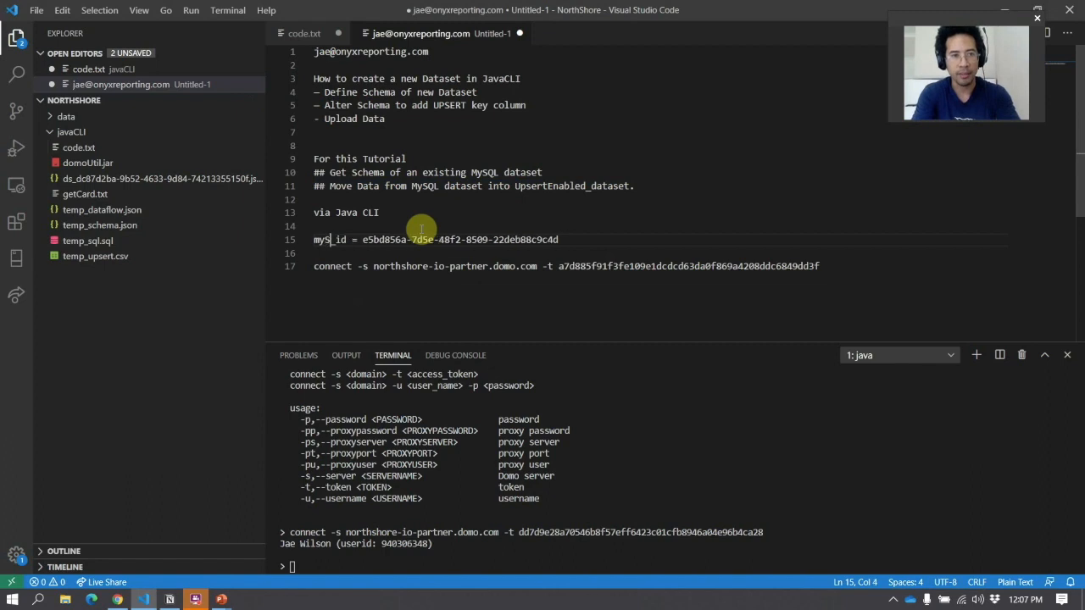
{"action": "type", "text": "QL"}
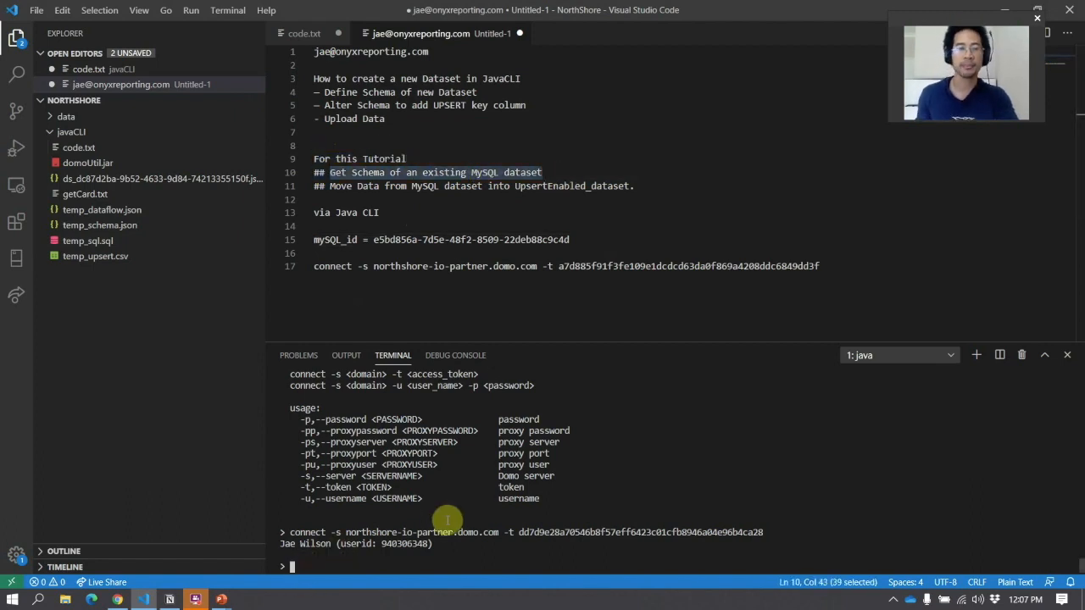
- Exit the CLI and relaunch it with java -jar domoUtil.jar
{"action": "type", "text": "exit"}
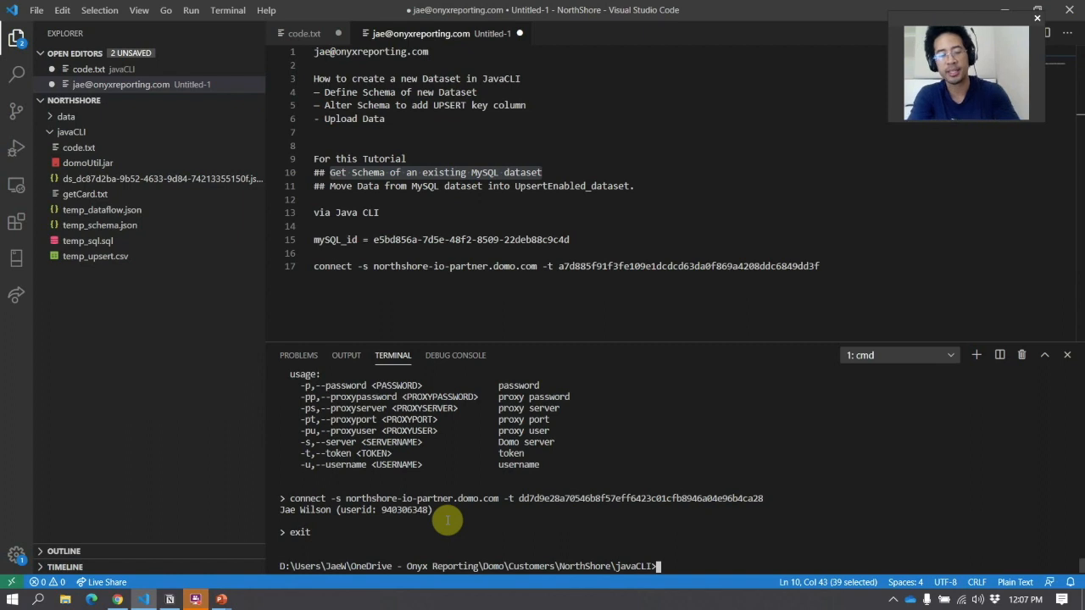
{"action": "type", "text": "java -jarr d"}
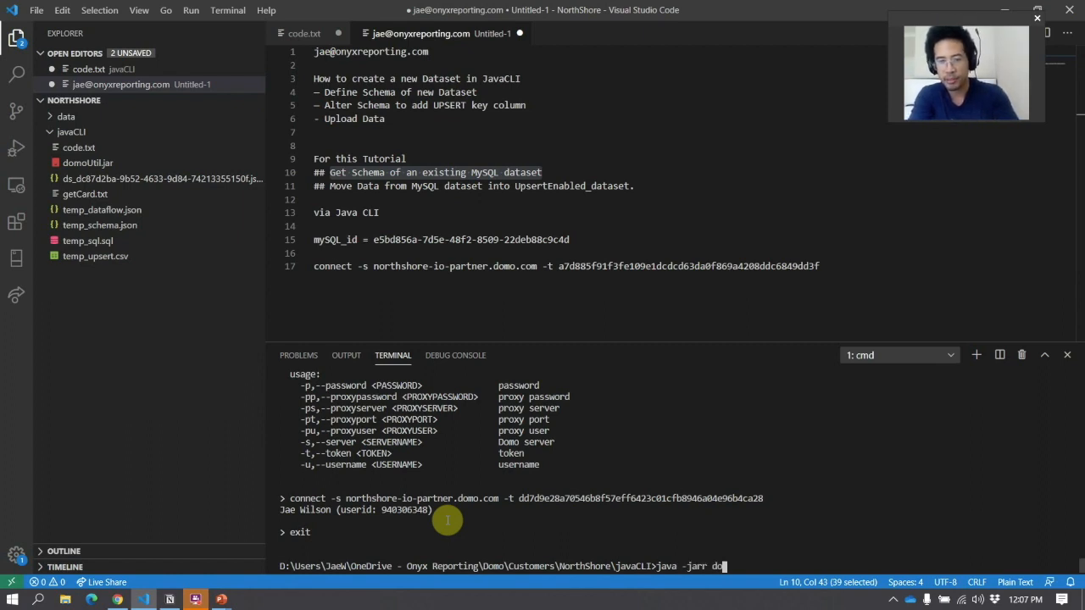
{"action": "type", "text": "omoUtil"}
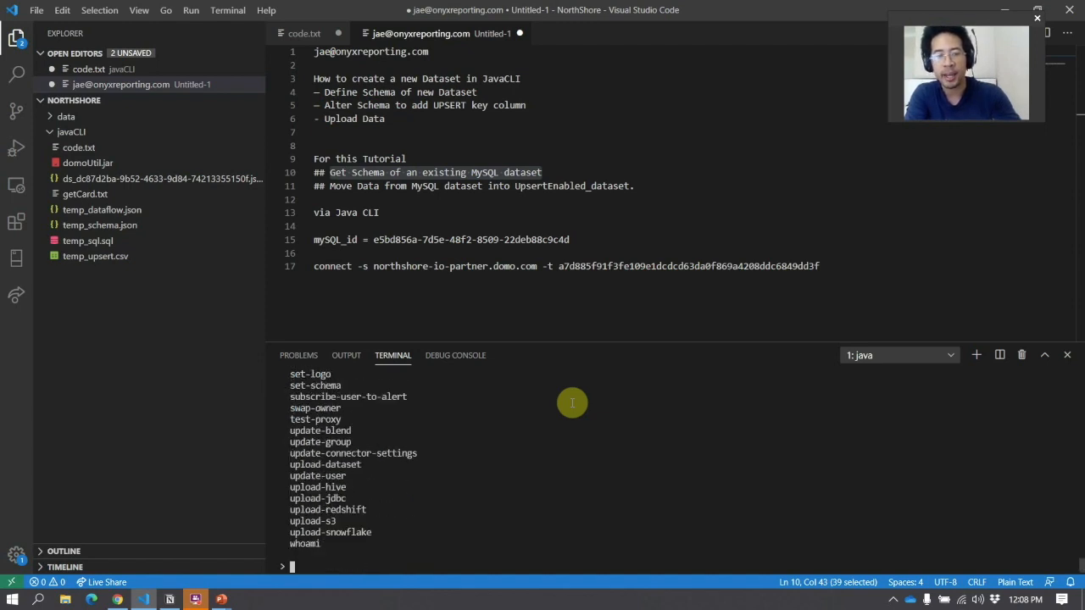
- Show the get-schema command's usage help in the terminal
{"action": "type", "text": "help"}
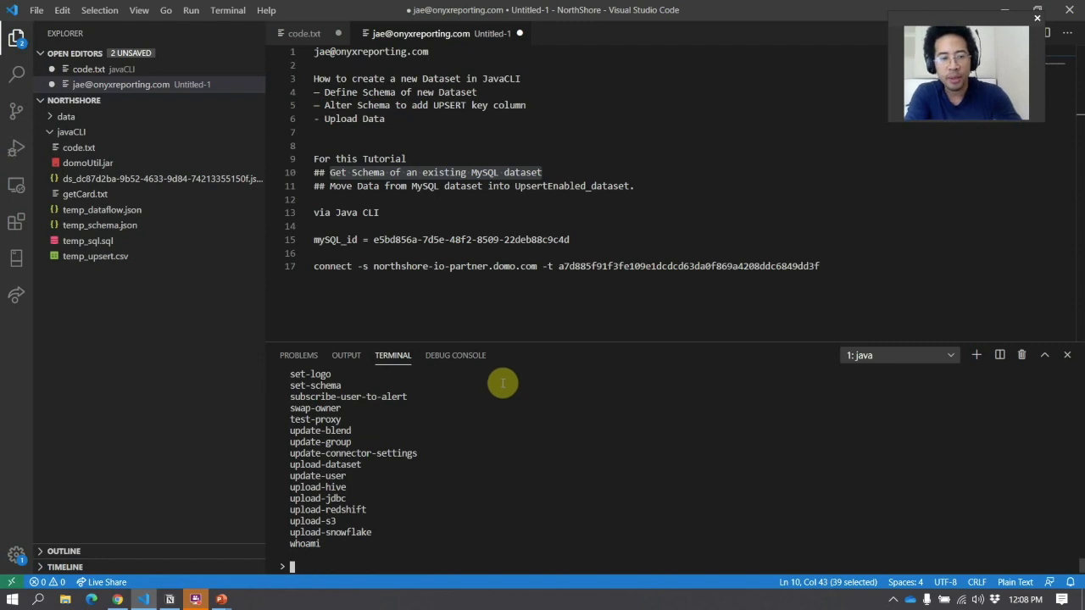
{"action": "mouse_move", "coordinate": [472, 386]}
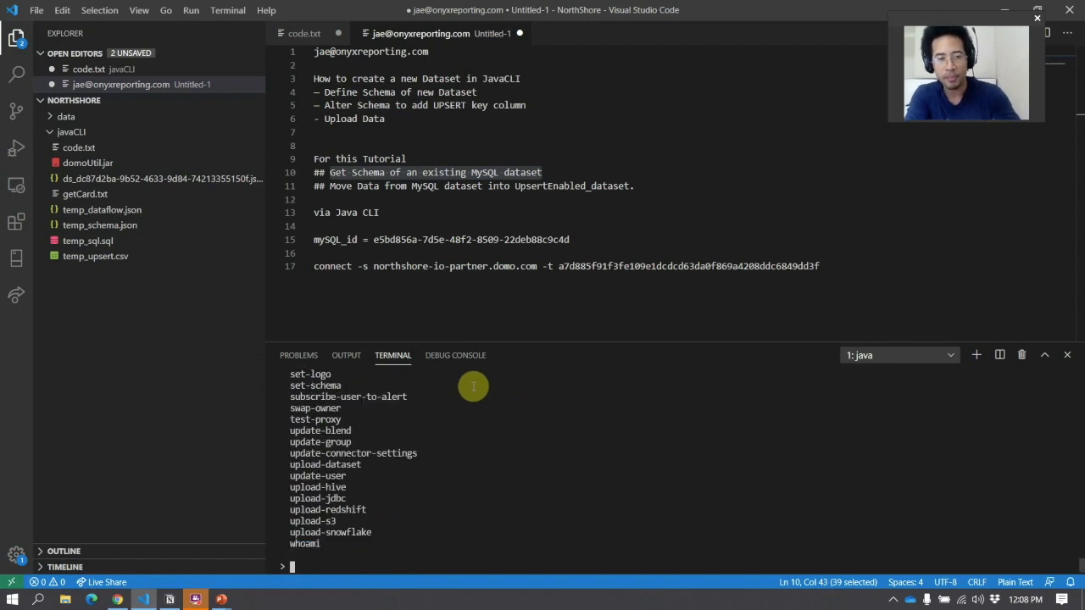
{"action": "type", "text": "help get-schema"}
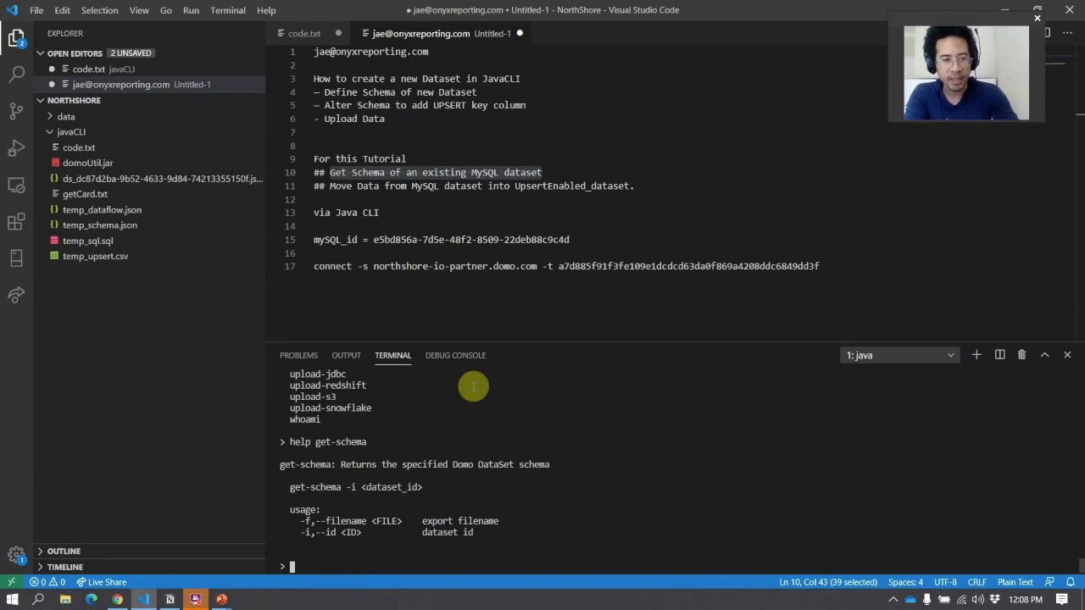
{"action": "type", "text": "get-sche"}
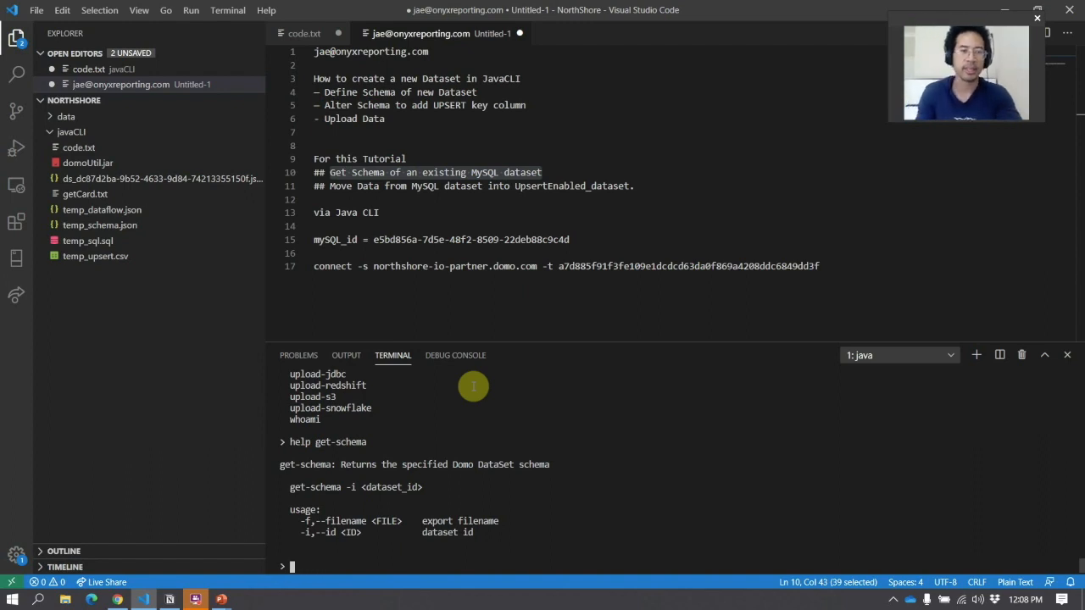
- Connect the CLI using the saved connect line, then get-schema the MySQL dataset into temp_schema.json
{"action": "left_click", "coordinate": [321, 281]}
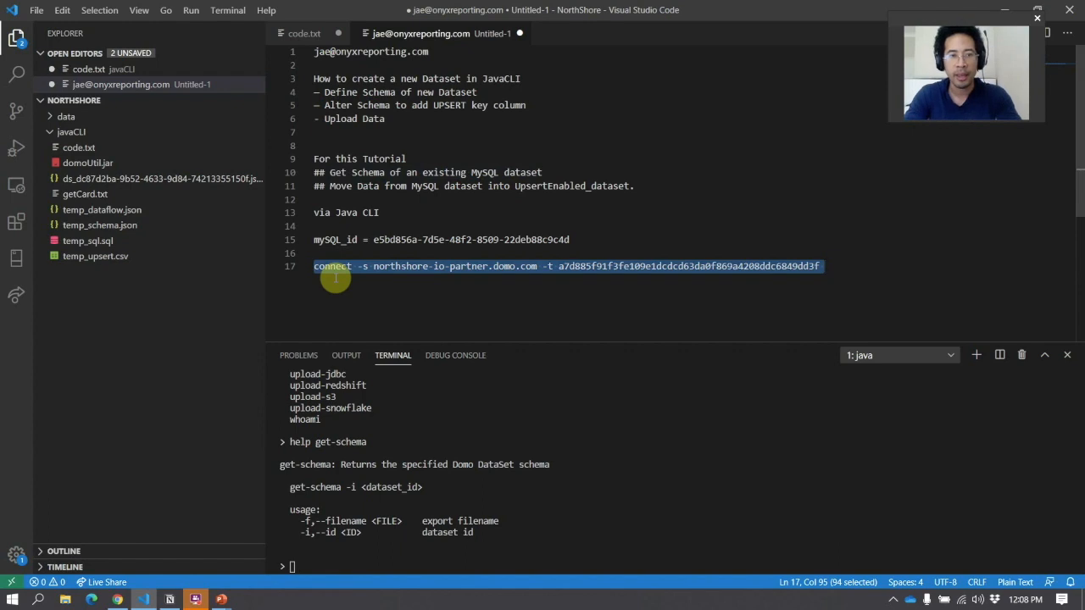
{"action": "mouse_move", "coordinate": [709, 248]}
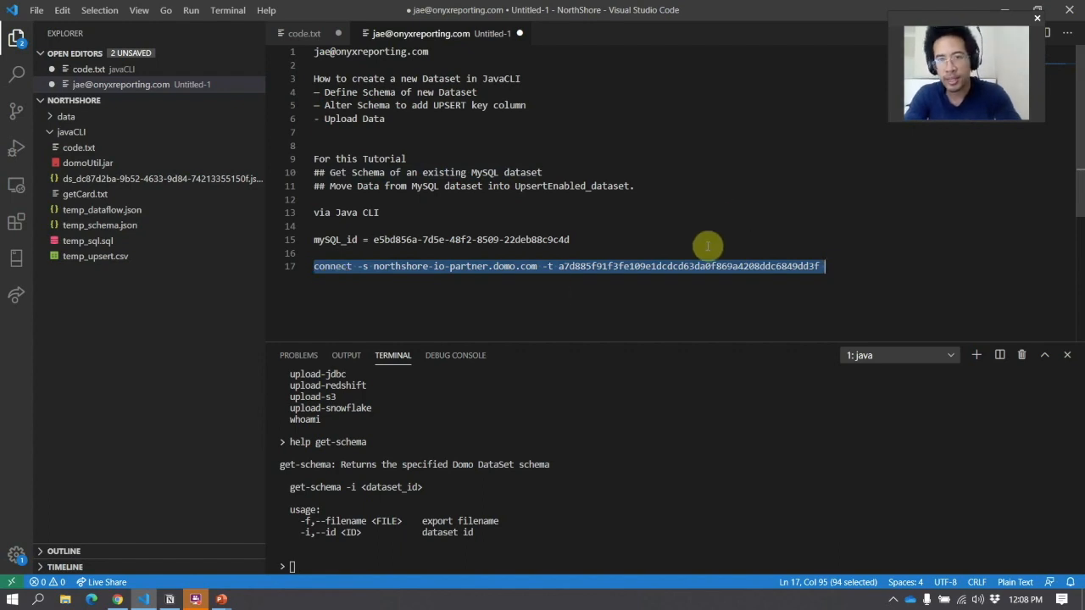
{"action": "mouse_move", "coordinate": [514, 567]}
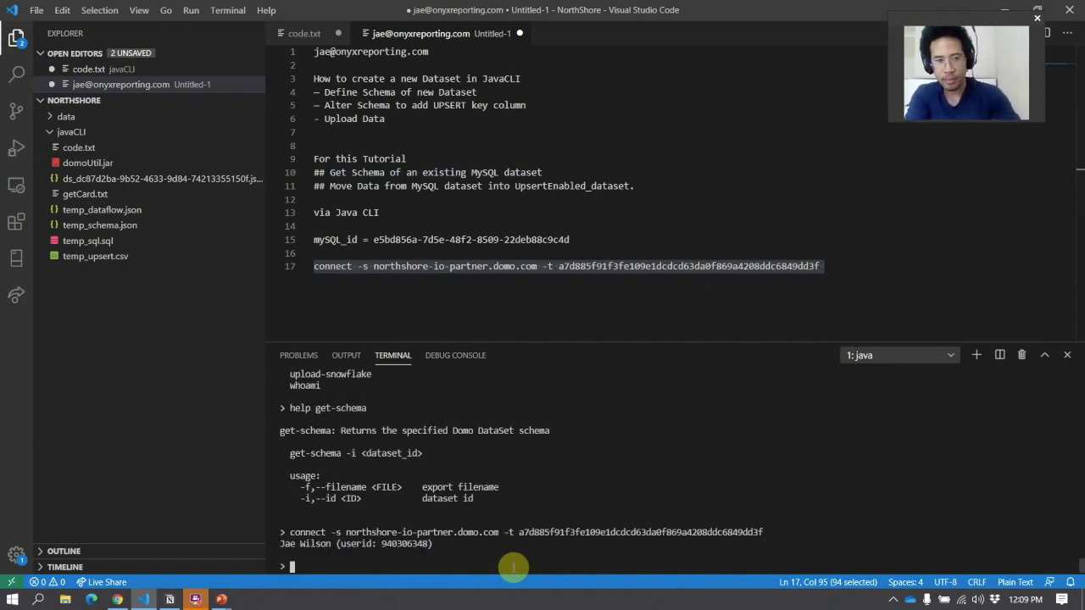
{"action": "type", "text": "get-schema -i e5bd856a-7d5e-48f2-8509-22deb88c9c4d"}
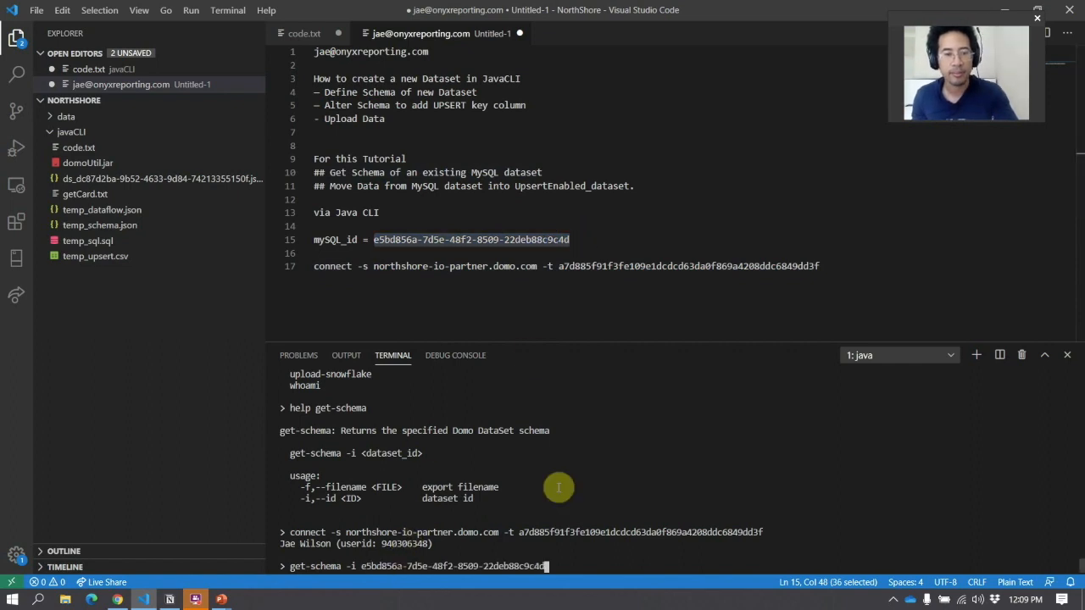
{"action": "type", "text": "-f"}
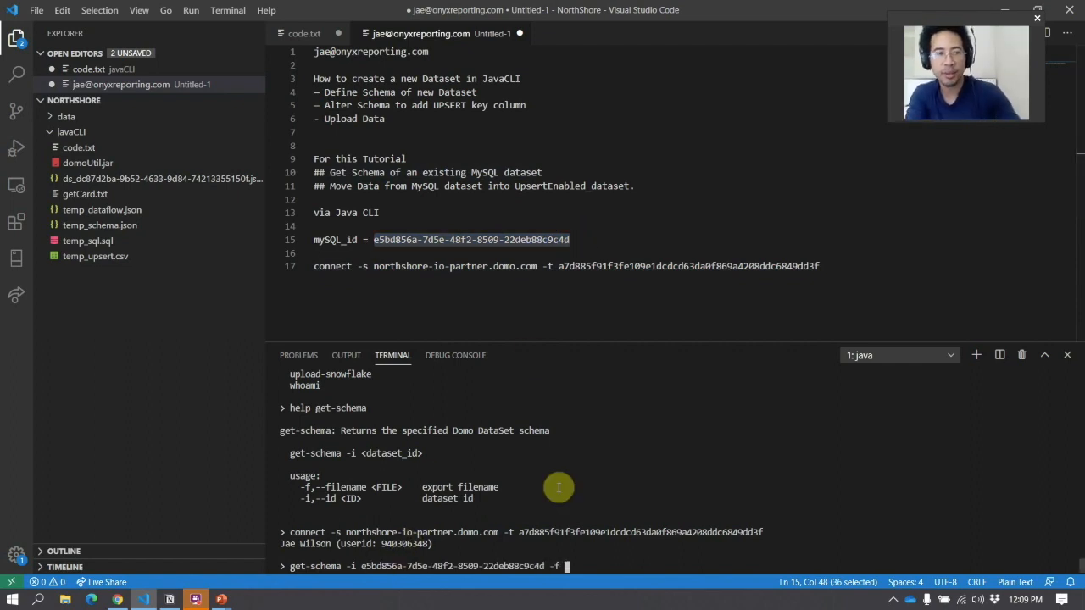
{"action": "type", "text": "temp_"}
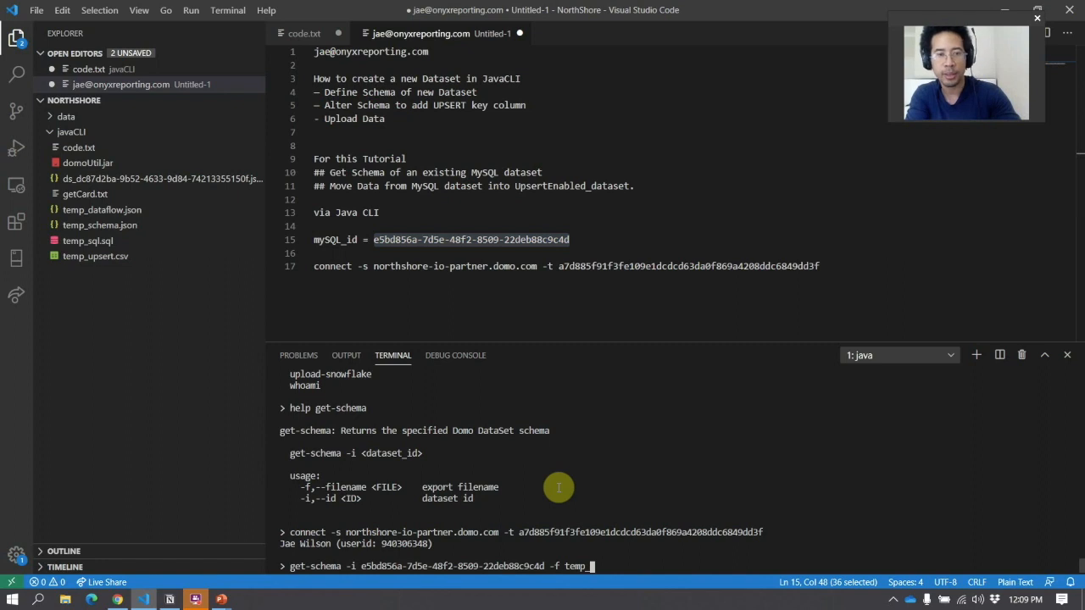
{"action": "type", "text": "schema.json"}
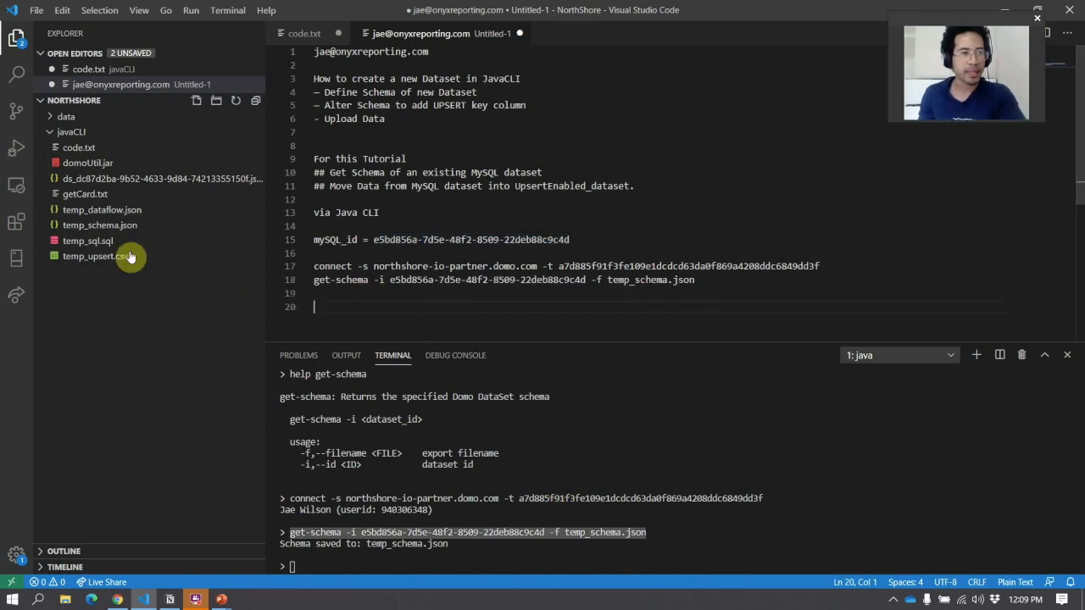
{"action": "double_click", "coordinate": [99, 224]}
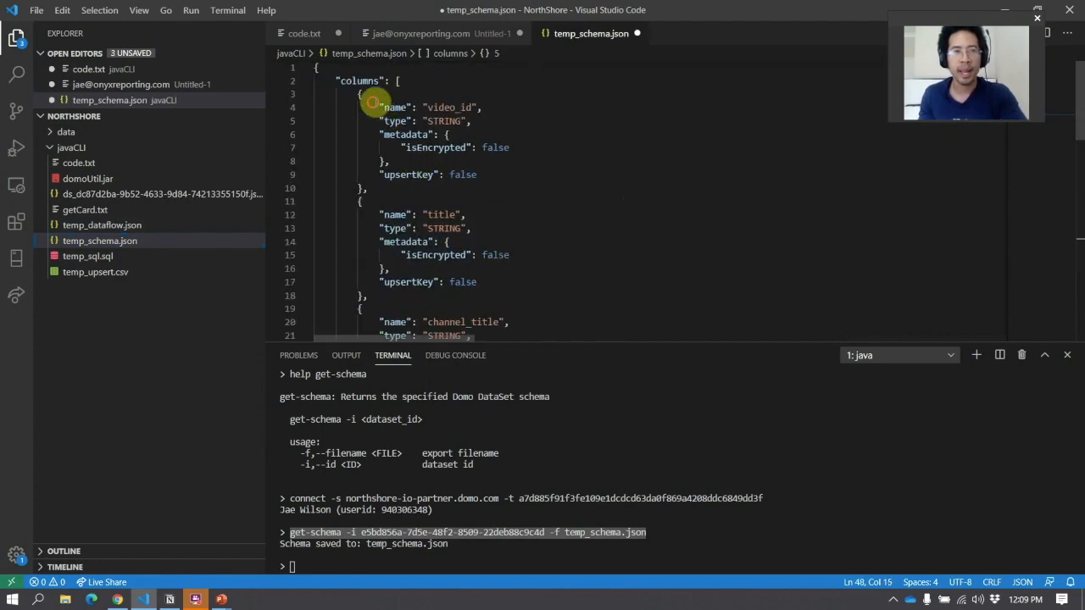
{"action": "left_click_drag", "start_coordinate": [383, 109], "coordinate": [475, 120]}
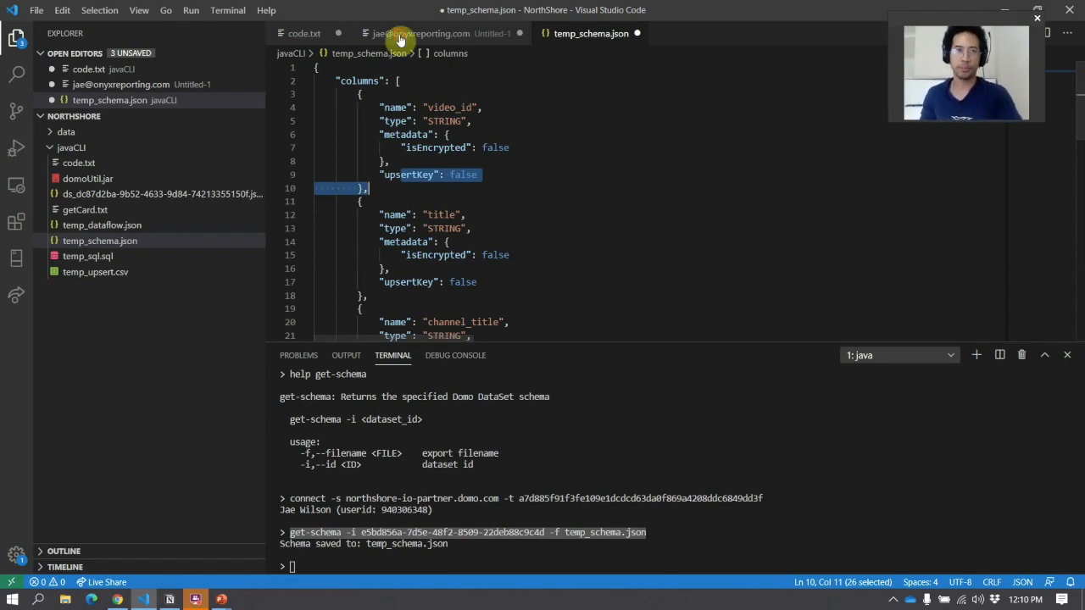
{"action": "left_click", "coordinate": [420, 34]}
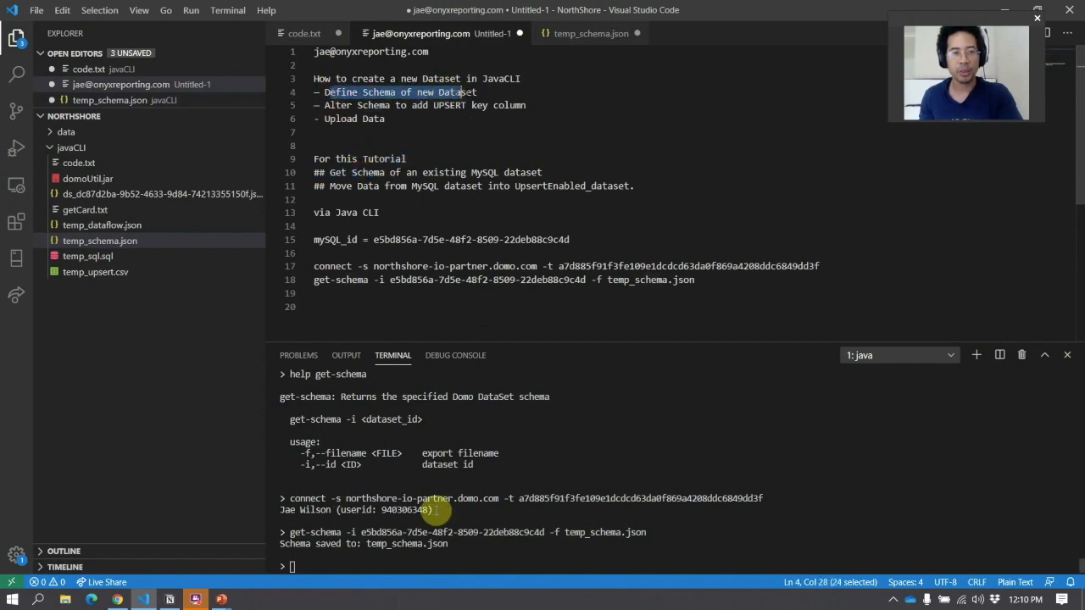
- Show help for create-dataset and begin a mistyped create-date command
{"action": "type", "text": "hel"}
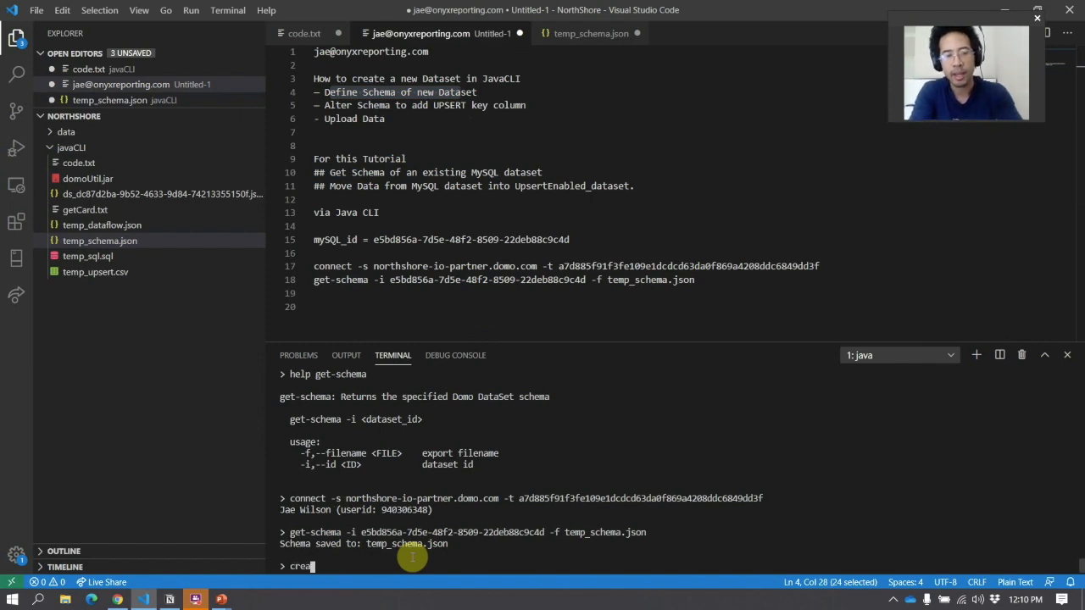
{"action": "type", "text": "help creat"}
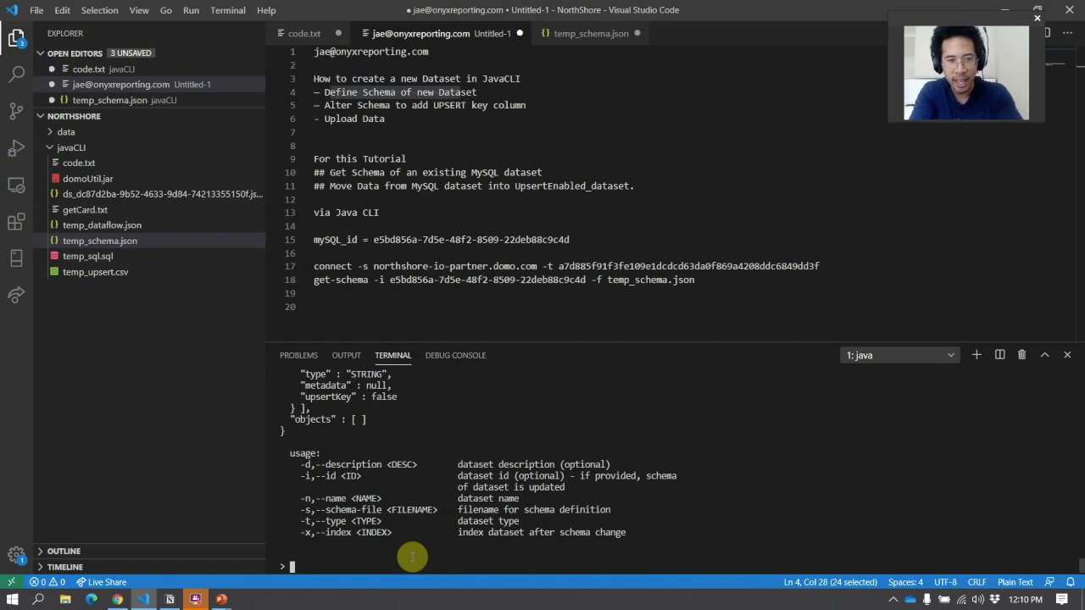
{"action": "type", "text": "c"}
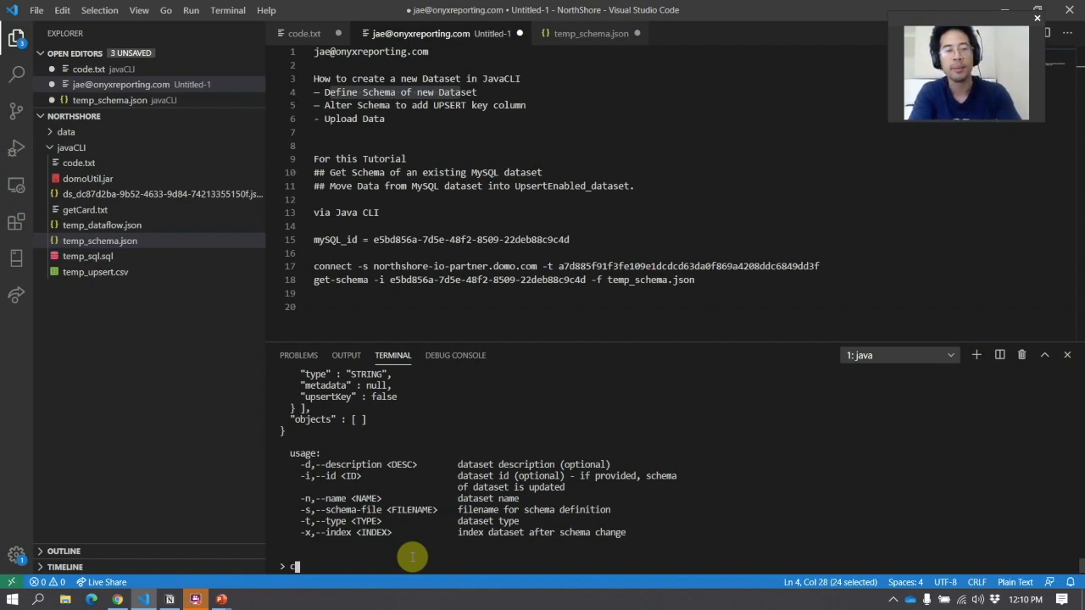
{"action": "type", "text": "reate-date -UpsertEnabled_ds"}
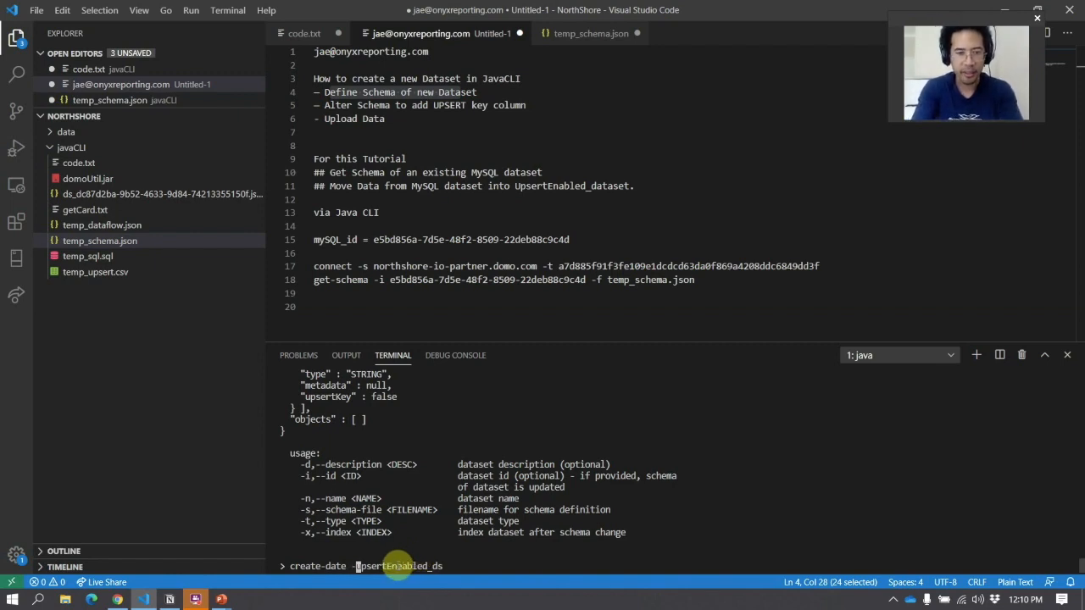
- Run it with -n upsertEneabled_ds -s temp-schema.json -t api; it is rejected as unrecognized
{"action": "type", "text": "-n"}
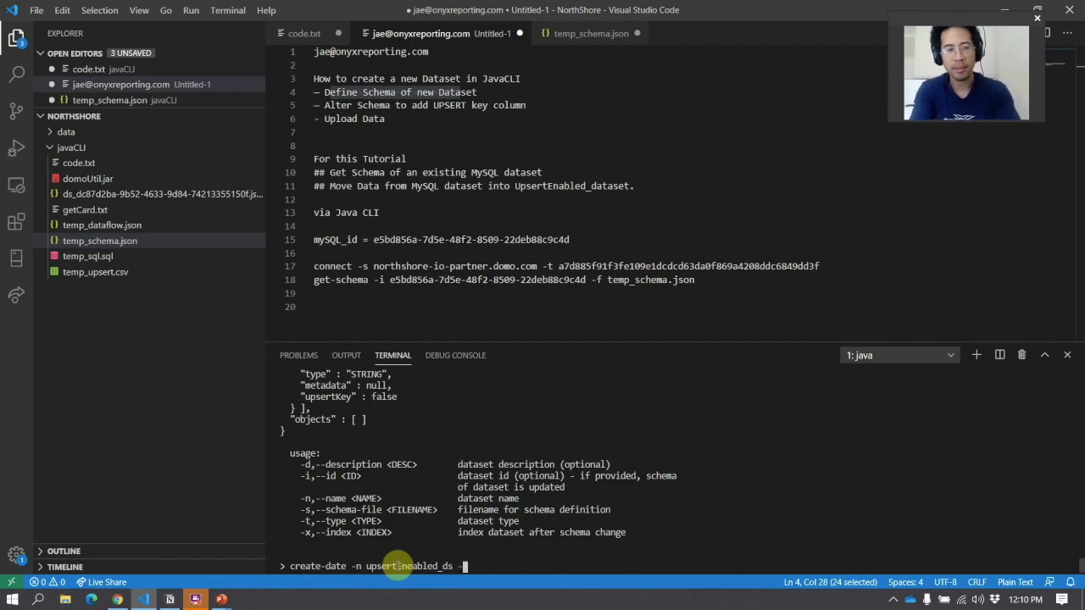
{"action": "type", "text": "-s"}
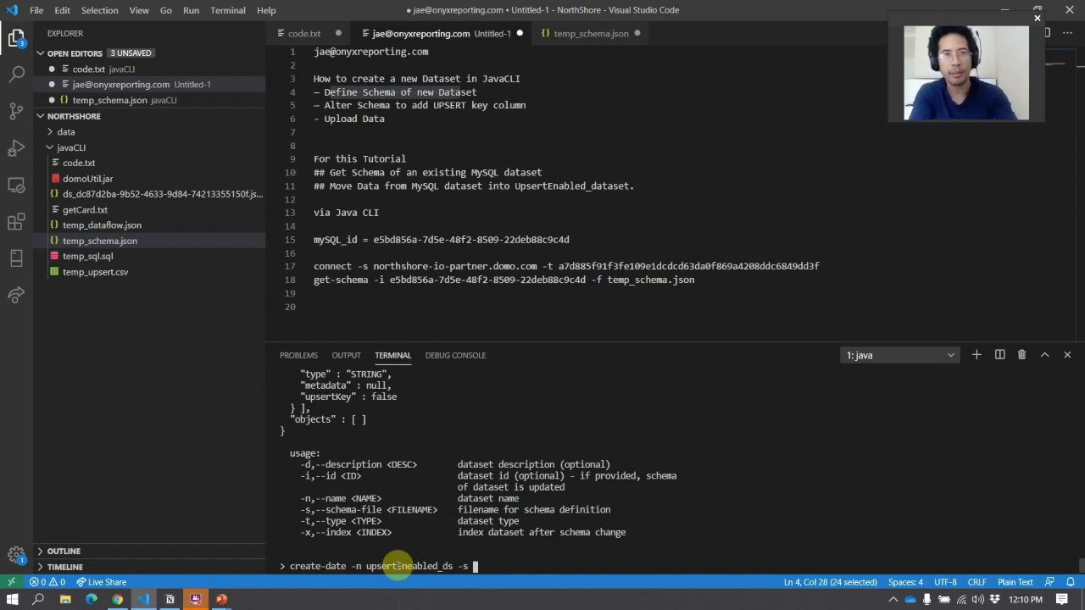
{"action": "type", "text": "temp-sche"}
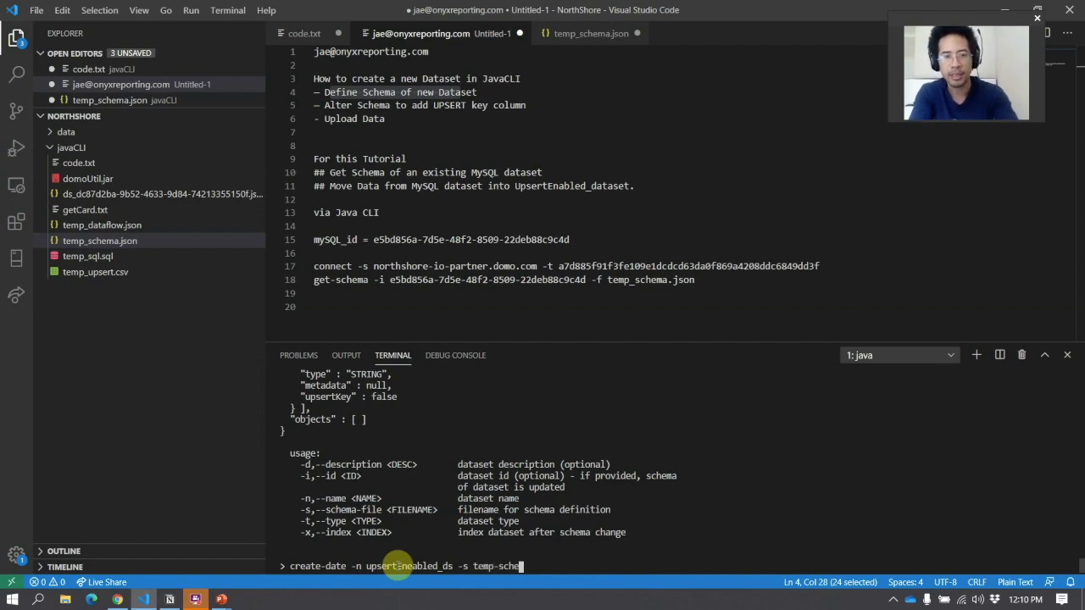
{"action": "type", "text": "ma.json"}
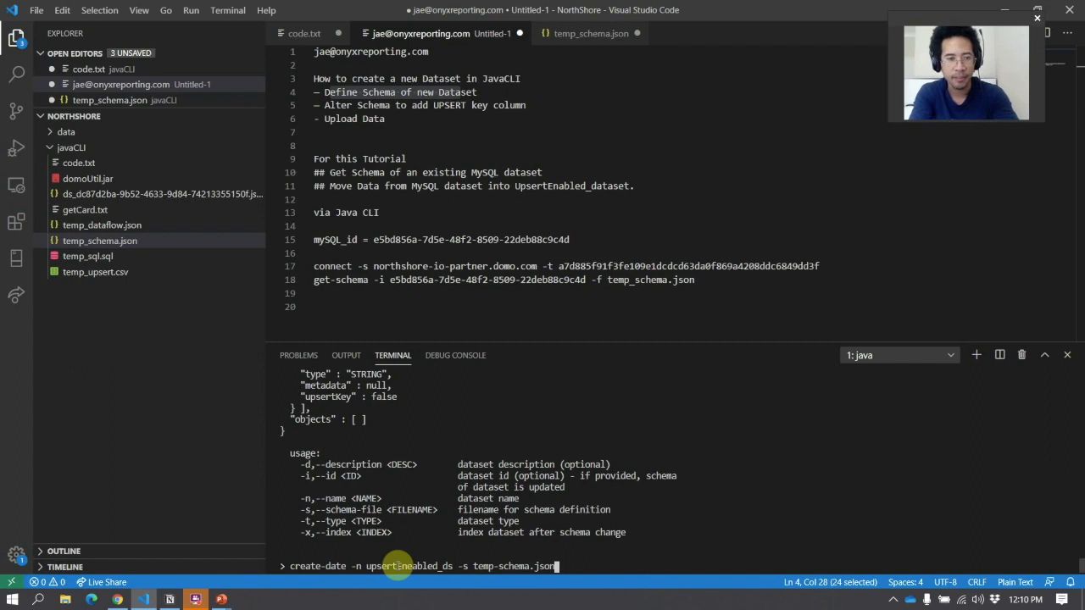
{"action": "type", "text": "-t"}
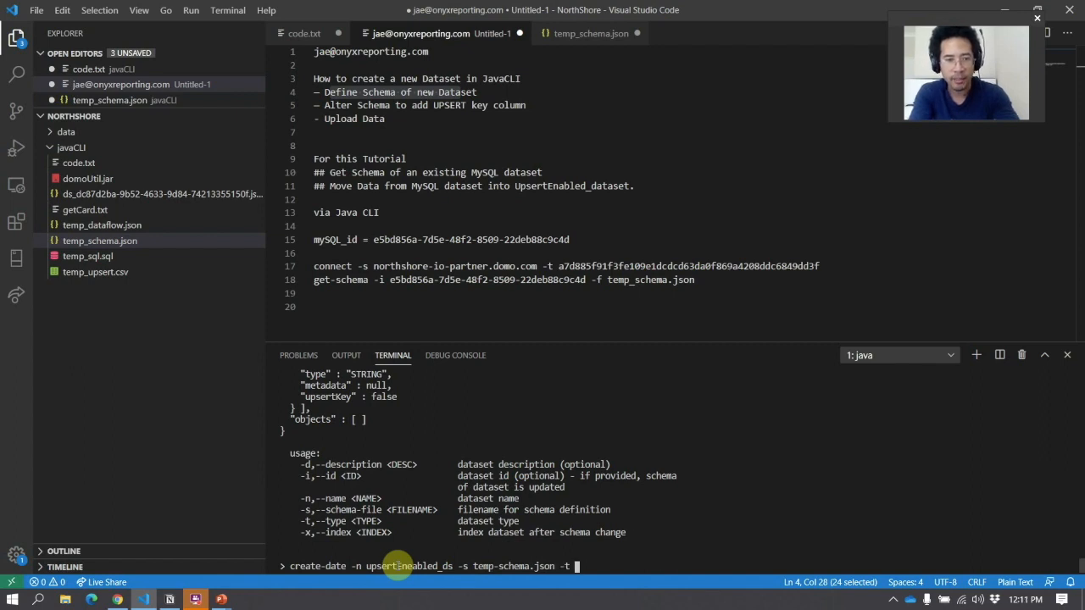
{"action": "type", "text": "api"}
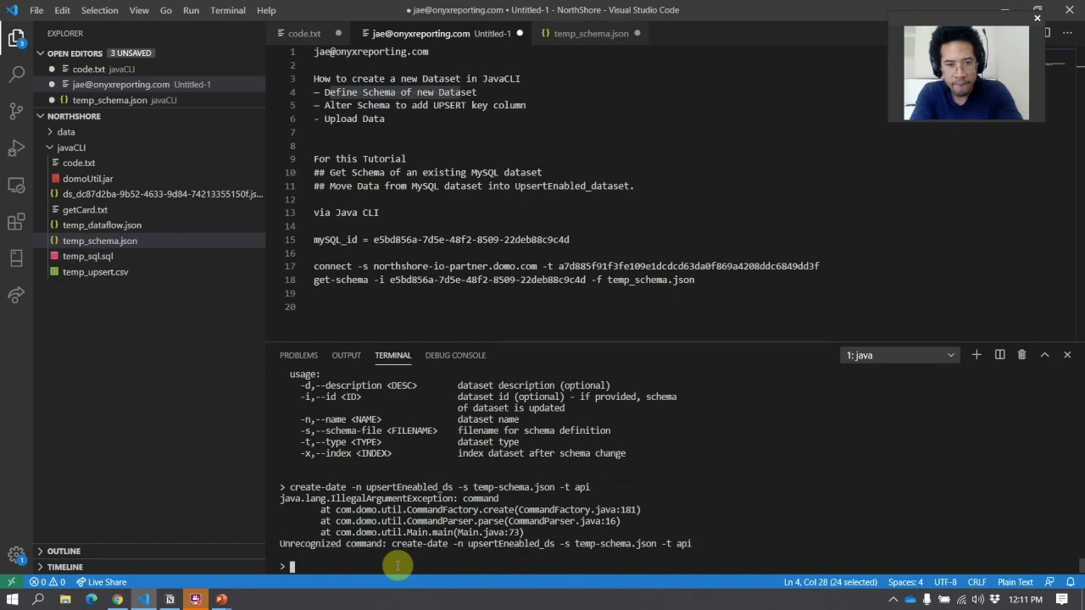
- Rerun as create-dataset -n upsertEneabled_ds -s temp_schema.json -t api and save it in the notes
{"action": "key", "text": "Up"}
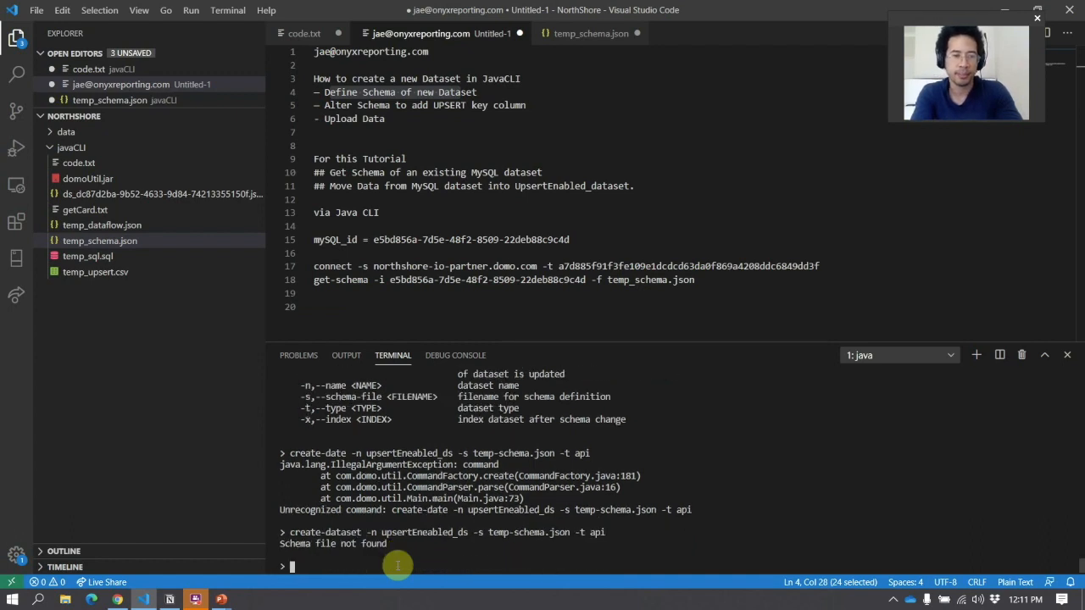
{"action": "type", "text": "create-dataset -n upsertEneabled_ds -s temp-schema.json -t api"}
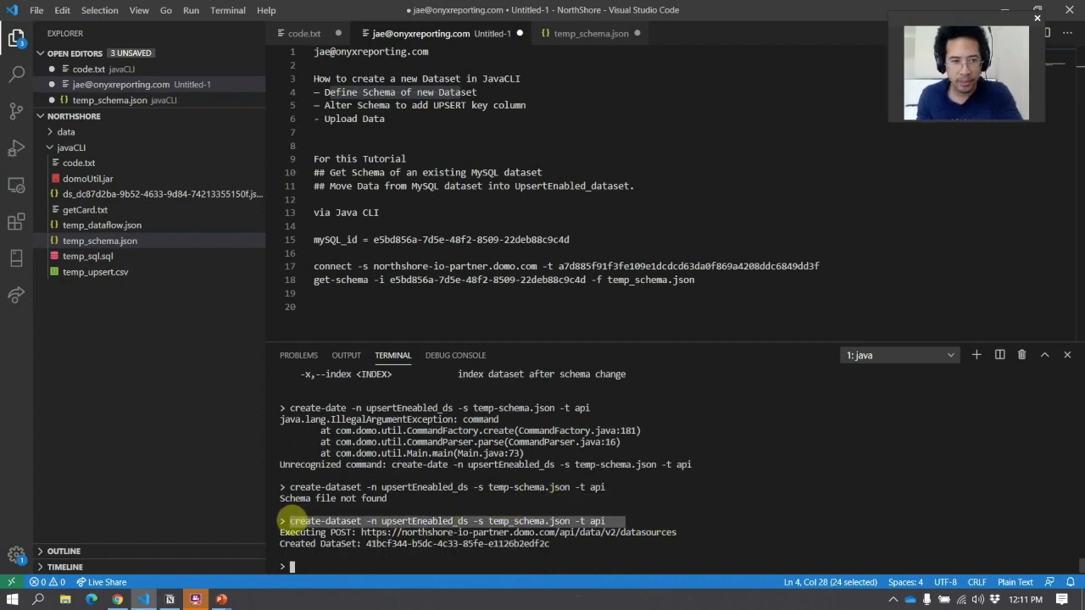
{"action": "type", "text": "create-dataset -n upsertEneabled_ds -s temp_schema.json -t api"}
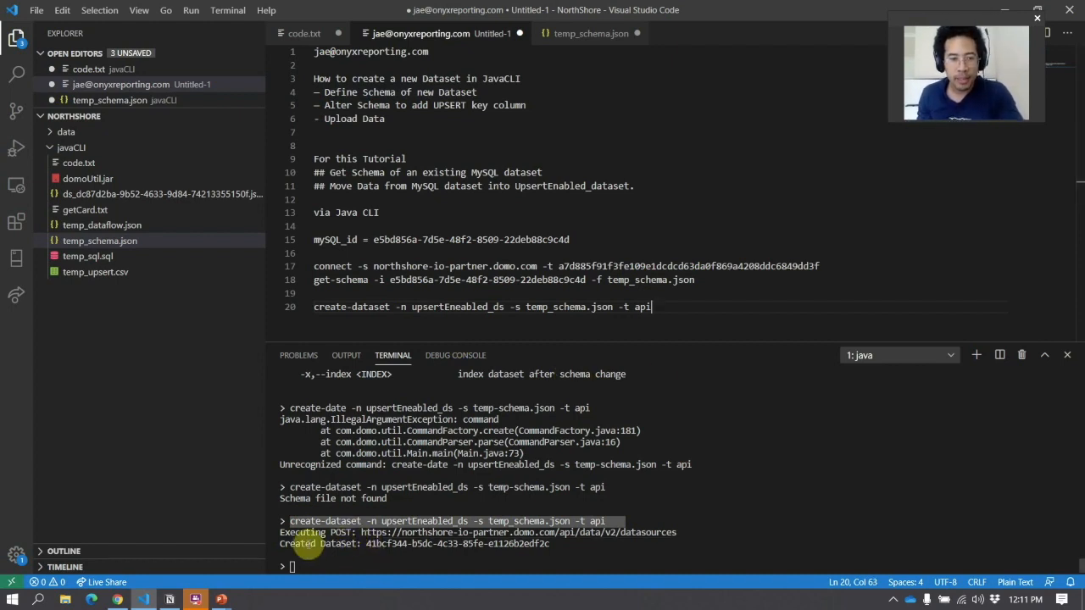
{"action": "mouse_move", "coordinate": [366, 543]}
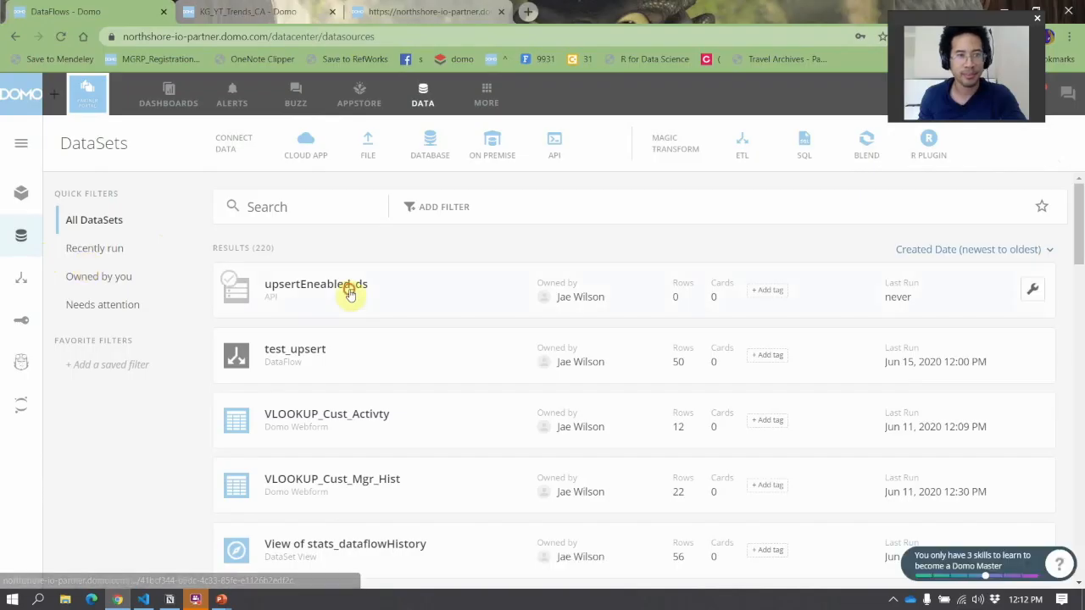
- View upsertEneabled_ds's data table and schema, confirming 0 columns and 0 rows
{"action": "left_click", "coordinate": [315, 285]}
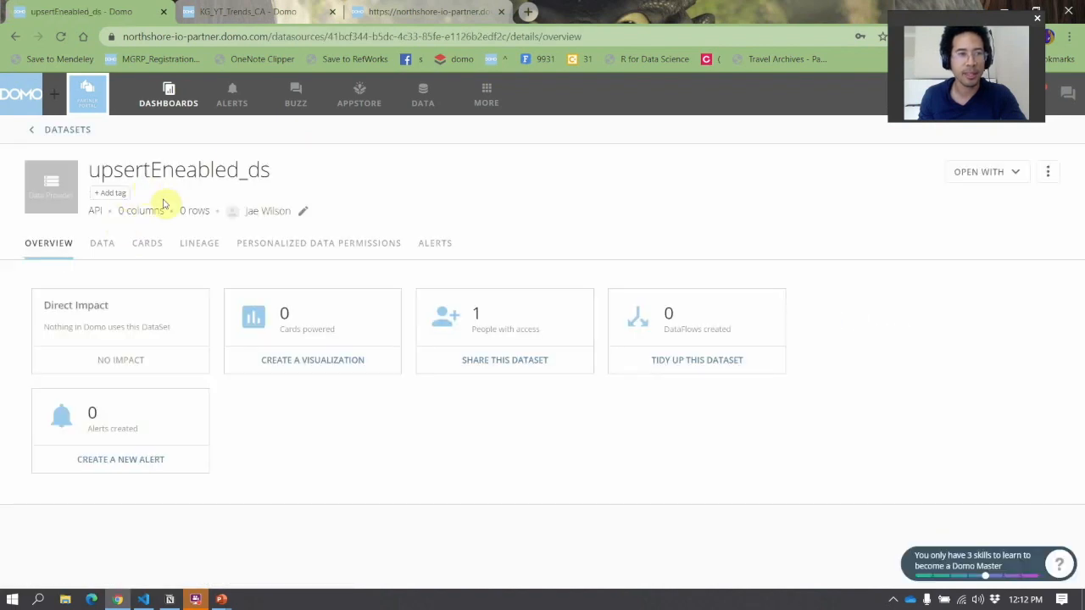
{"action": "left_click", "coordinate": [102, 244]}
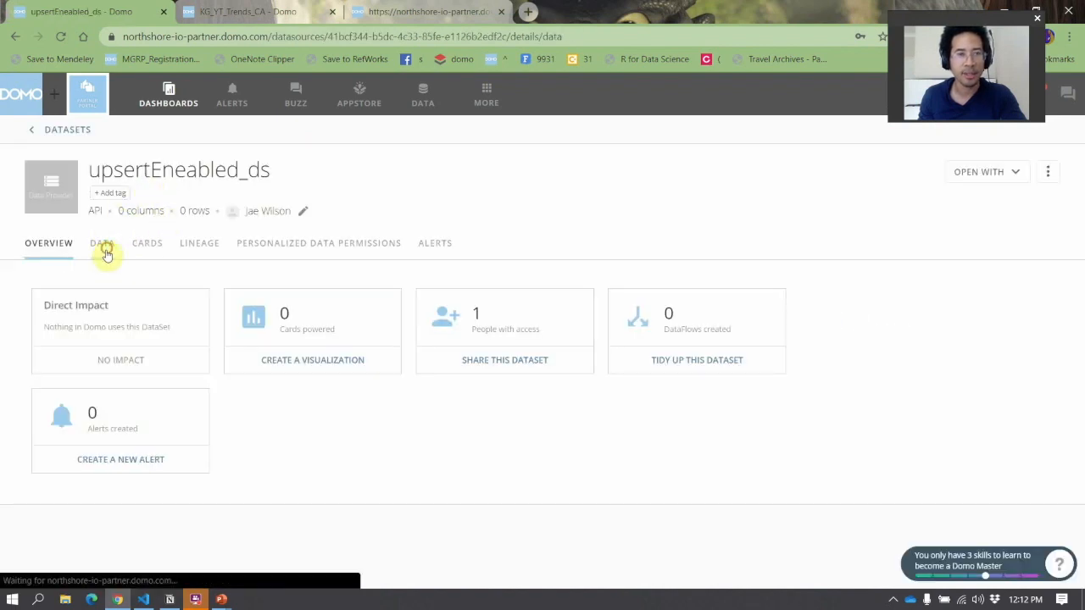
{"action": "left_click", "coordinate": [102, 244]}
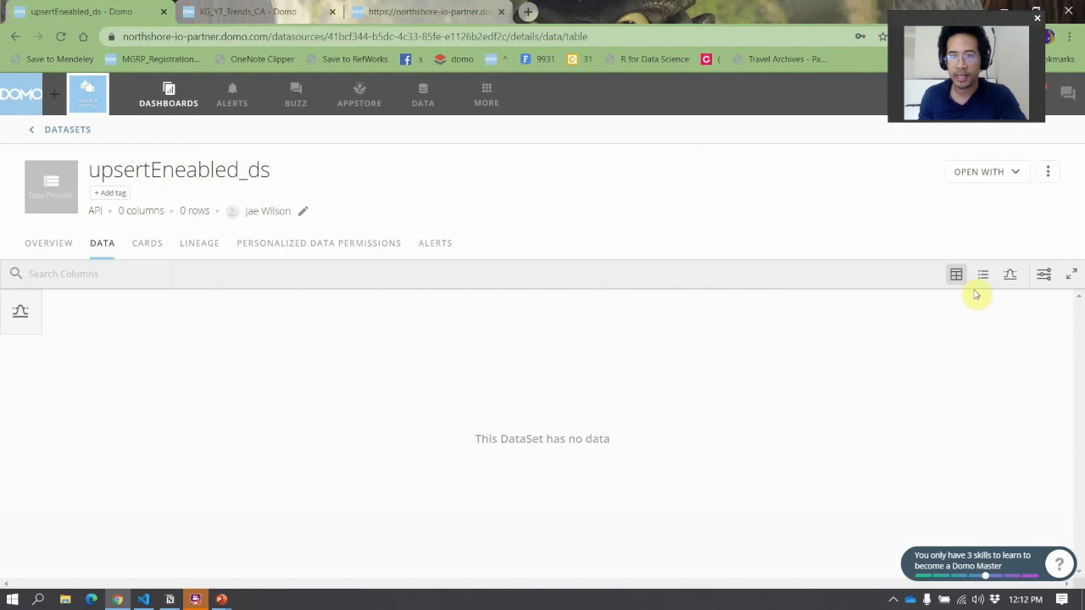
{"action": "left_click", "coordinate": [983, 274]}
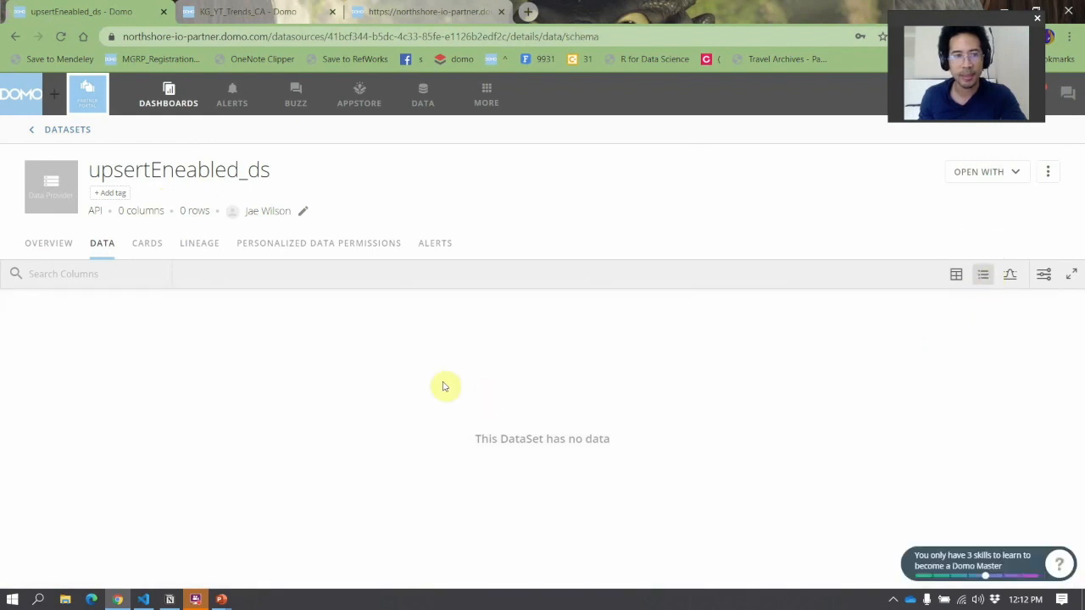
{"action": "mouse_move", "coordinate": [202, 329]}
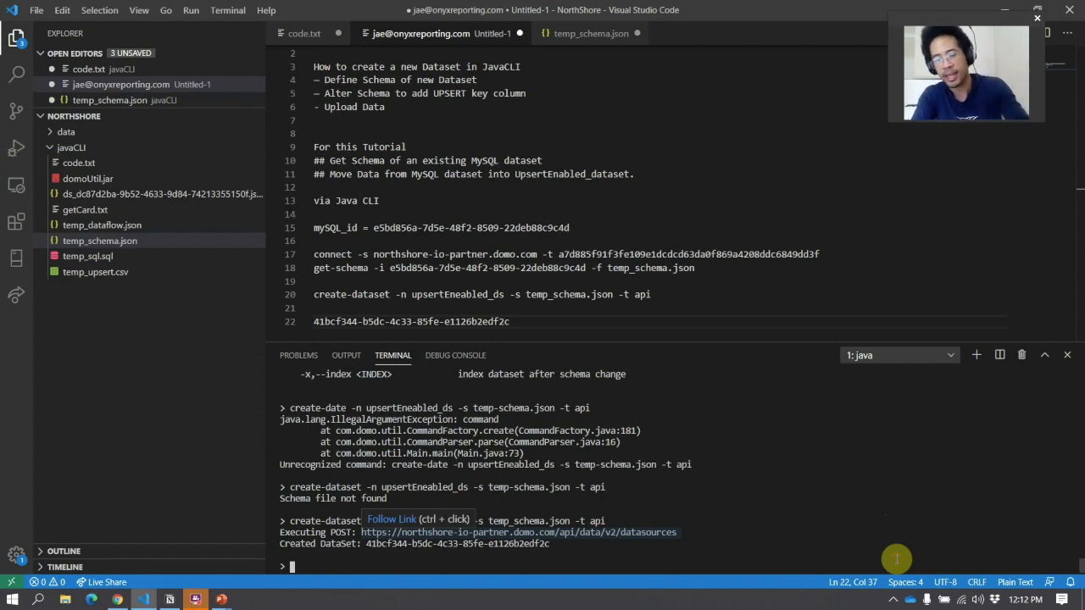
{"action": "type", "text": "get-schema -i 41bcf344-b5dc-4c33-85fe-e1126b2edf2c"}
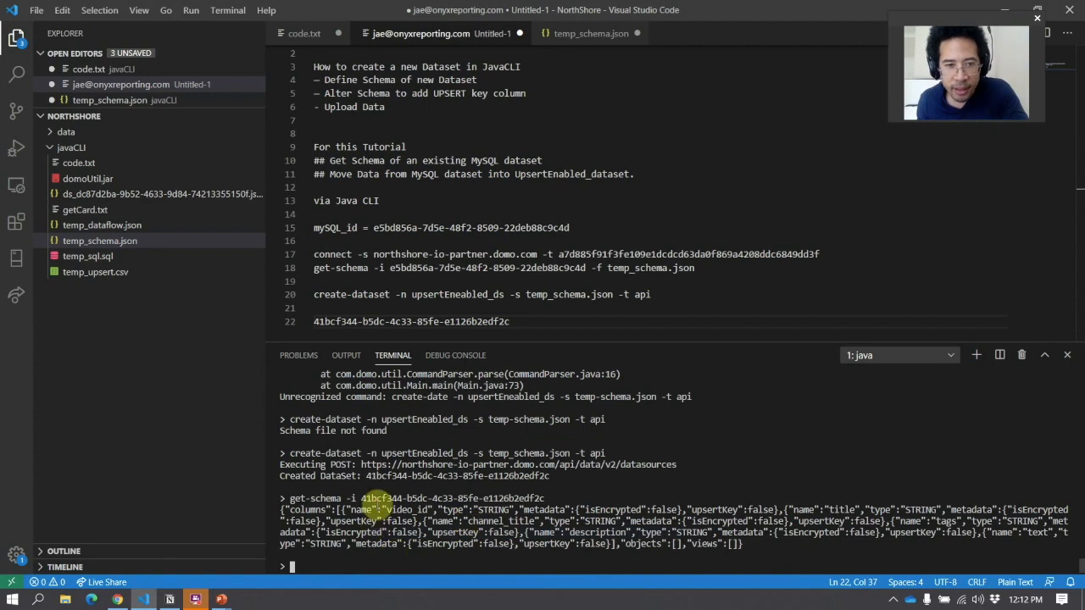
{"action": "double_click", "coordinate": [405, 508]}
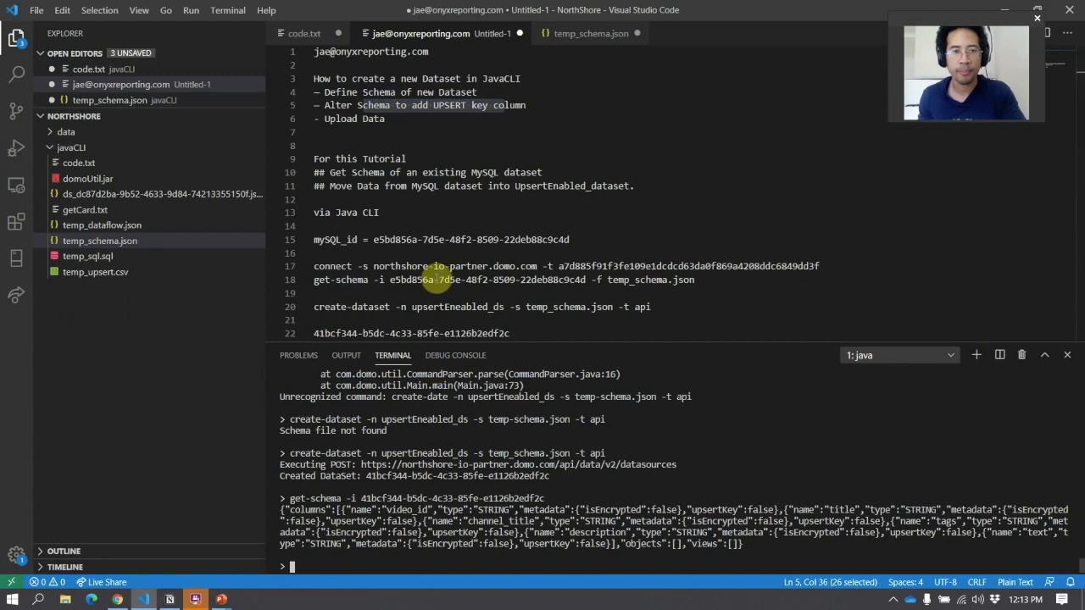
- Check temp_schema.json, then show help for define-upsert in the terminal
{"action": "left_click", "coordinate": [590, 34]}
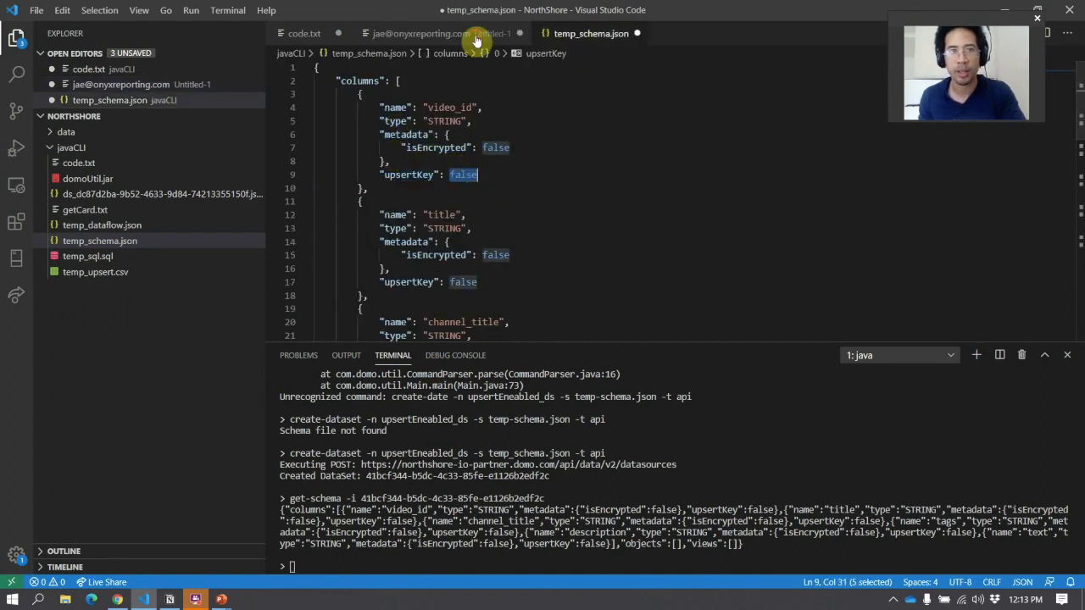
{"action": "left_click", "coordinate": [415, 34]}
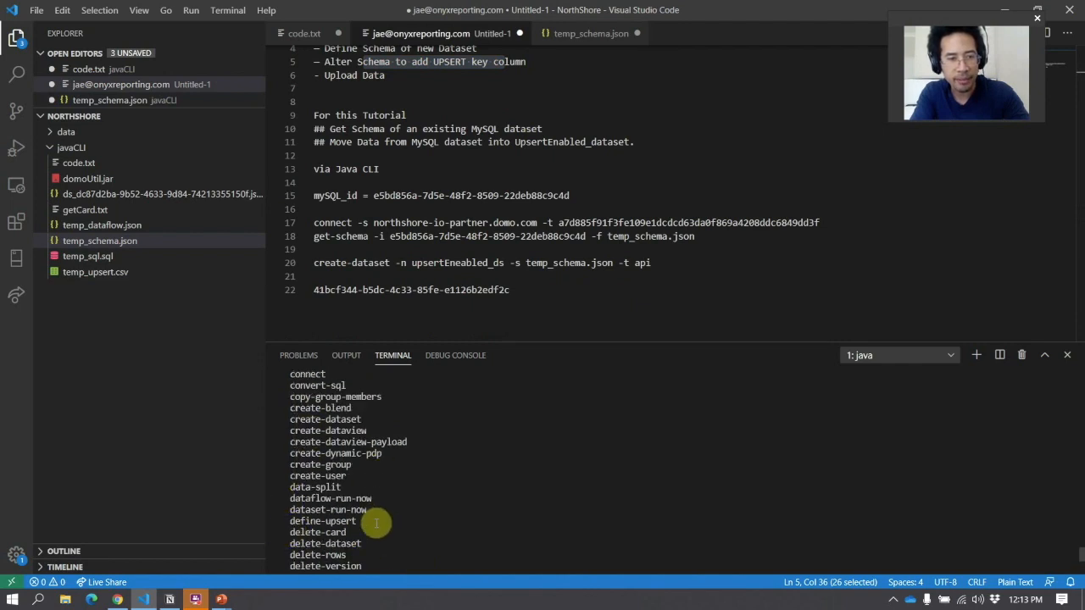
{"action": "scroll", "scroll_direction": "down", "scroll_amount": 3}
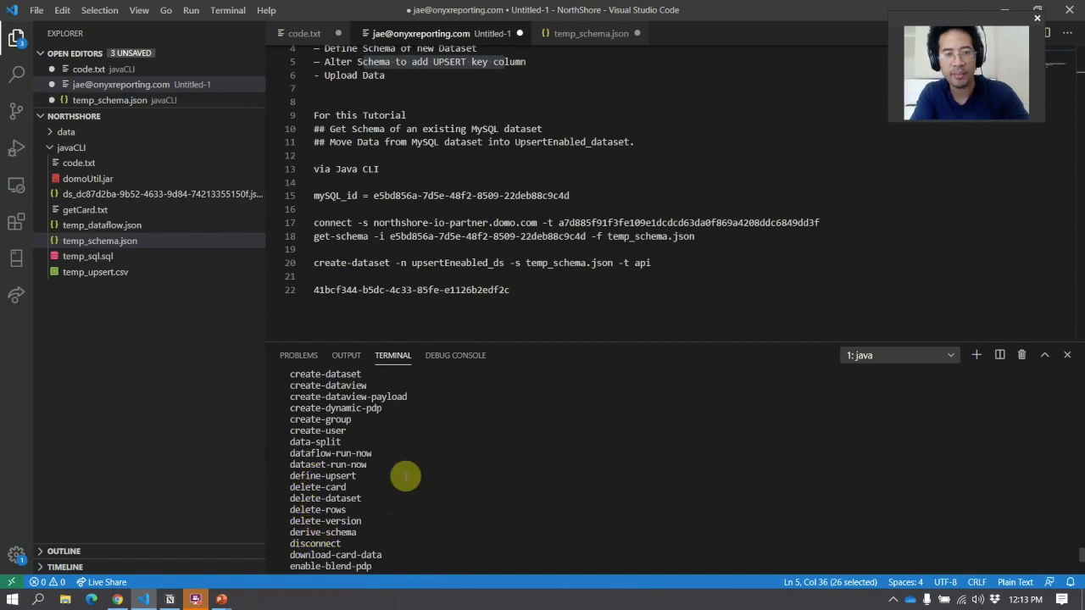
{"action": "type", "text": "help define-upsert"}
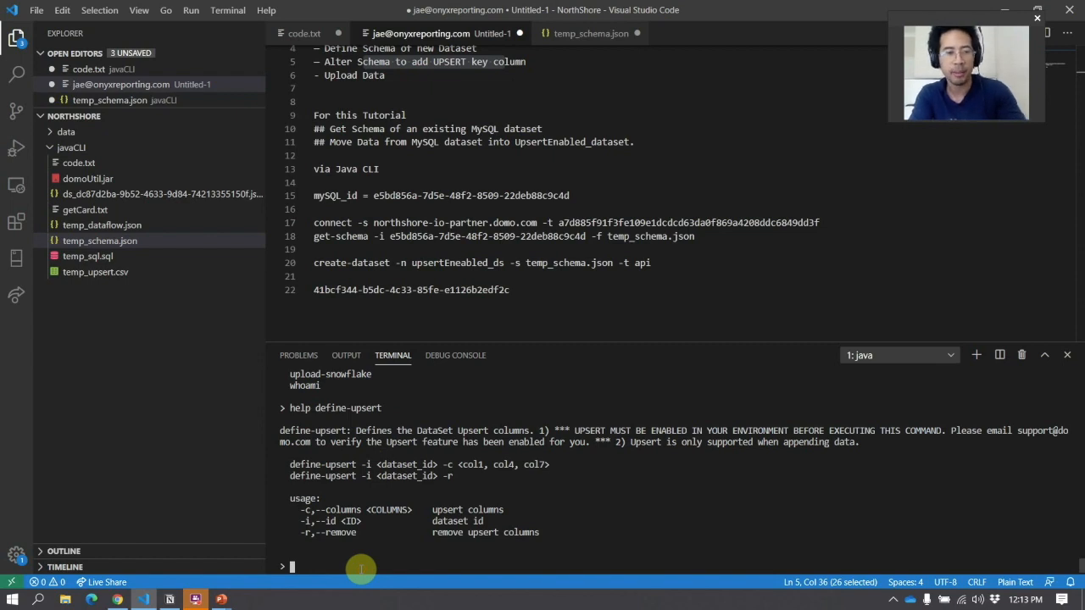
- Run define-upsert -i 41bcf344-b5dc-4c33-85fe-e1126b2edf2c -c video_id
{"action": "type", "text": "define-upsert"}
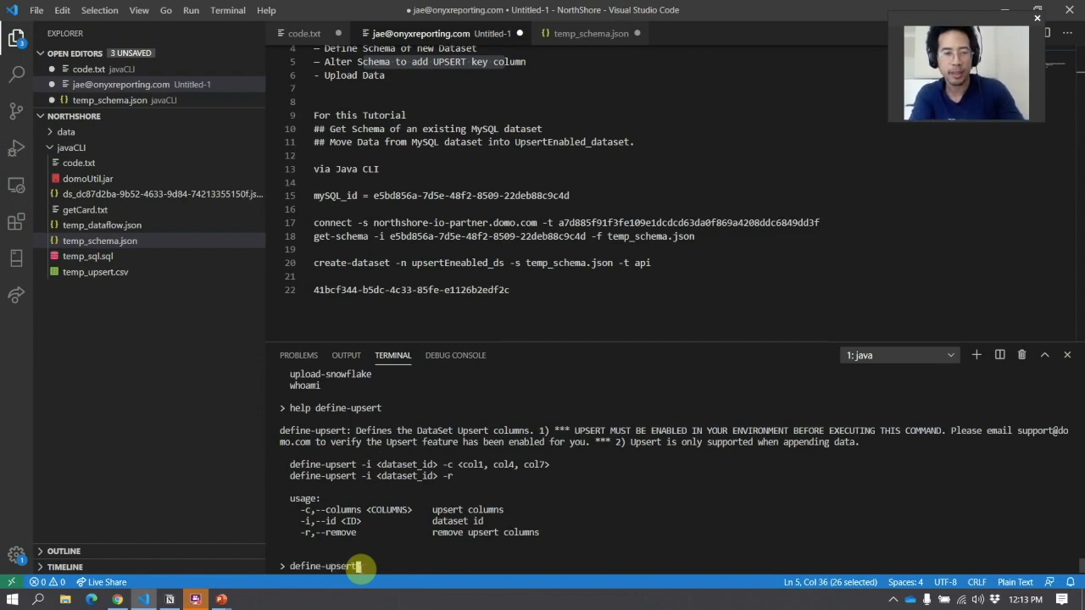
{"action": "type", "text": "-i 41bcf344-b5dc-4c33-85fe-e1126b2edf2c -c"}
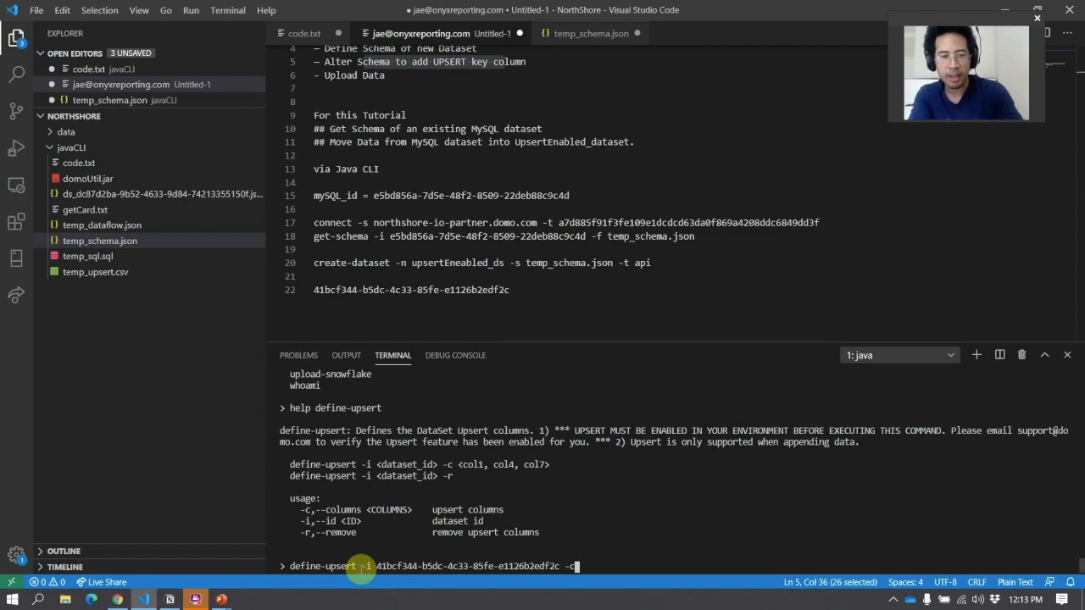
{"action": "type", "text": "video_id"}
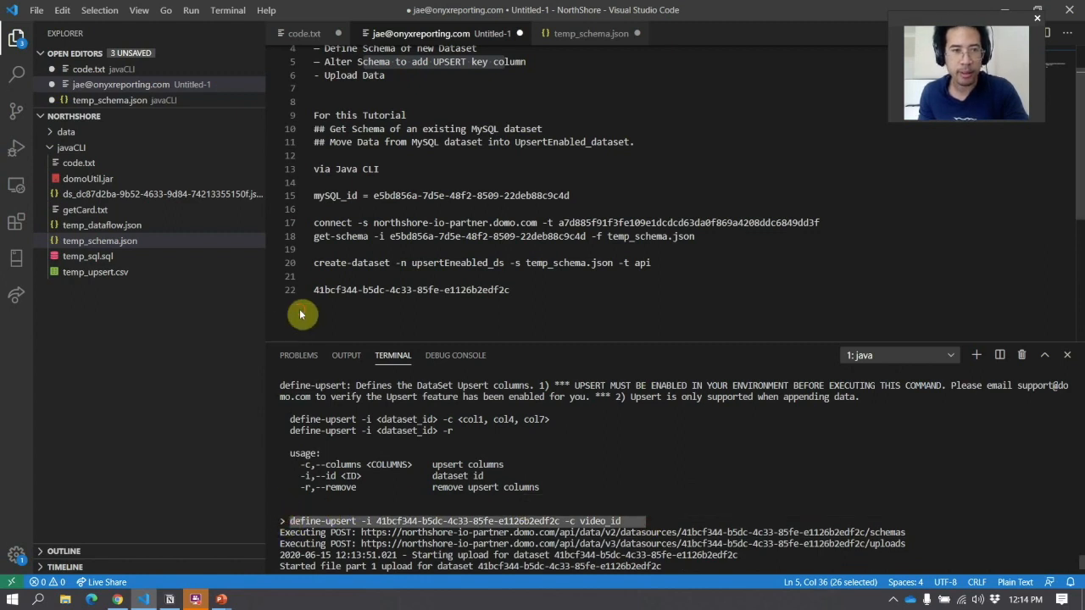
- Note the define-upsert command for column video_id and run get-schema saving the schema to temp_schema.json
{"action": "left_click", "coordinate": [339, 277]}
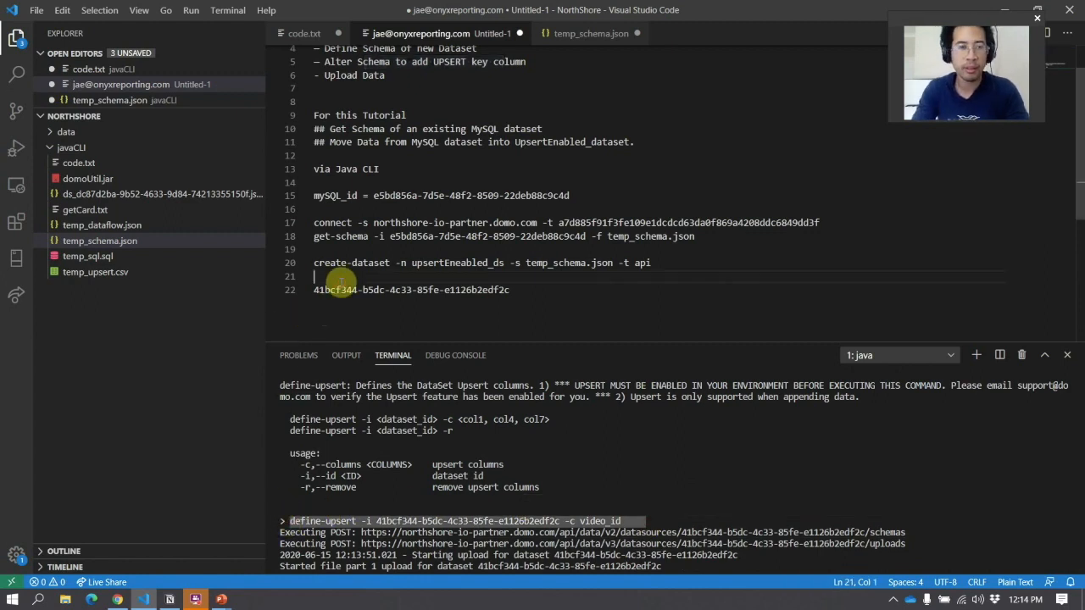
{"action": "type", "text": "define-upsert -i 41bcf344-b5dc-4c33-85fe-e1126b2edf2c -c video_id"}
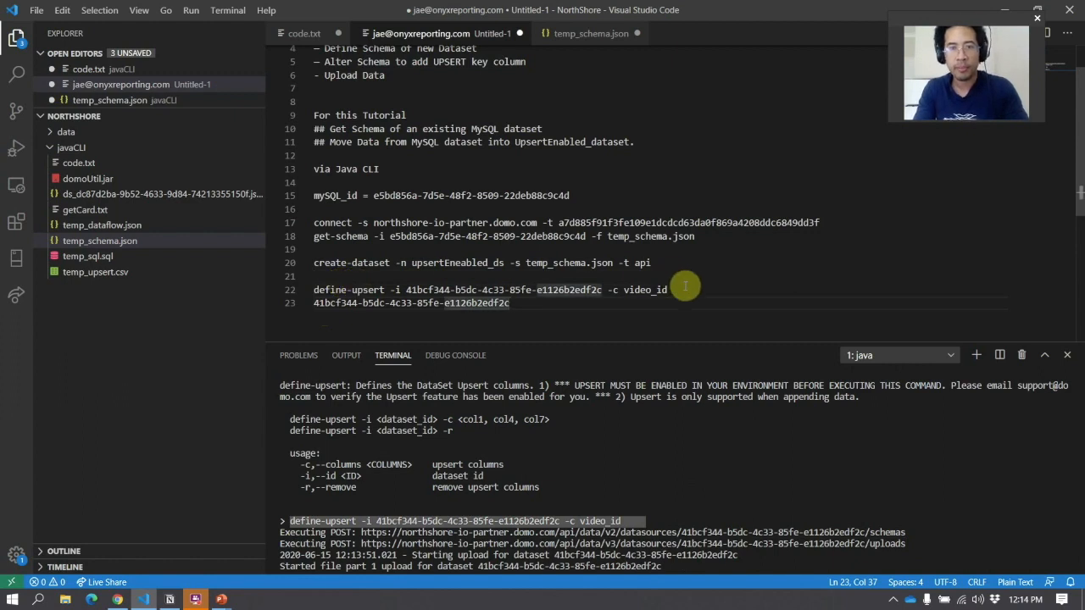
{"action": "type", "text": "get-schema -"}
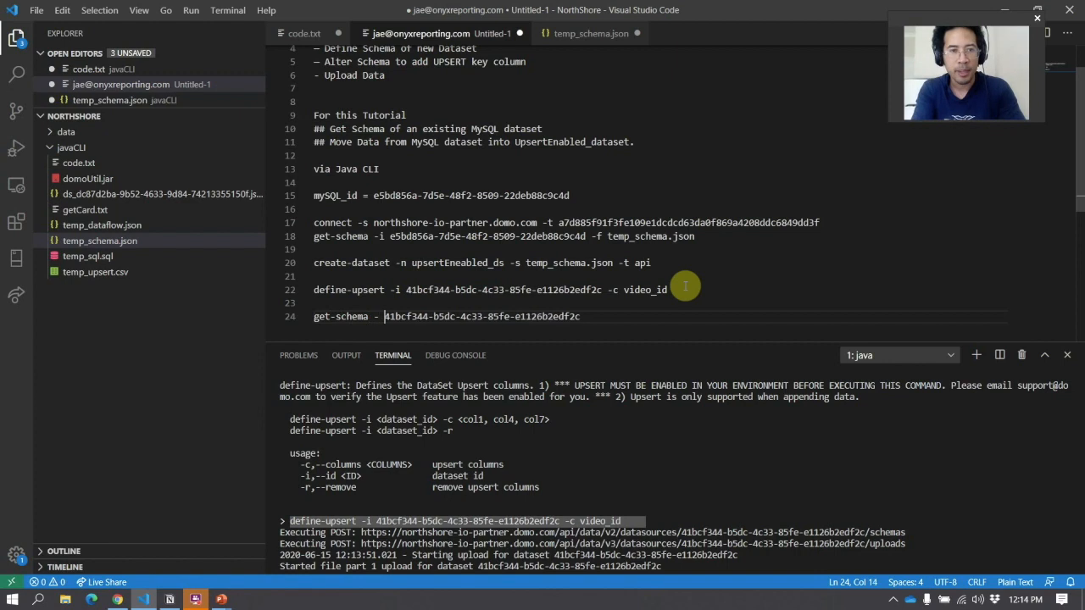
{"action": "type", "text": "i"}
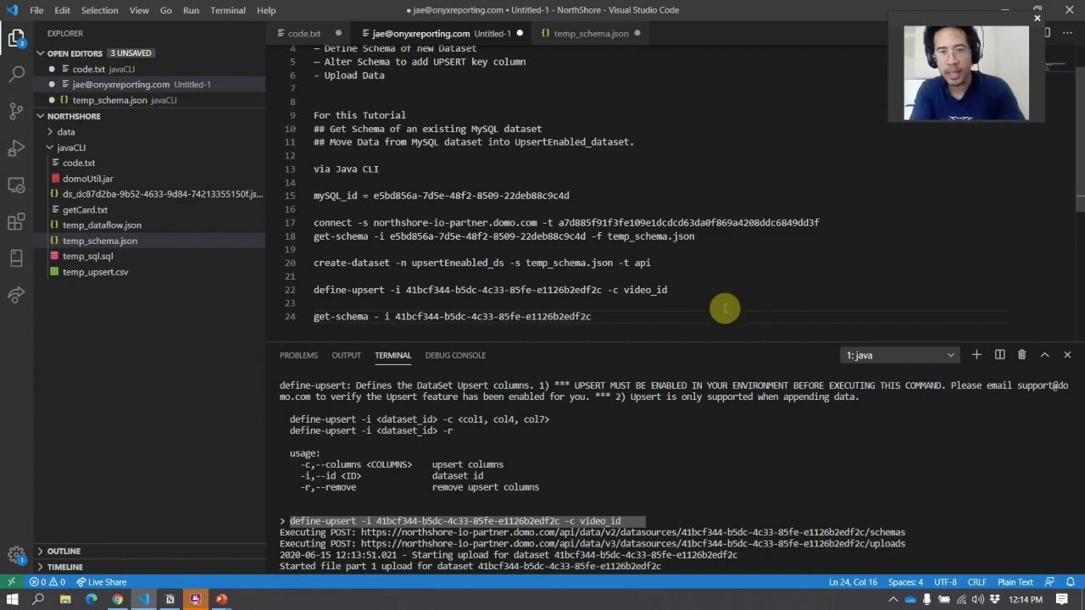
{"action": "type", "text": "-"}
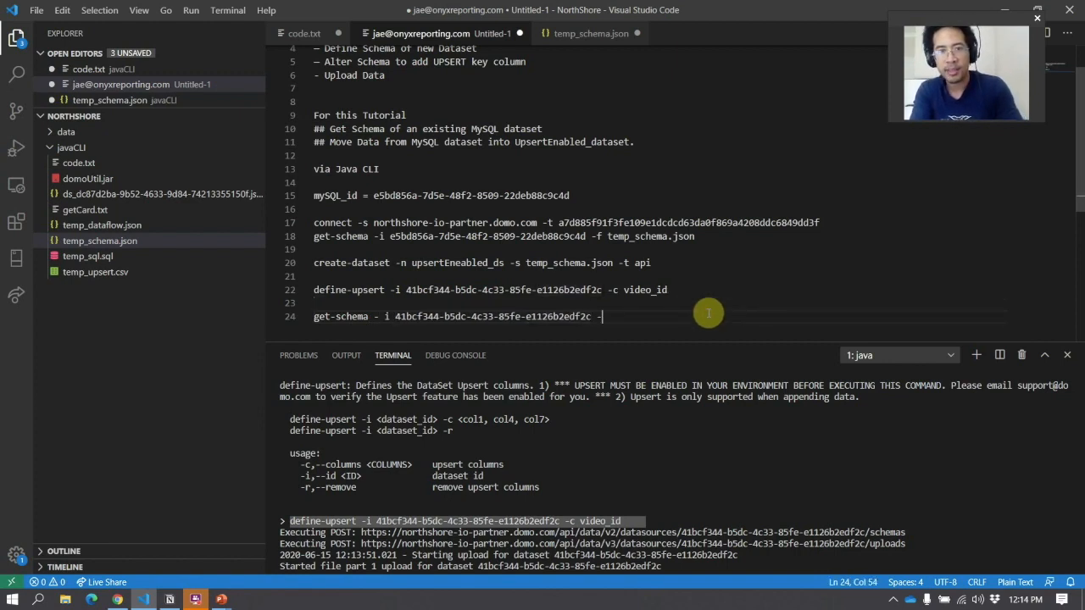
{"action": "type", "text": "-f temp_"}
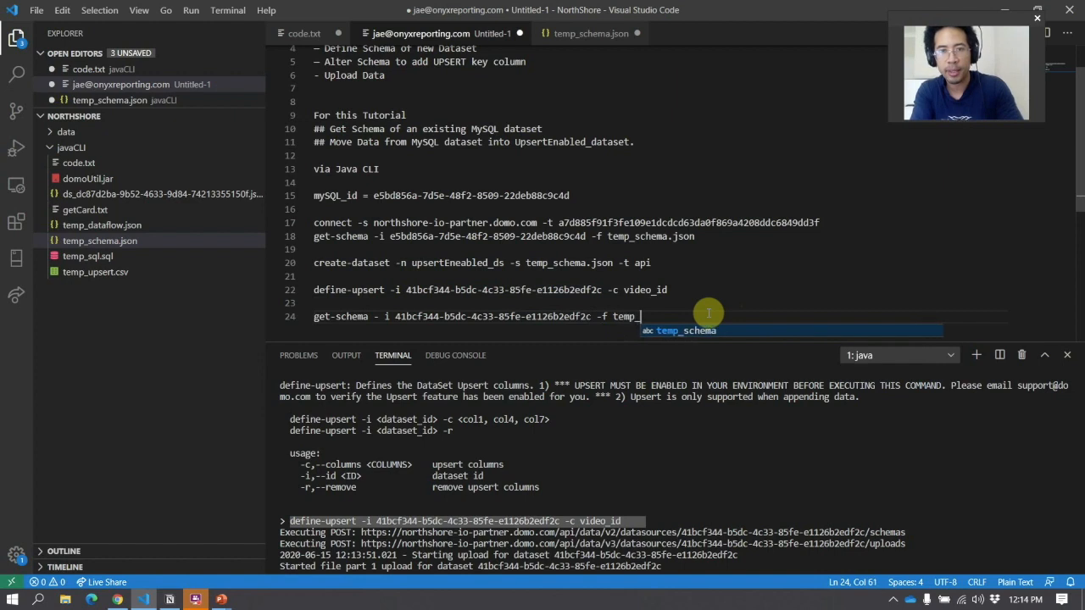
{"action": "type", "text": "schema.json"}
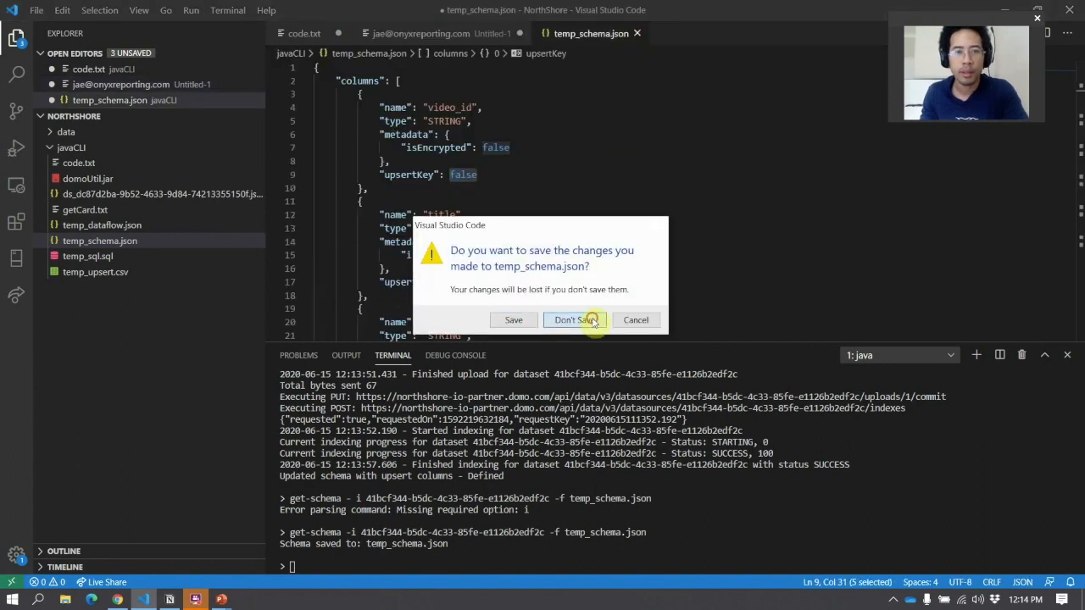
- Discard the old schema edits and view temp_schema.json showing video_id with upsertKey true
{"action": "left_click", "coordinate": [573, 319]}
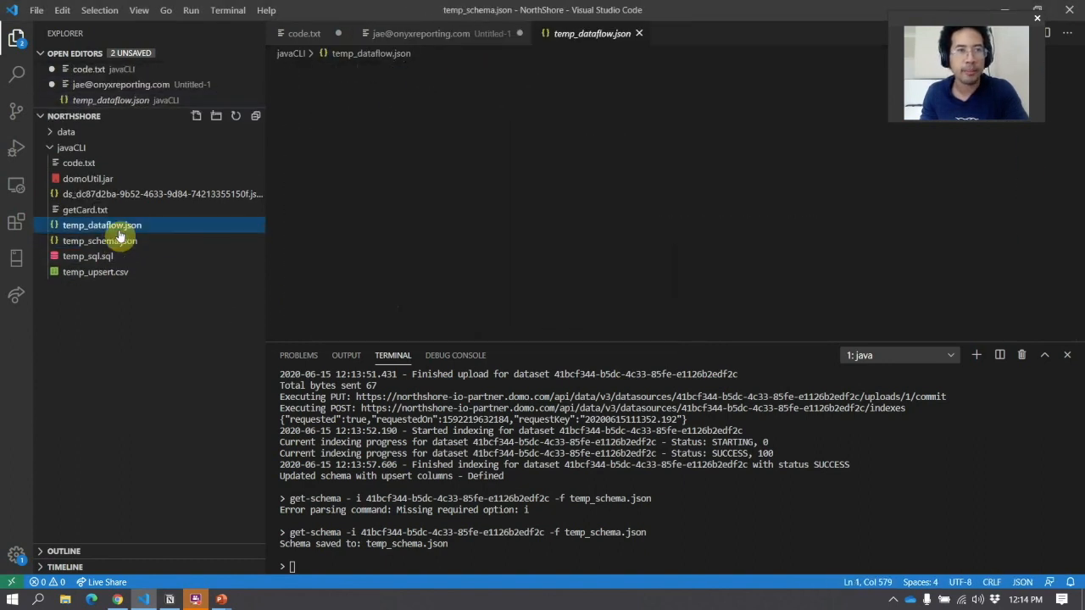
{"action": "left_click", "coordinate": [98, 241]}
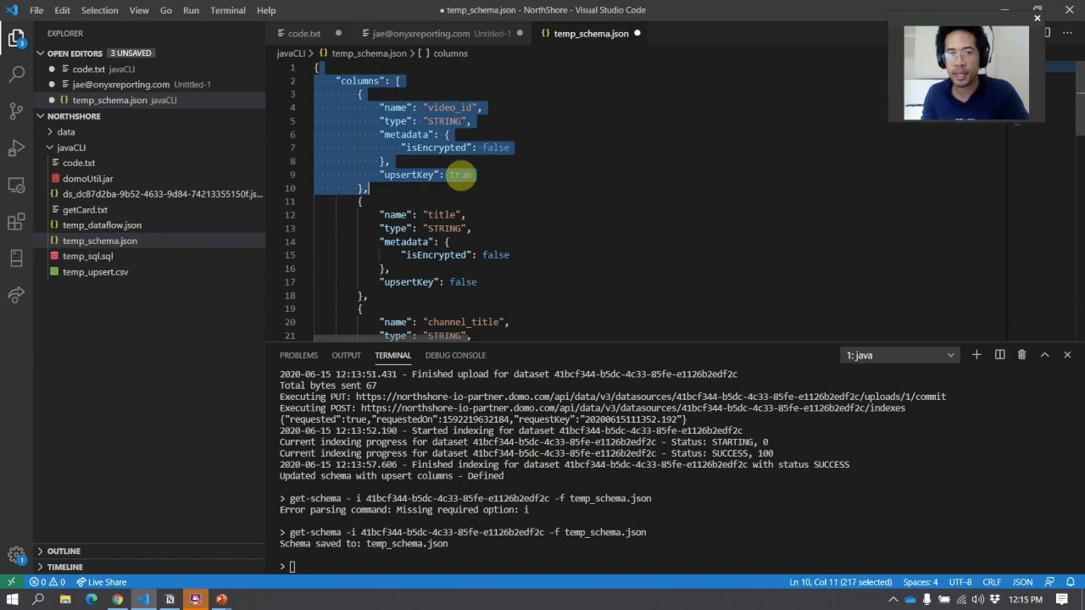
{"action": "scroll", "scroll_direction": "down", "scroll_amount": 3}
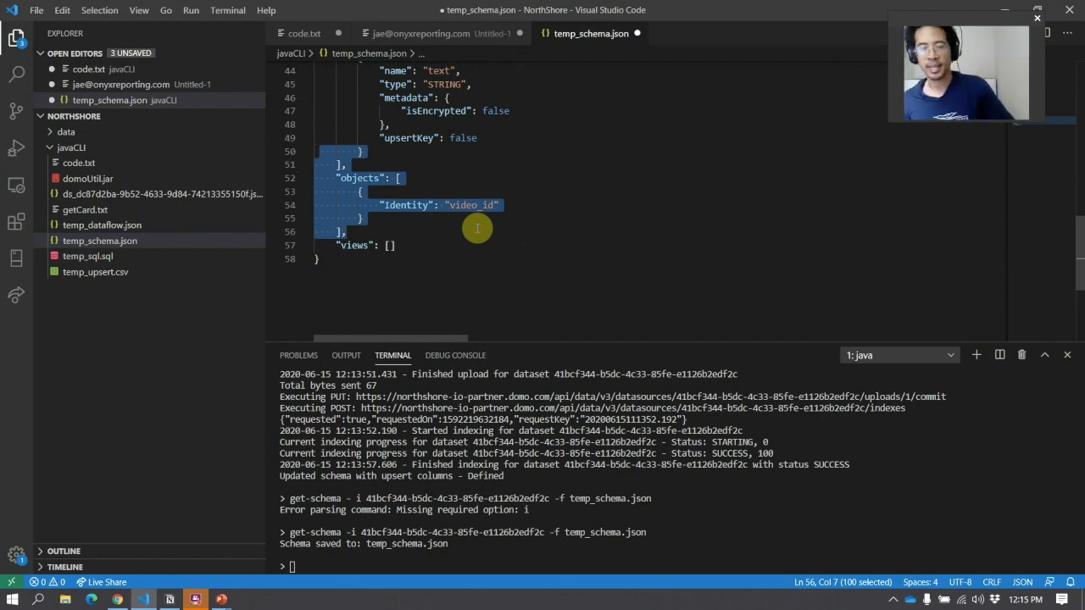
{"action": "left_click", "coordinate": [339, 566]}
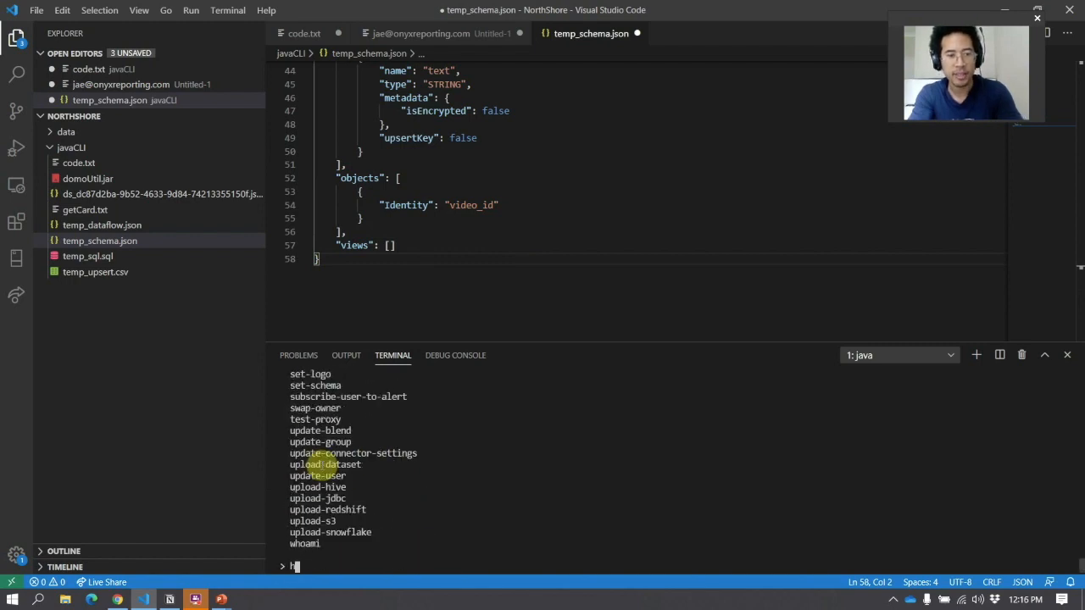
- Review help for move-data, then run move-data from source e5bd856a… into the upsert dataset with append (-a)
{"action": "type", "text": "help move-data"}
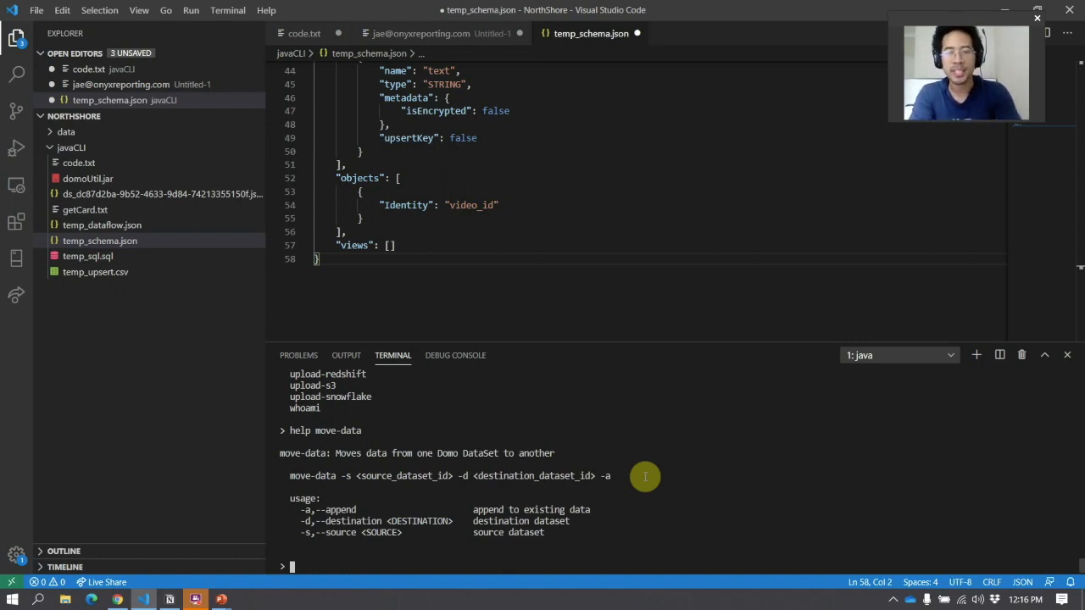
{"action": "type", "text": "move-data"}
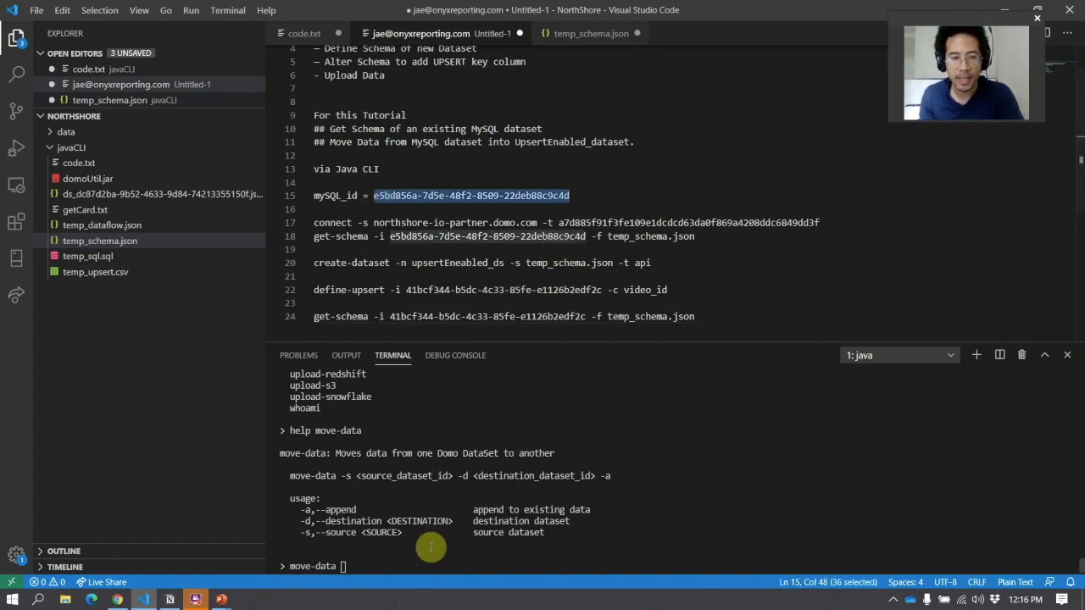
{"action": "type", "text": "-"}
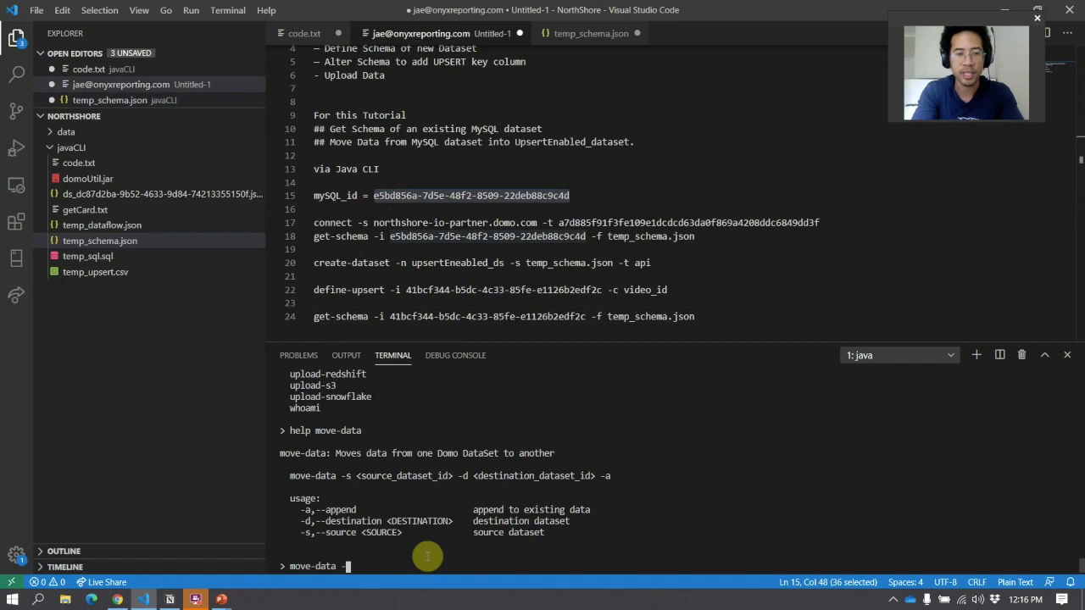
{"action": "type", "text": "-s"}
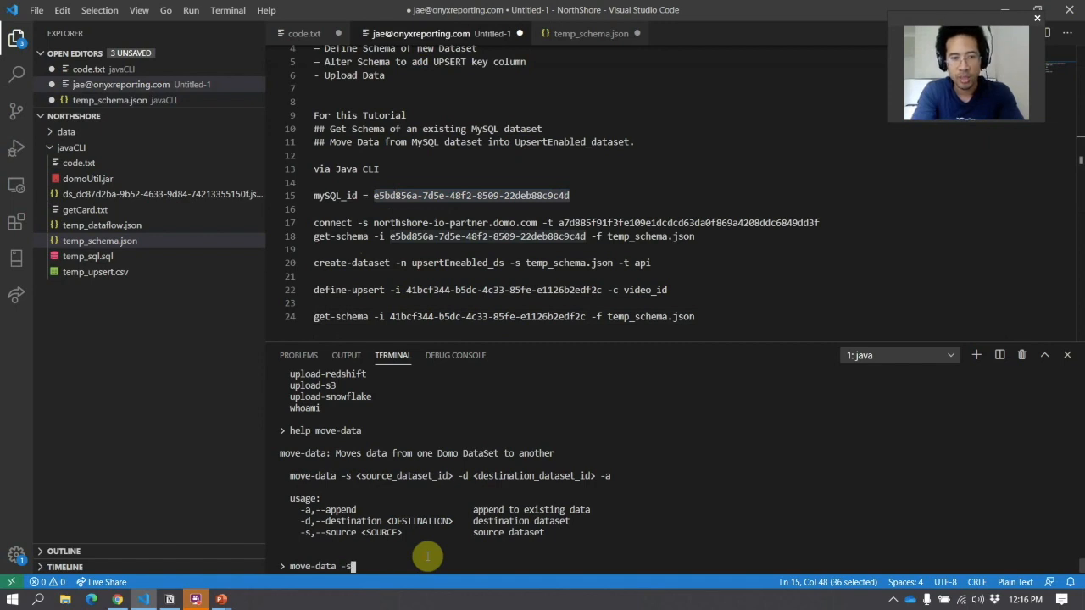
{"action": "type", "text": "e5bd856a-7d5e-48f2-8509-22deb88c9c4d -d 41bcf344-b5dc-4c33-85fe-e1126b2edf2c"}
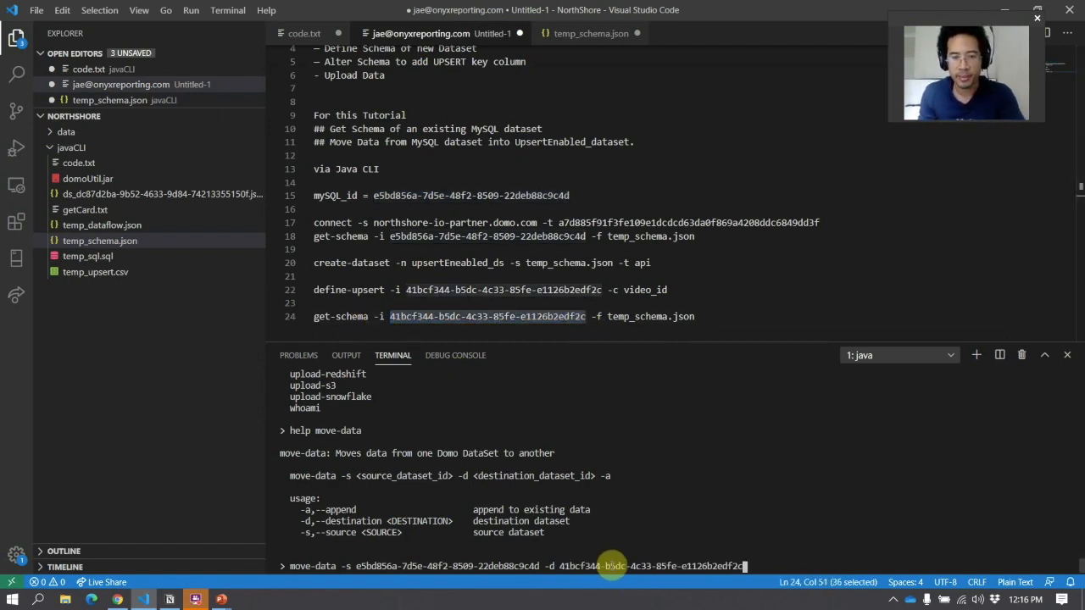
{"action": "type", "text": "-a"}
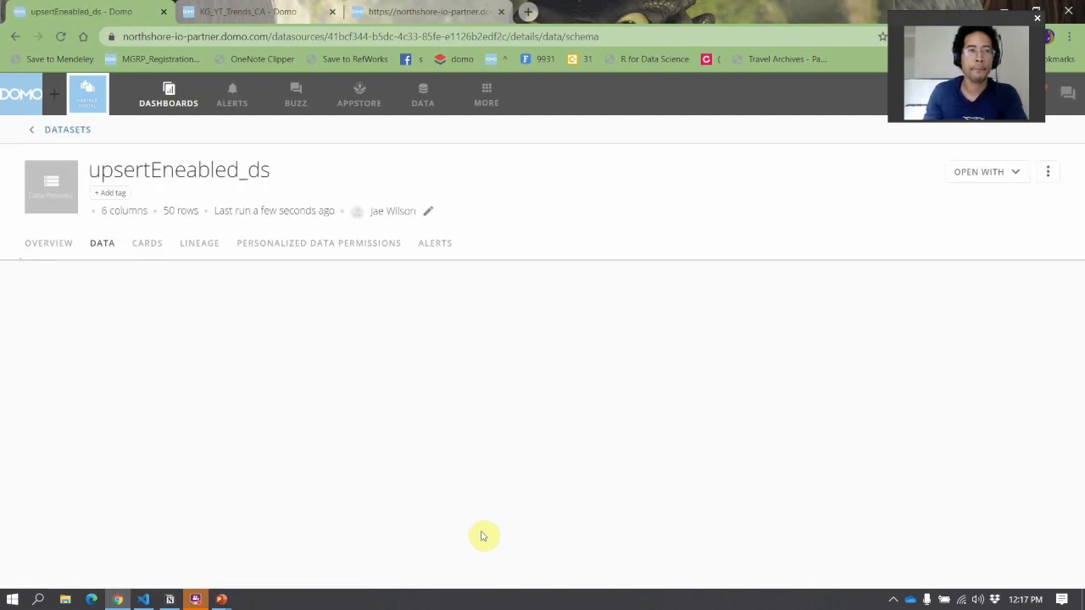
- Review the dataset's columns and cards, then start a new card with a calculated field
{"action": "left_click", "coordinate": [102, 244]}
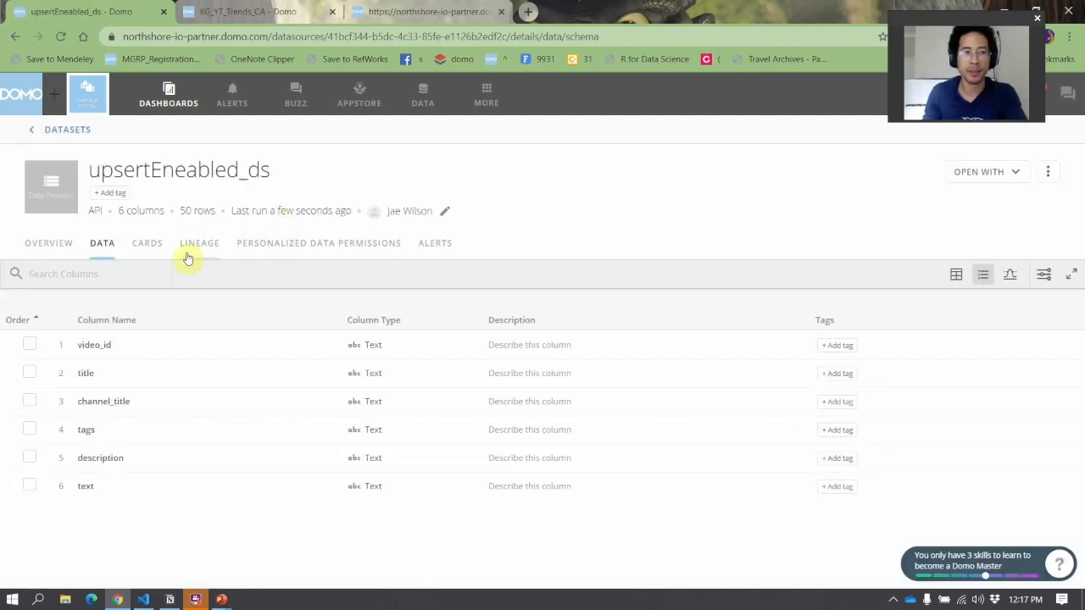
{"action": "left_click", "coordinate": [146, 244]}
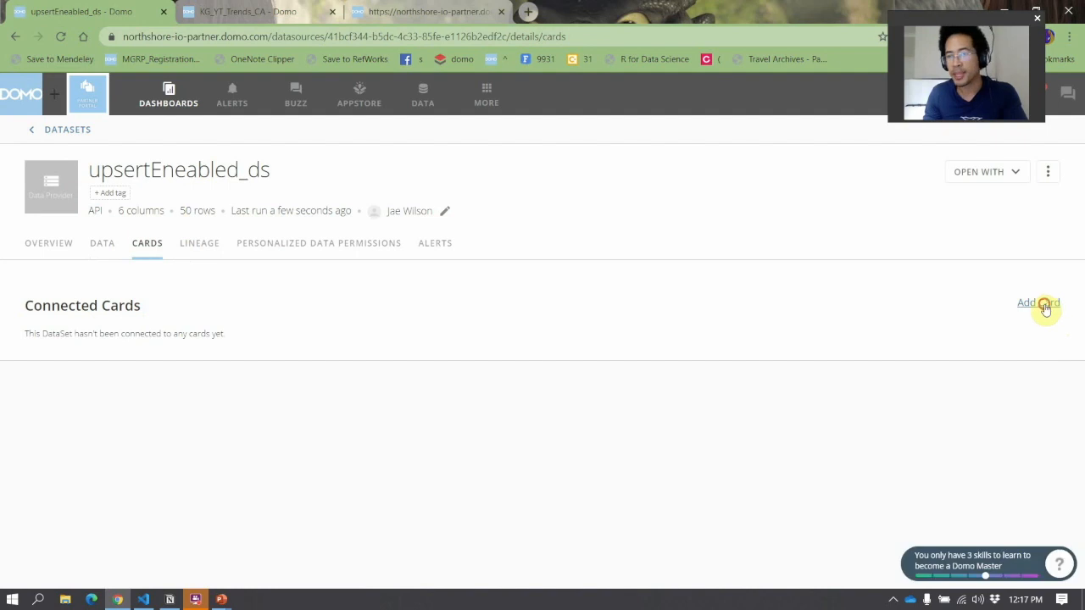
{"action": "left_click", "coordinate": [1037, 301]}
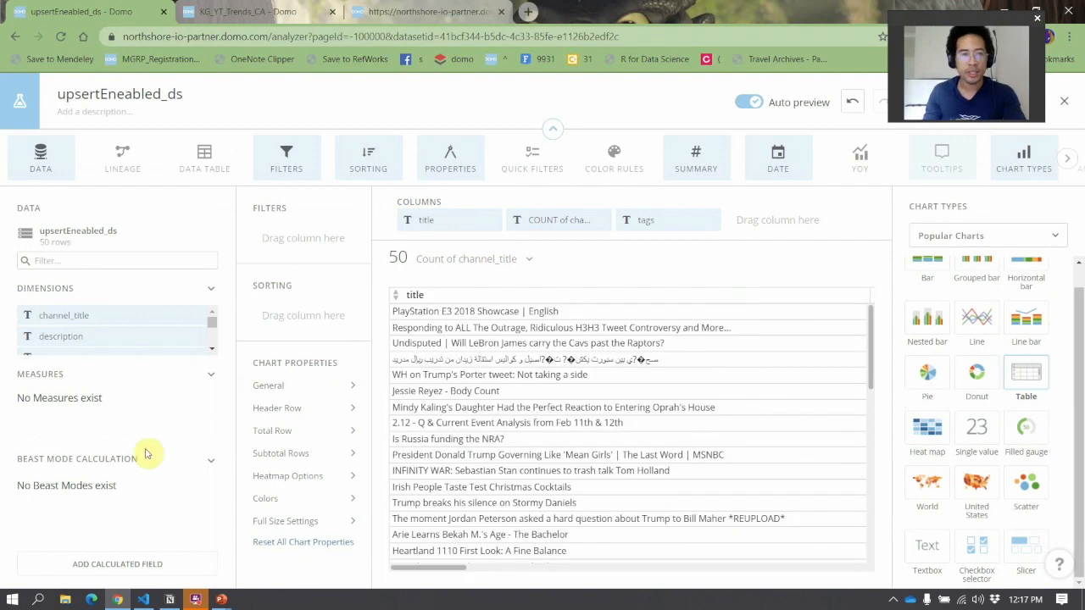
{"action": "left_click", "coordinate": [117, 563]}
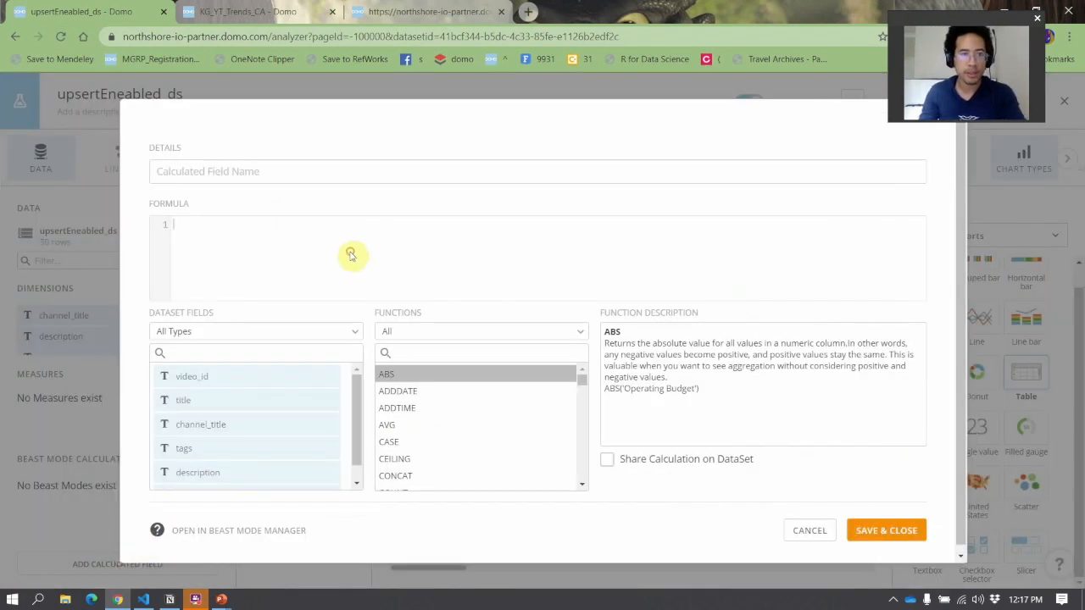
- Define RowCount as sum(1), save the calculation and save the card showing 50
{"action": "type", "text": "sum(1)"}
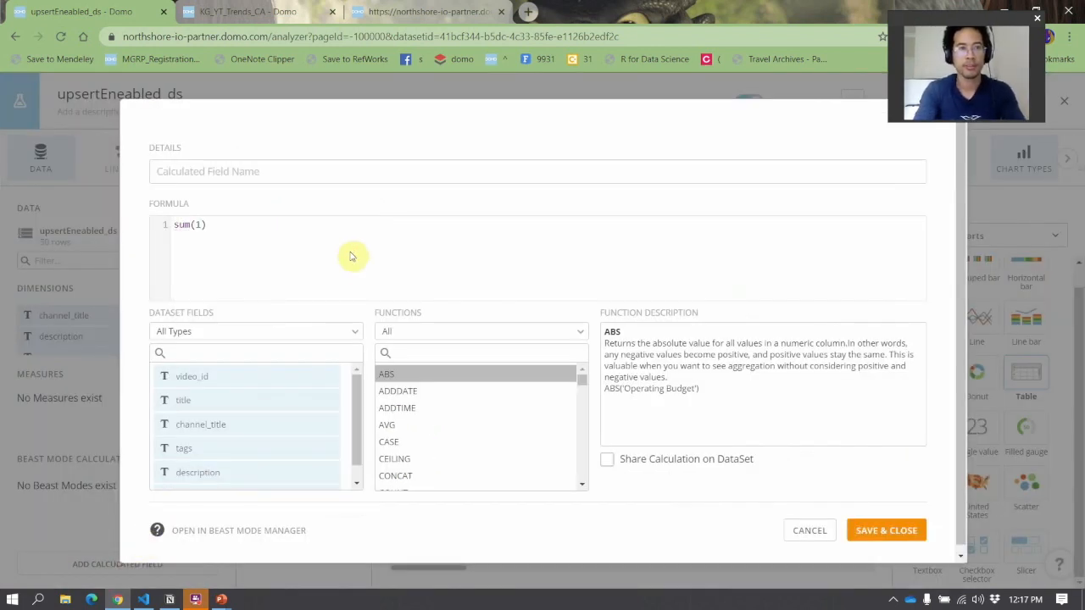
{"action": "type", "text": "Eq"}
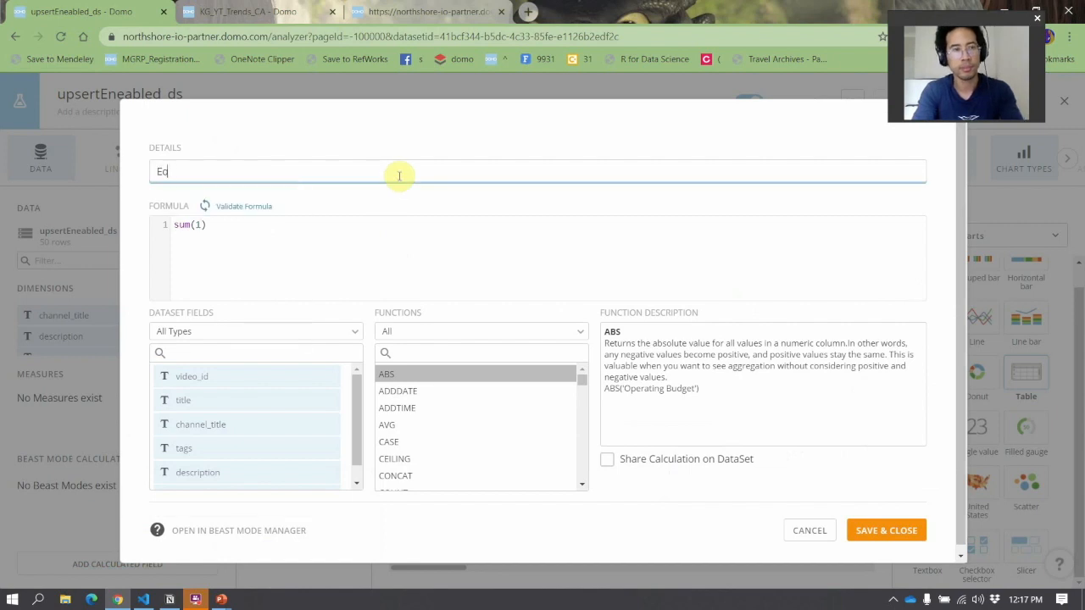
{"action": "type", "text": "RowCount"}
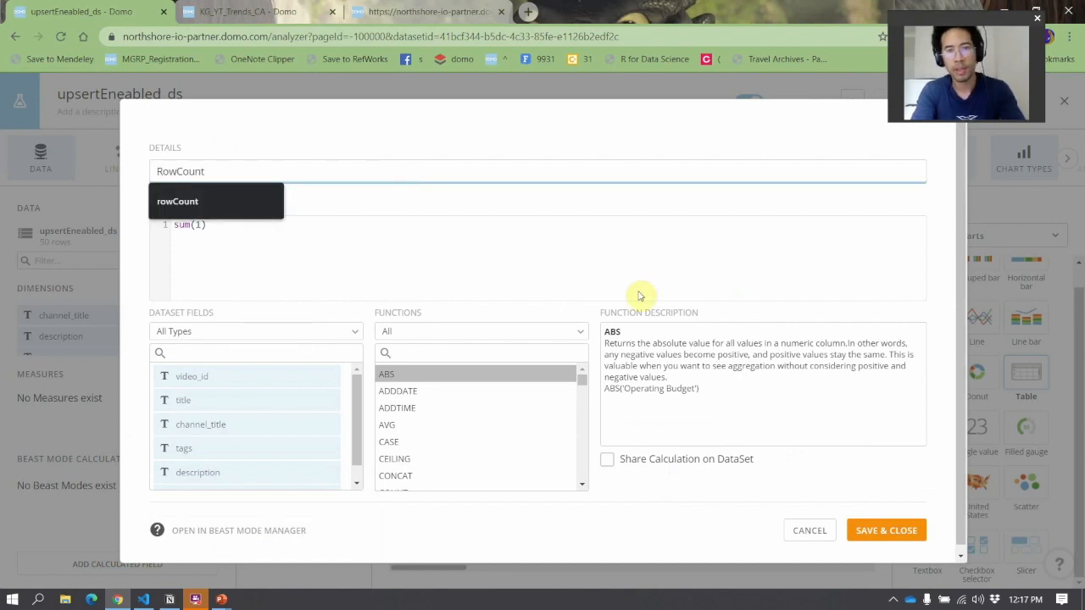
{"action": "left_click", "coordinate": [885, 528]}
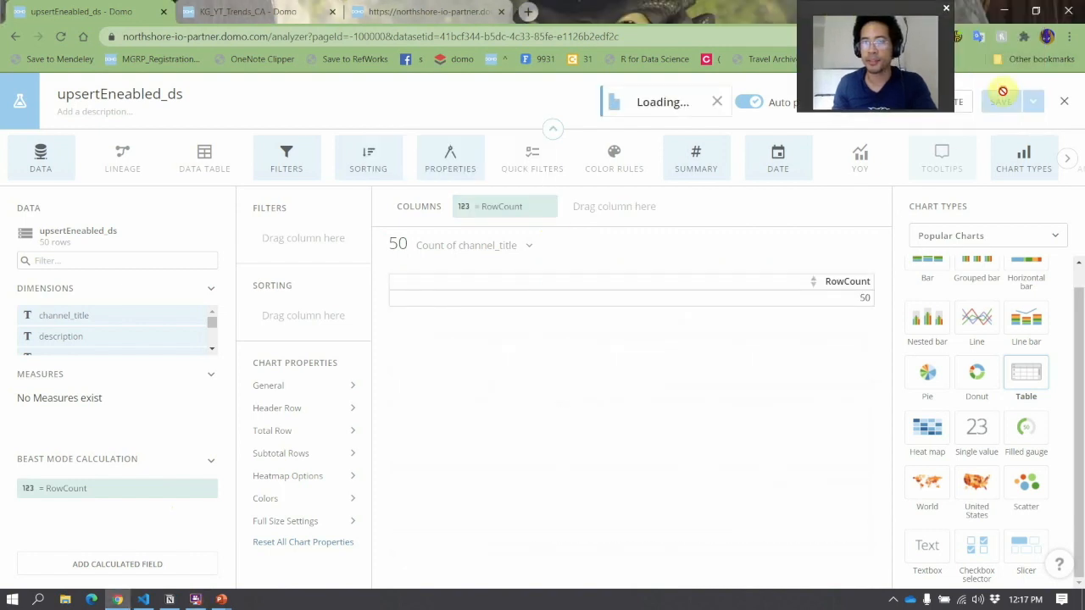
{"action": "left_click", "coordinate": [1002, 102]}
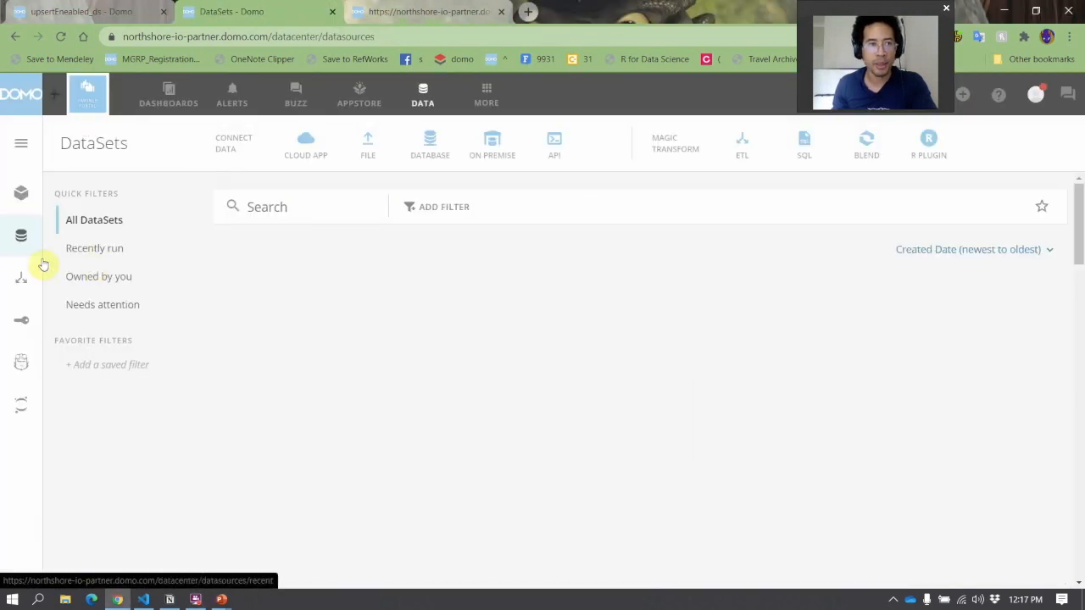
- In the test2 dataflow's test_upsert output query, change the row limit to 75
{"action": "left_click", "coordinate": [20, 278]}
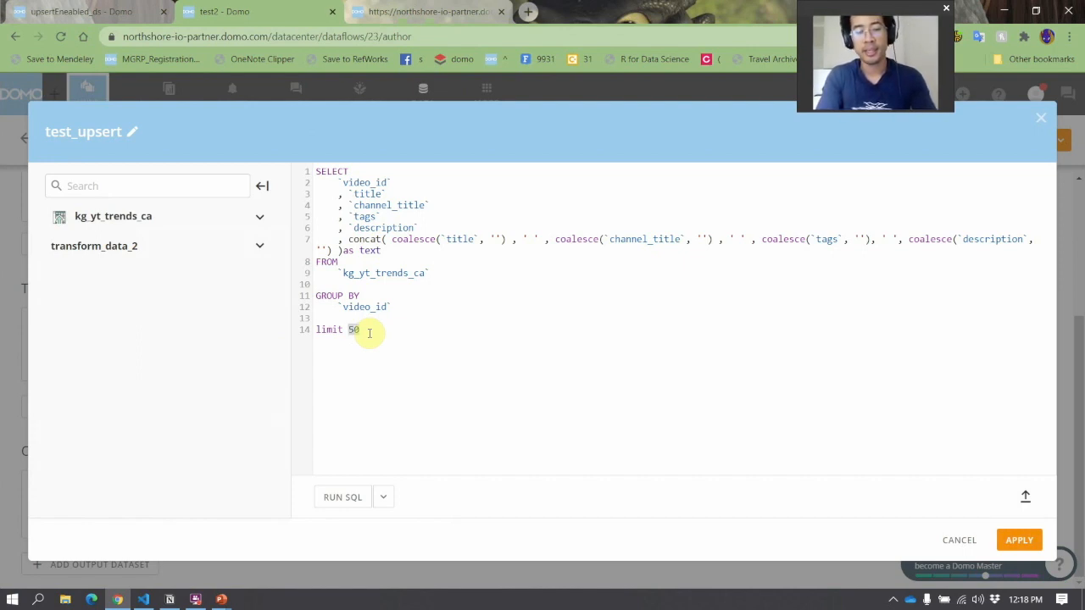
{"action": "type", "text": "75"}
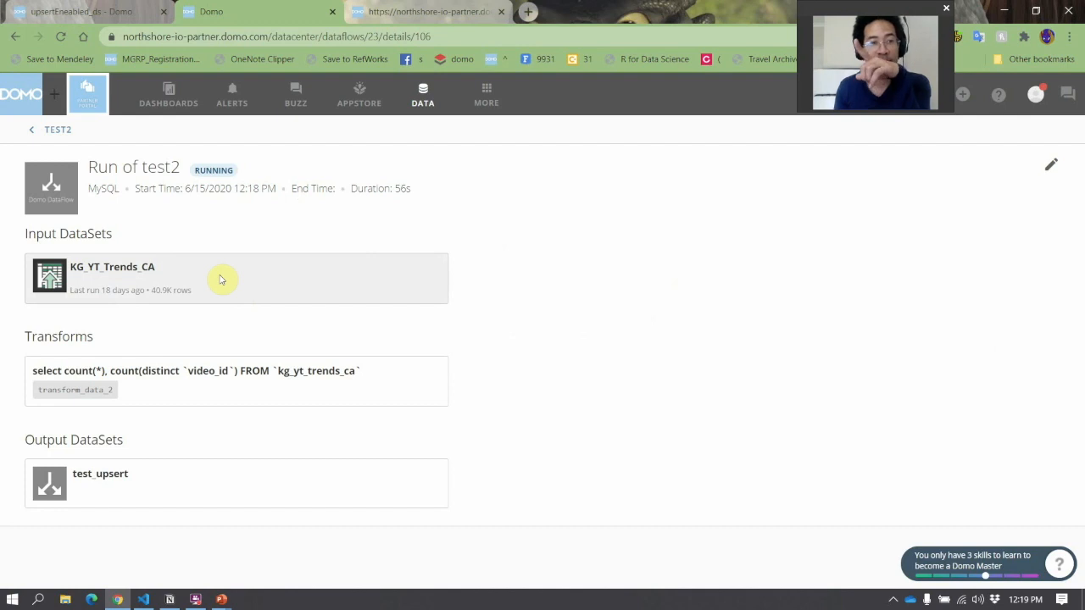
{"action": "mouse_move", "coordinate": [323, 271]}
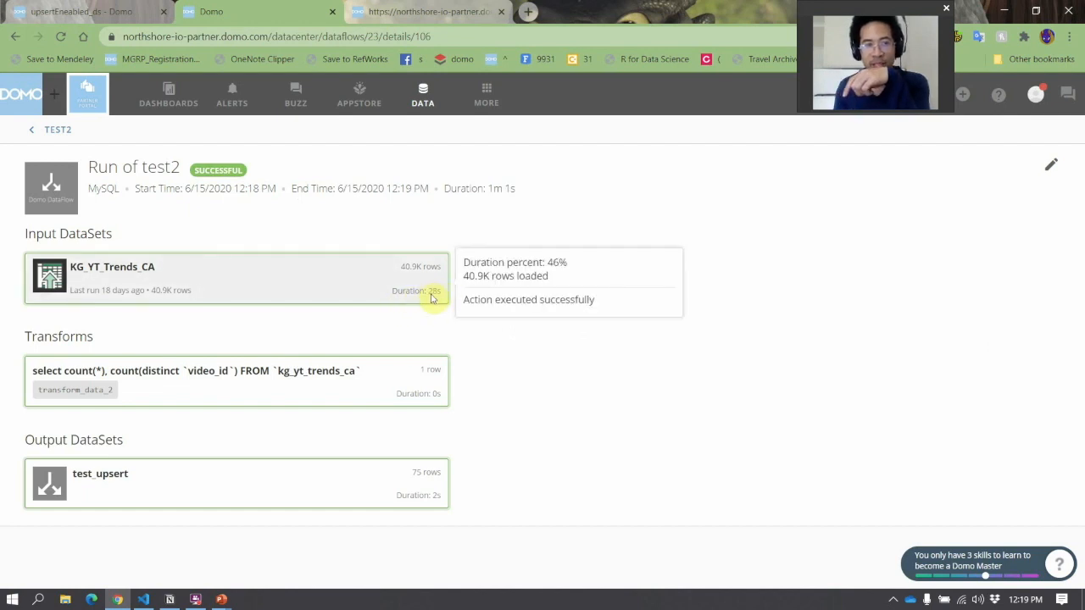
{"action": "mouse_move", "coordinate": [417, 322]}
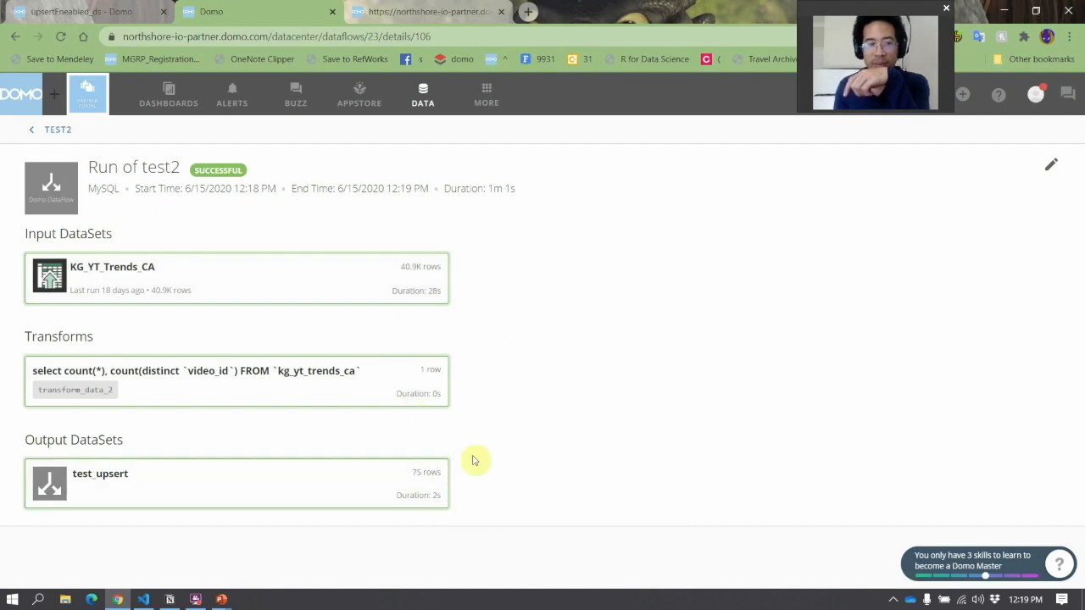
{"action": "mouse_move", "coordinate": [398, 451]}
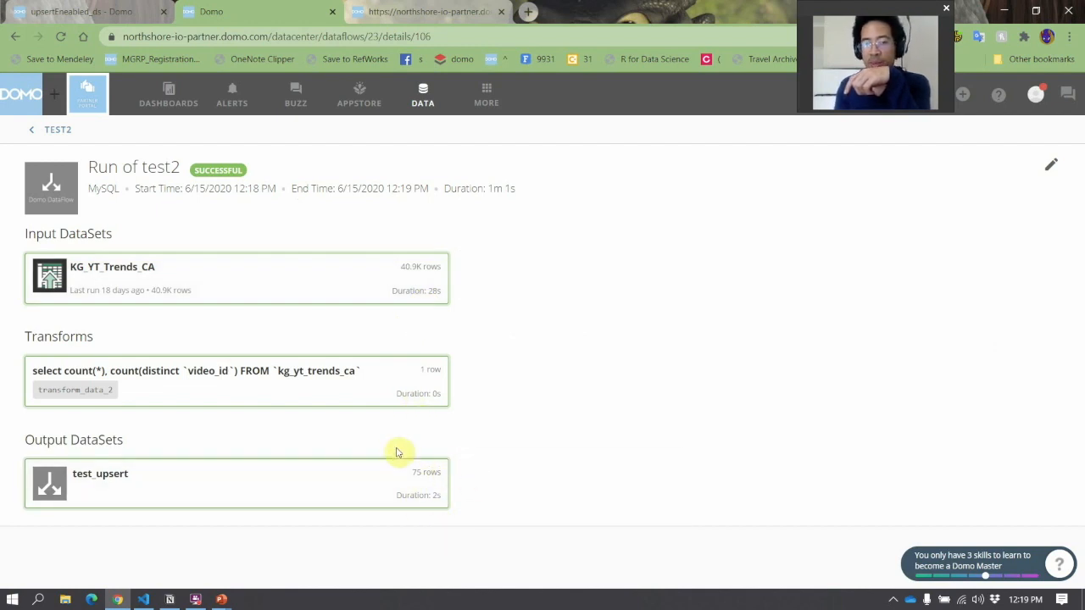
{"action": "mouse_move", "coordinate": [321, 434]}
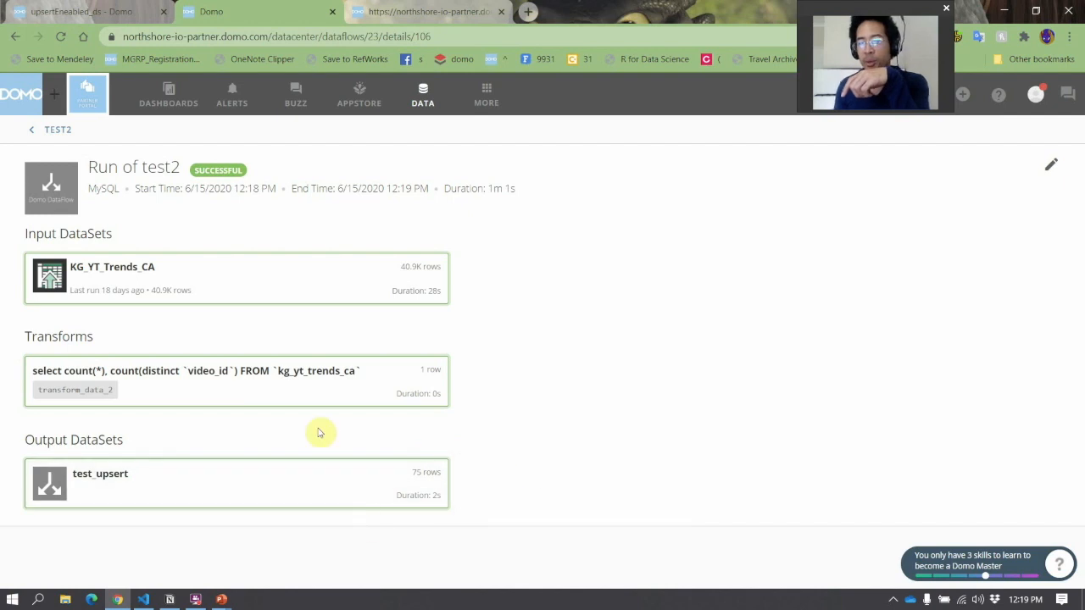
{"action": "mouse_move", "coordinate": [478, 280]}
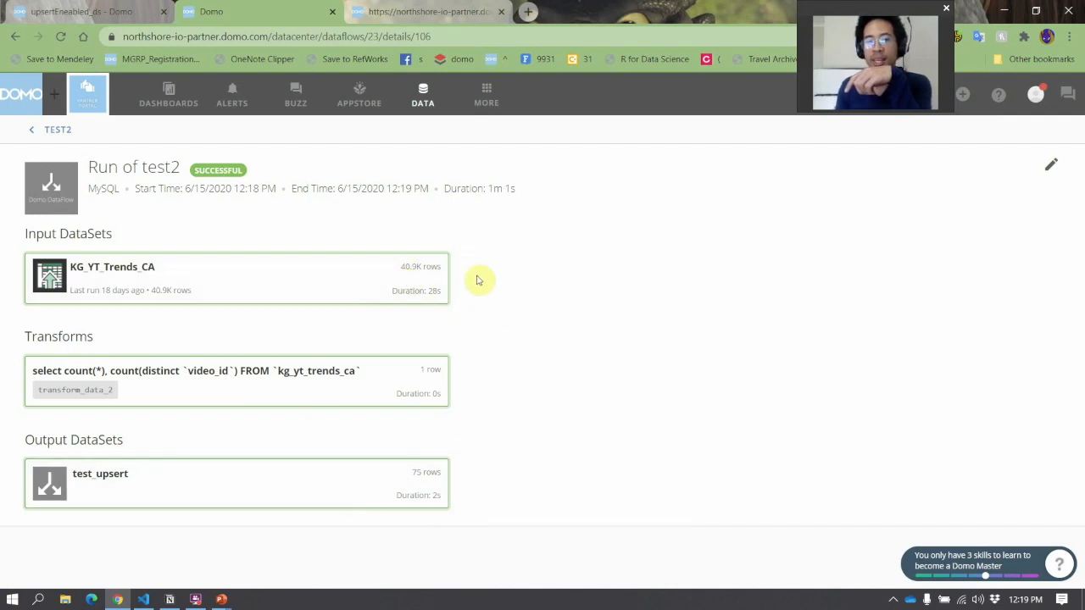
{"action": "mouse_move", "coordinate": [397, 284]}
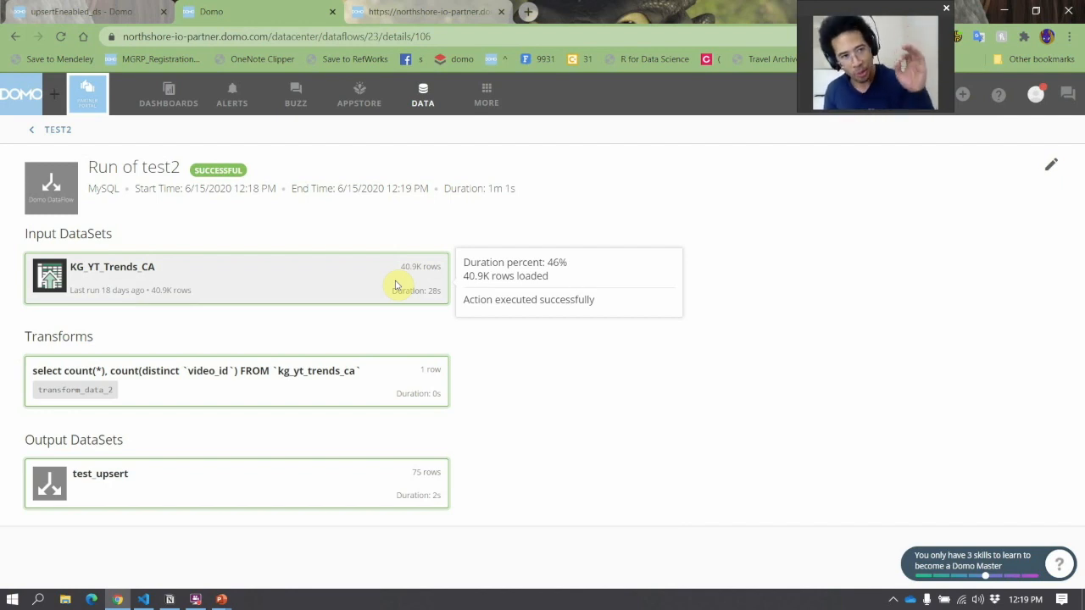
{"action": "mouse_move", "coordinate": [735, 396]}
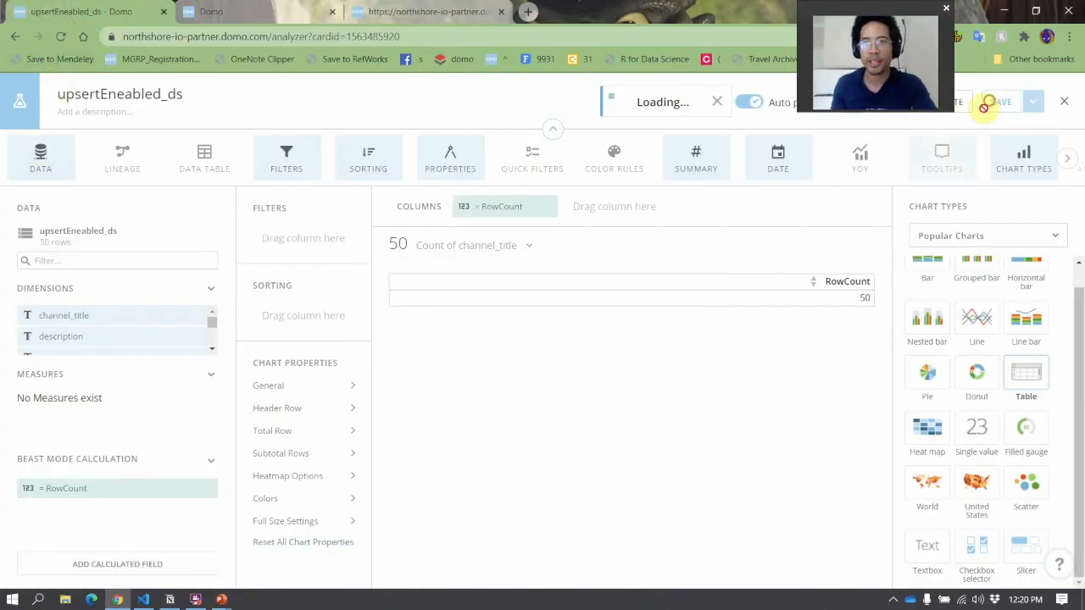
- Save the refreshed card with RowCount reading 75 and return to the dataflow run results
{"action": "left_click", "coordinate": [1000, 102]}
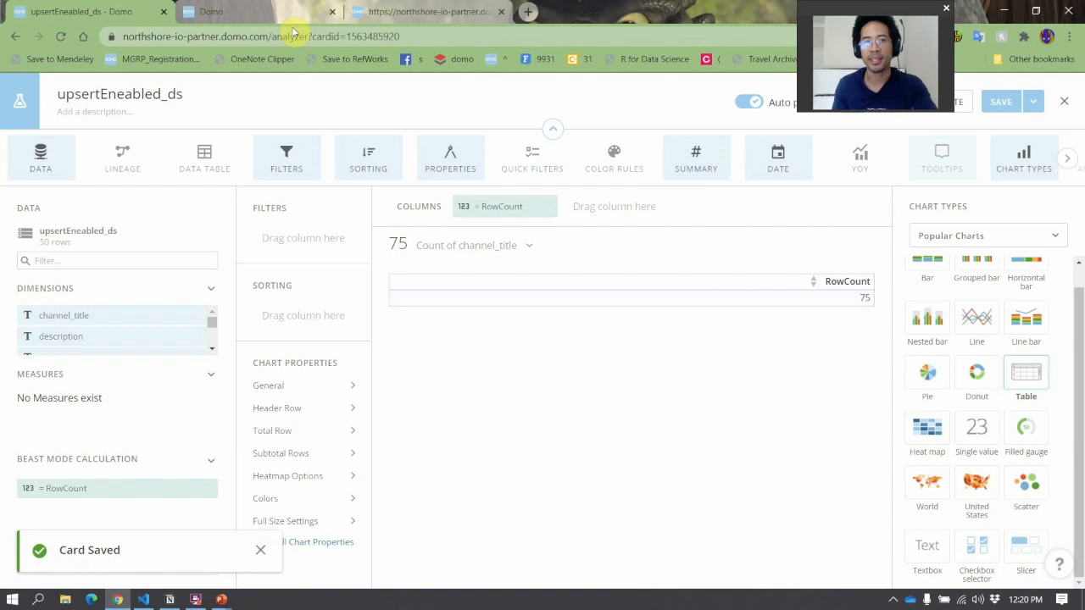
{"action": "left_click", "coordinate": [210, 10]}
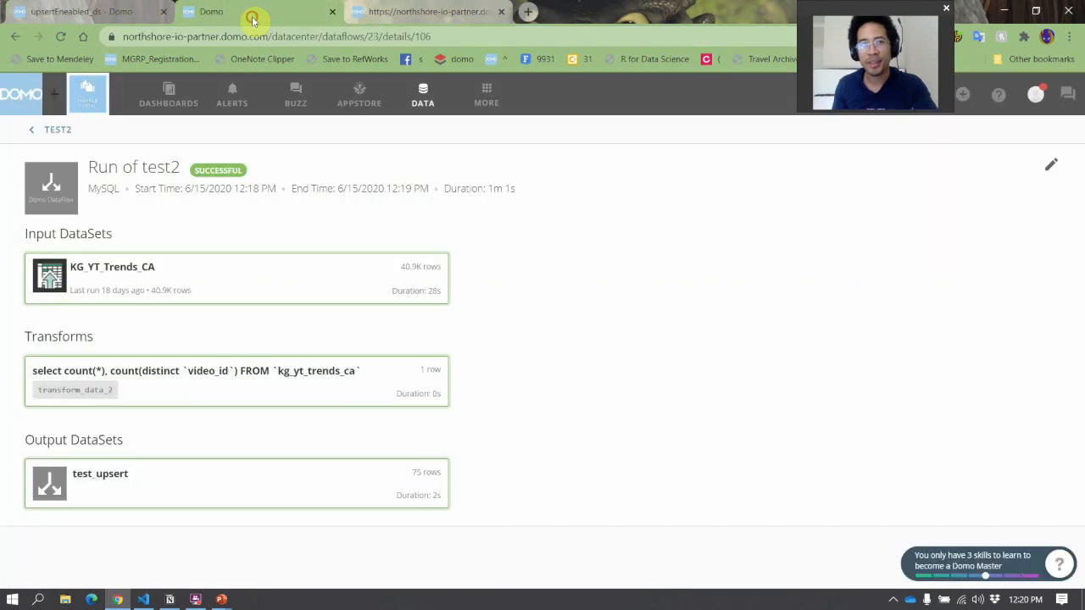
- Reopen the test2 dataflow, confirm the test_upsert query's limit 75, then Save and Run it
{"action": "left_click", "coordinate": [1051, 163]}
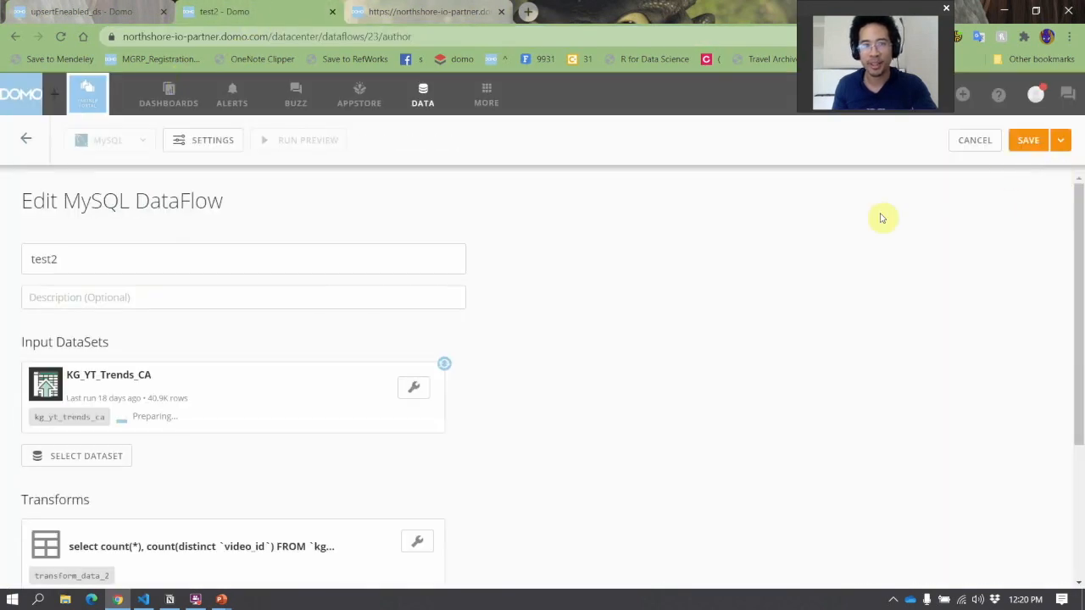
{"action": "left_click", "coordinate": [417, 541]}
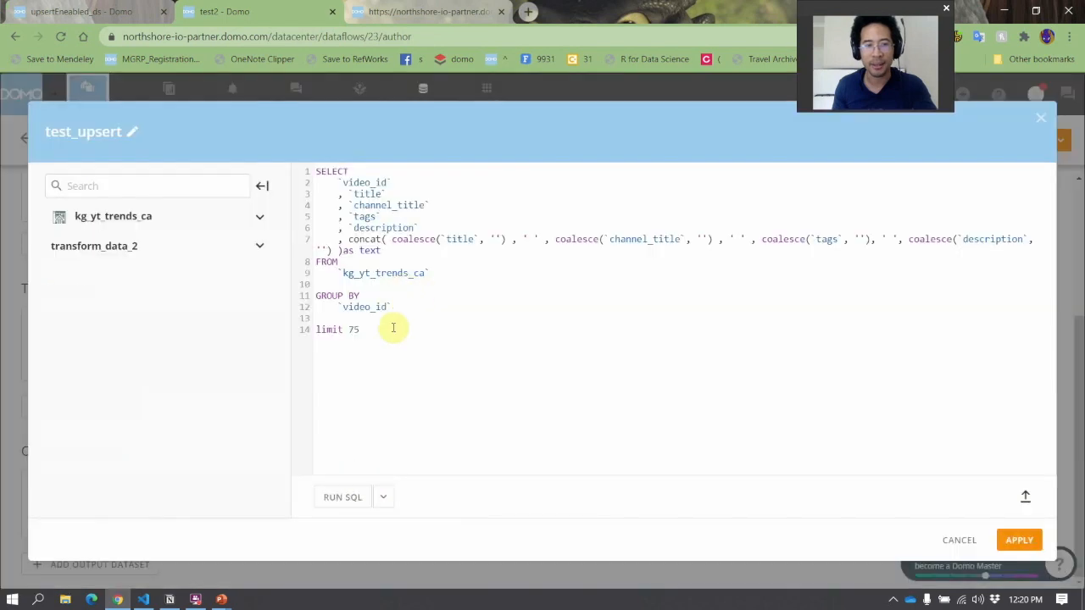
{"action": "double_click", "coordinate": [352, 329]}
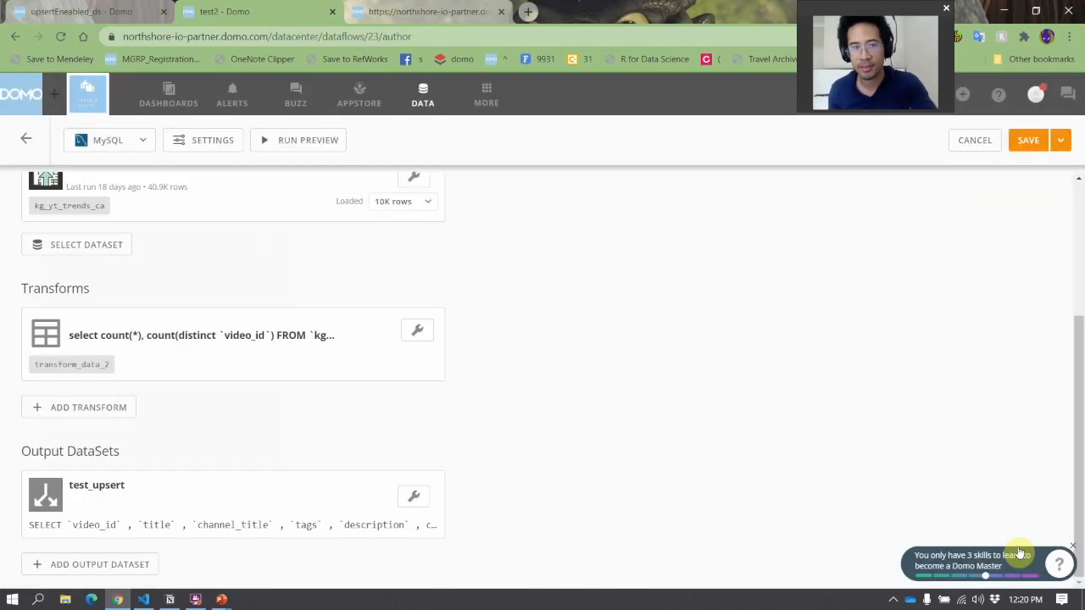
{"action": "left_click", "coordinate": [1027, 139]}
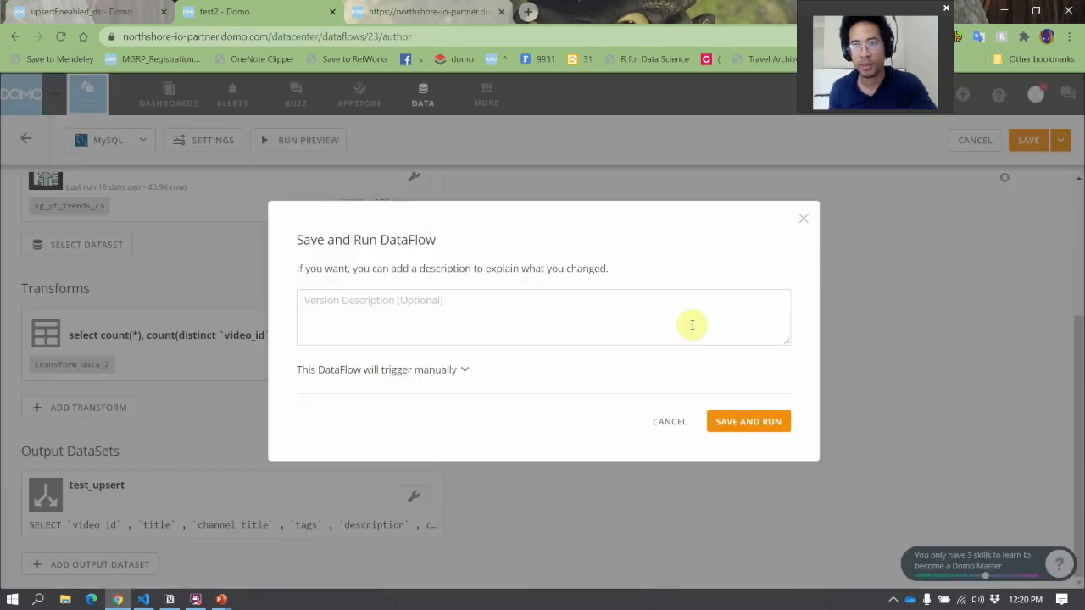
{"action": "left_click", "coordinate": [747, 421]}
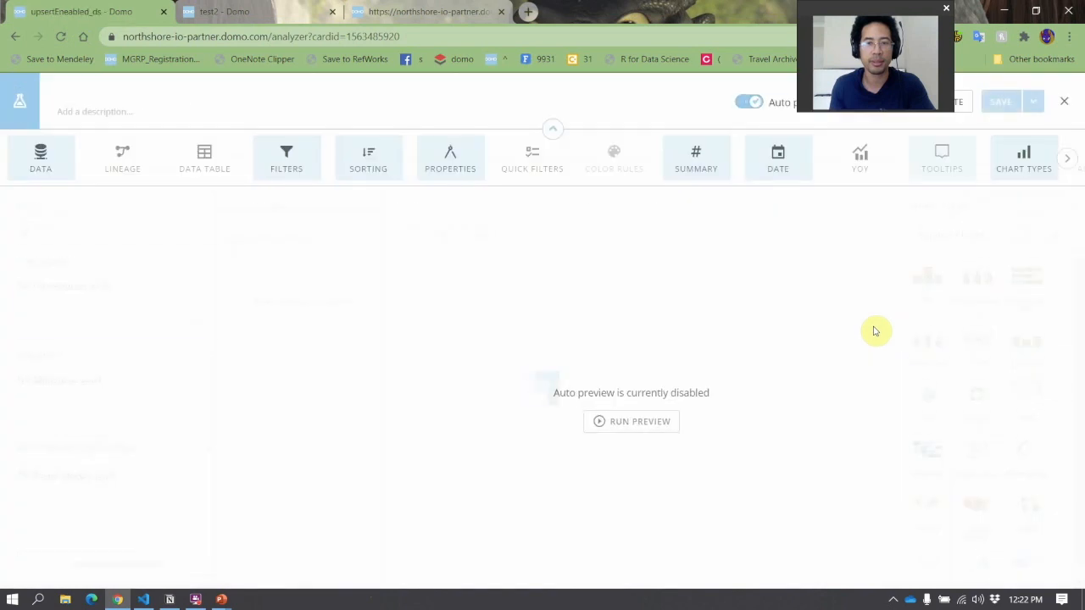
- Run the card's data preview after the dataflow rerun
{"action": "left_click", "coordinate": [631, 420]}
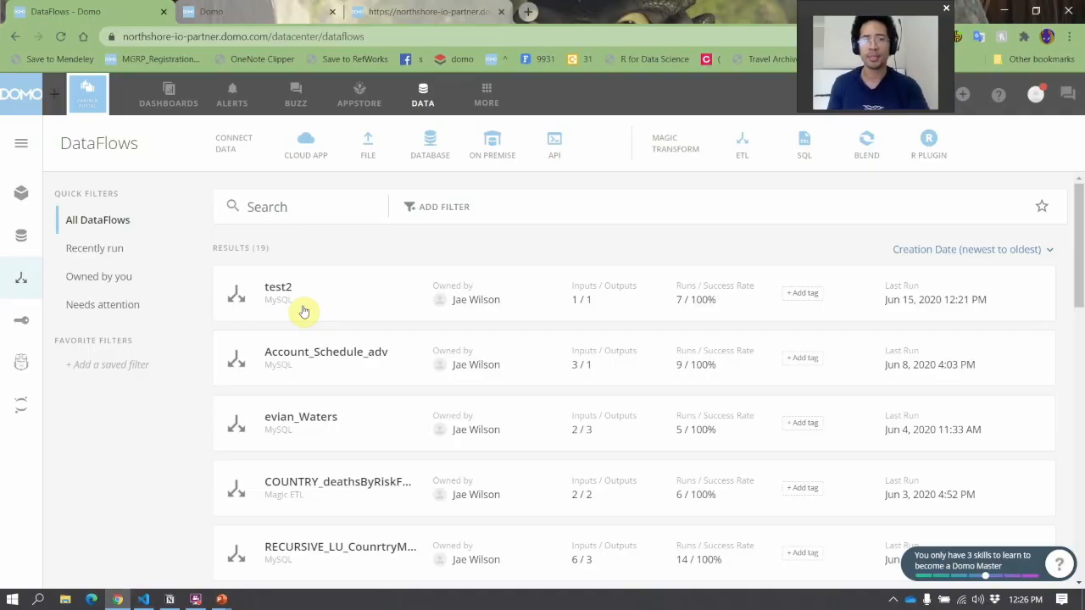
- View the test2 dataflow's datasets: KG_YT_Trends_CA input and test_upsert output
{"action": "left_click", "coordinate": [278, 287]}
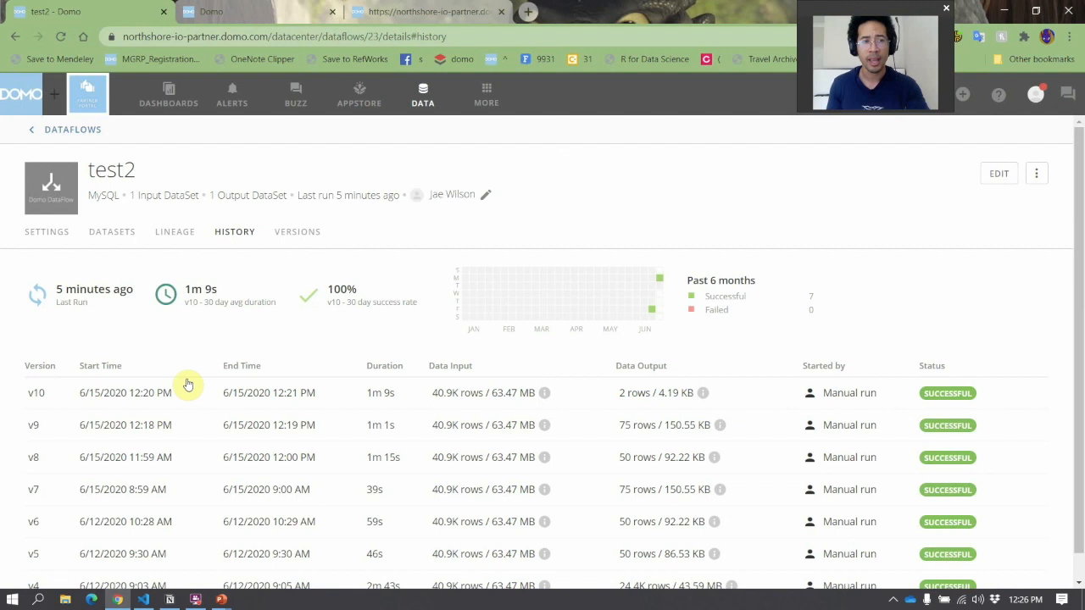
{"action": "left_click", "coordinate": [112, 231]}
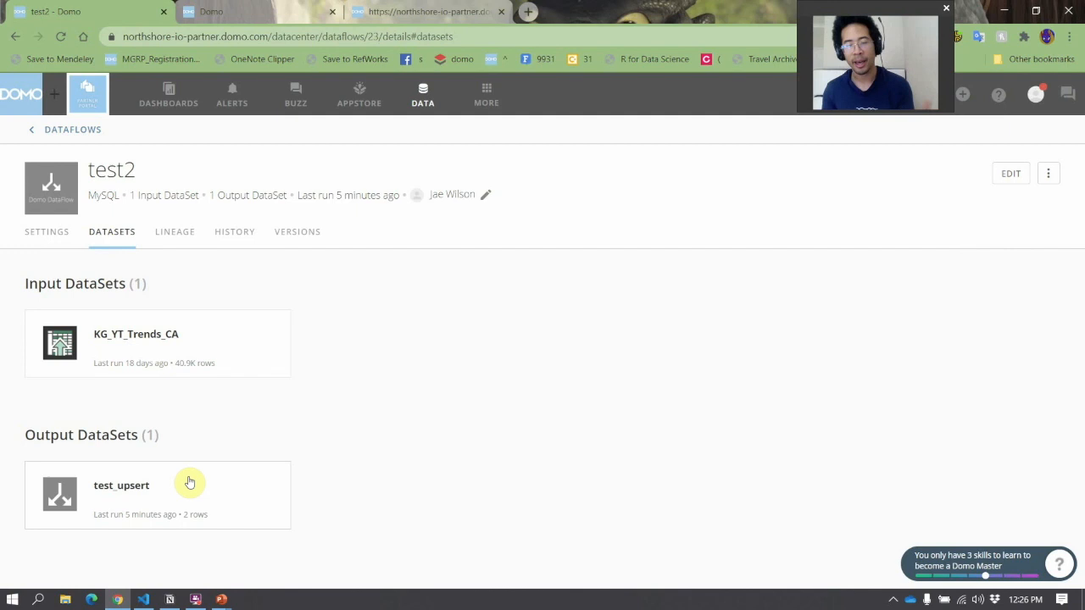
{"action": "mouse_move", "coordinate": [183, 499]}
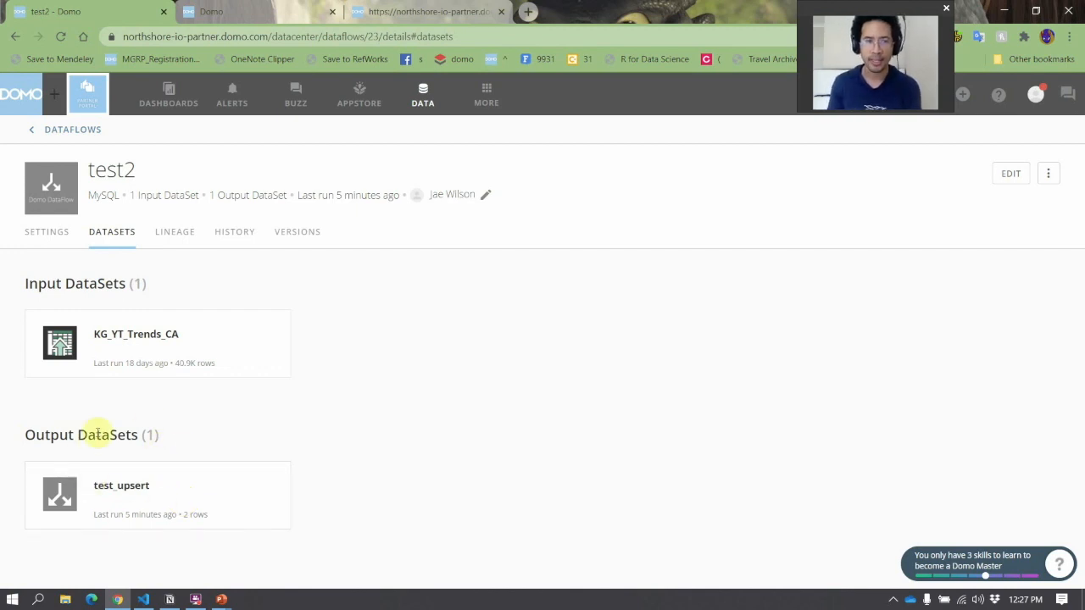
{"action": "mouse_move", "coordinate": [146, 354]}
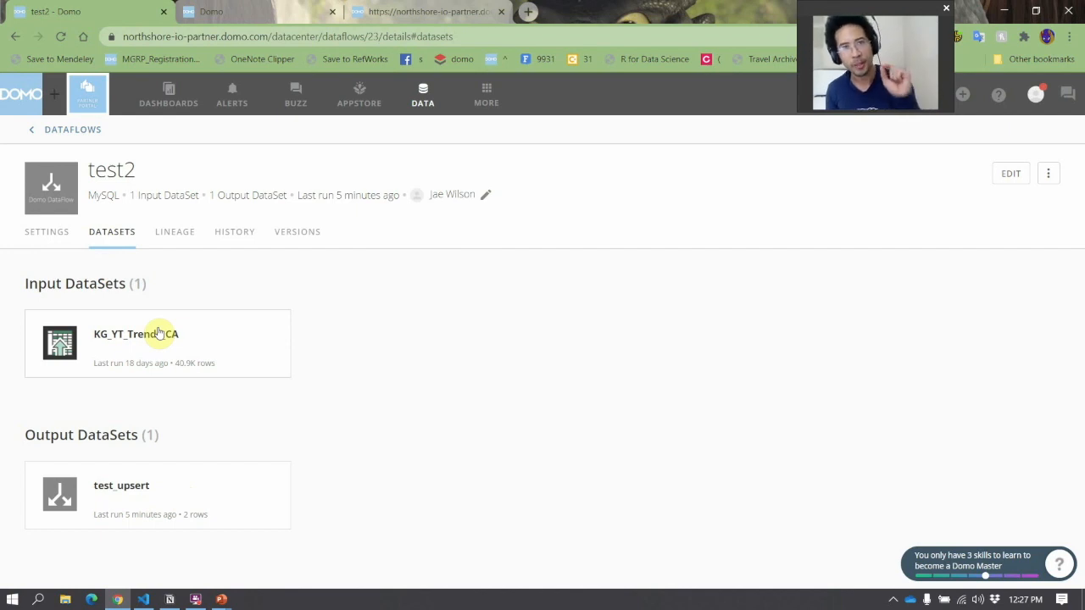
{"action": "key", "text": "alt+tab"}
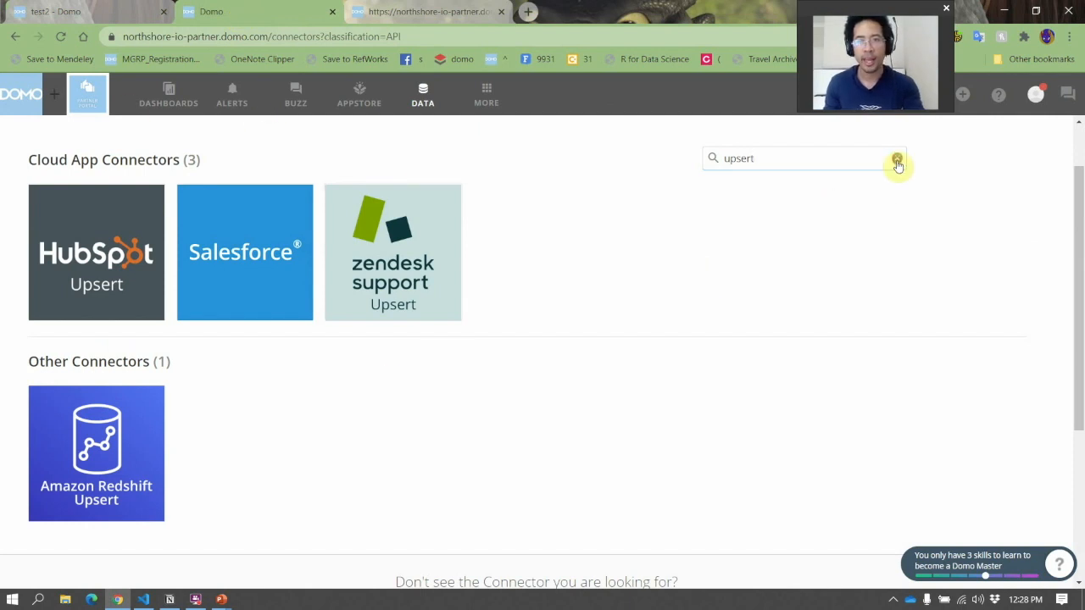
- Filter the connector catalogue by searching 'upsert'
{"action": "left_click", "coordinate": [895, 159]}
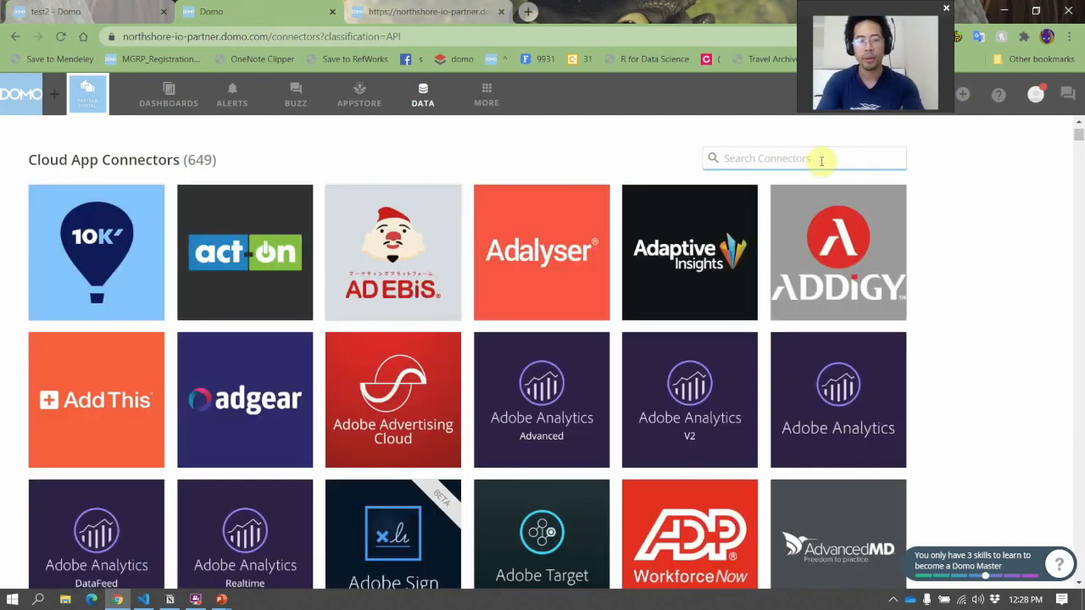
{"action": "type", "text": "upsert"}
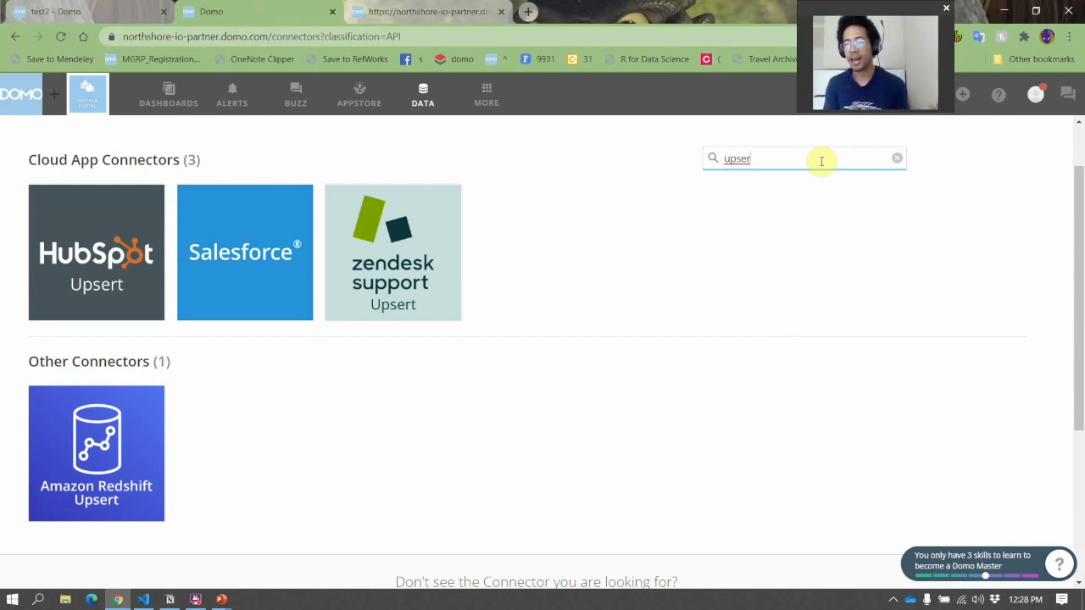